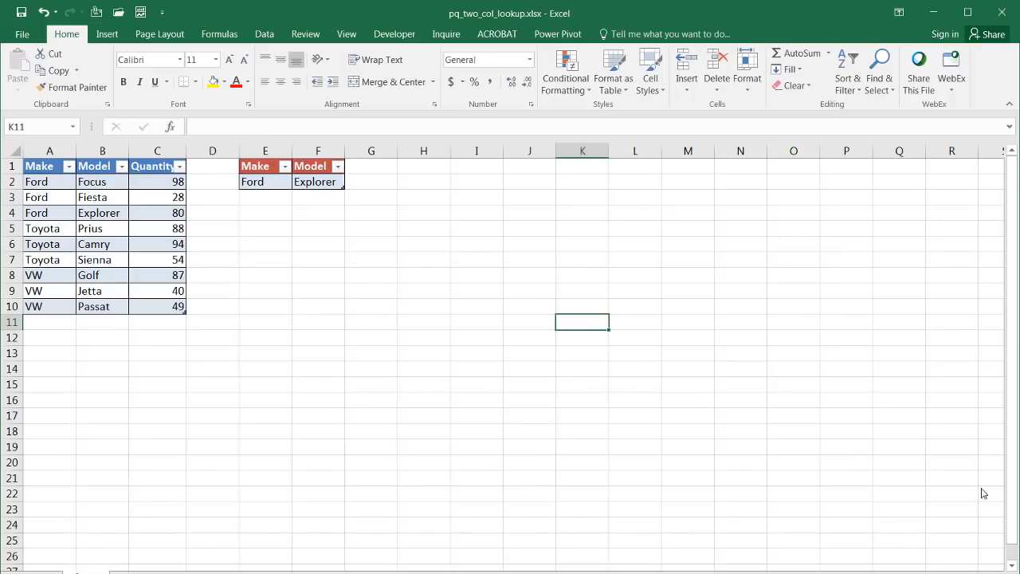
mouse_move(820, 402)
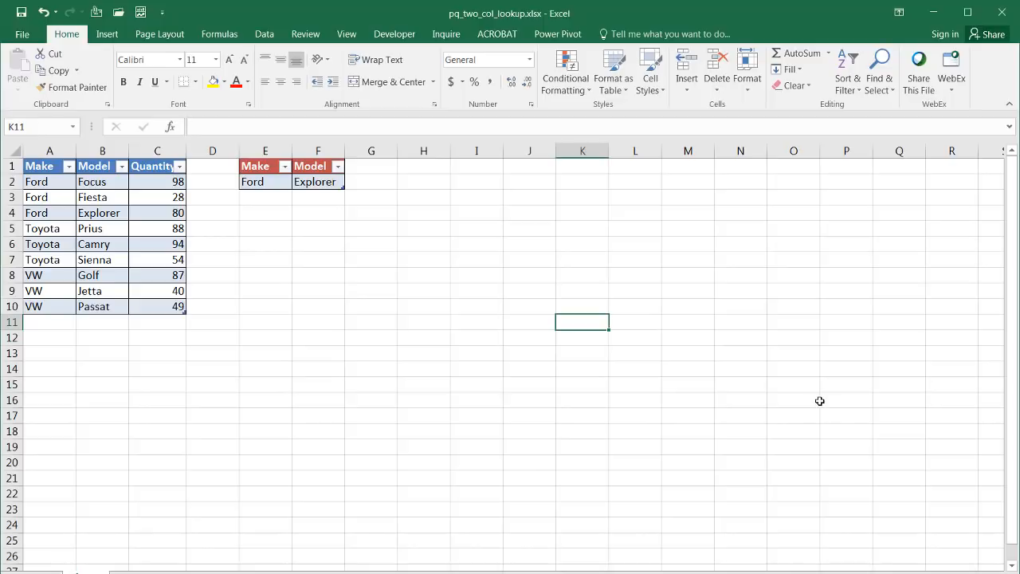
mouse_move(428, 250)
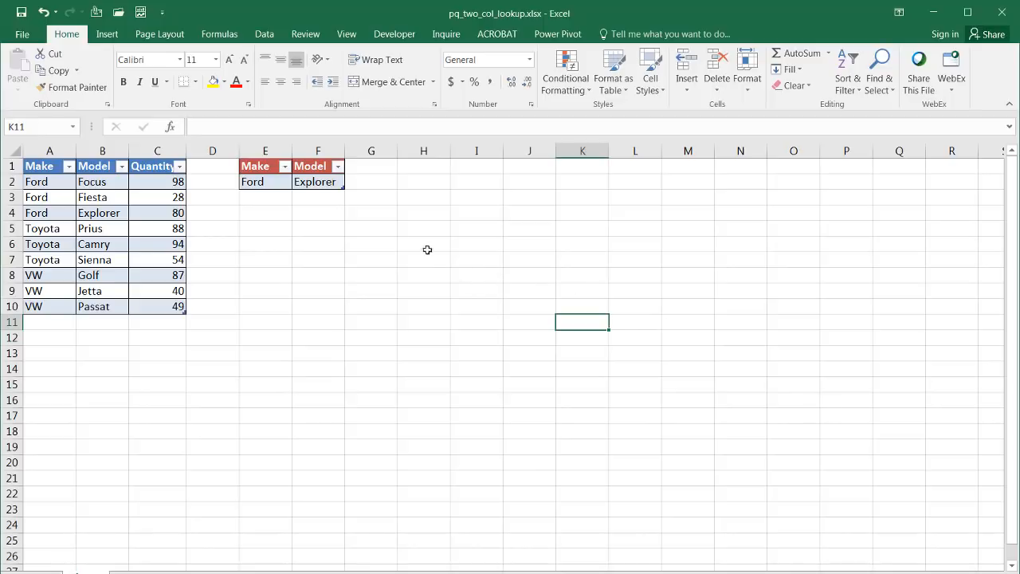
mouse_move(263, 181)
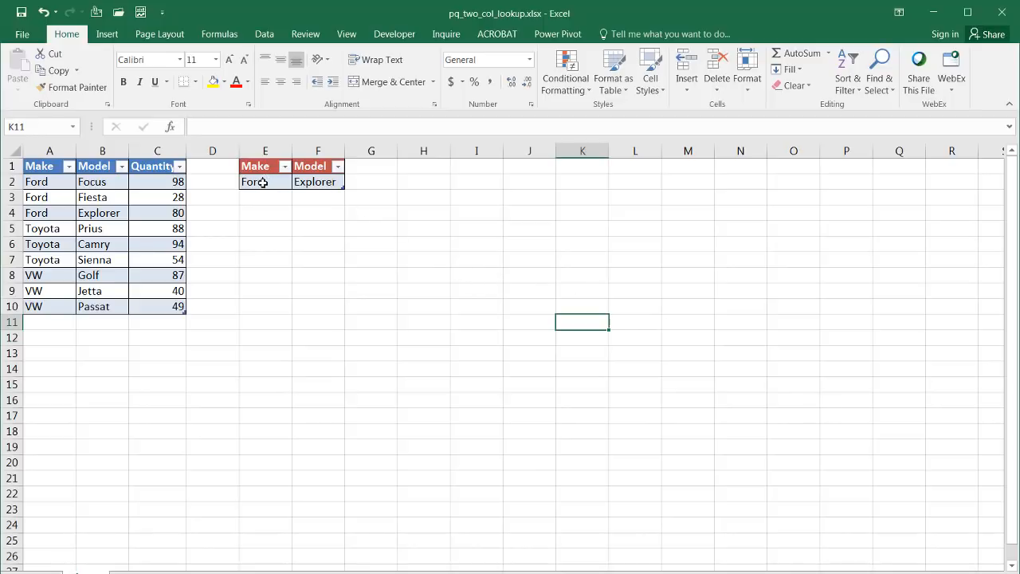
mouse_move(257, 191)
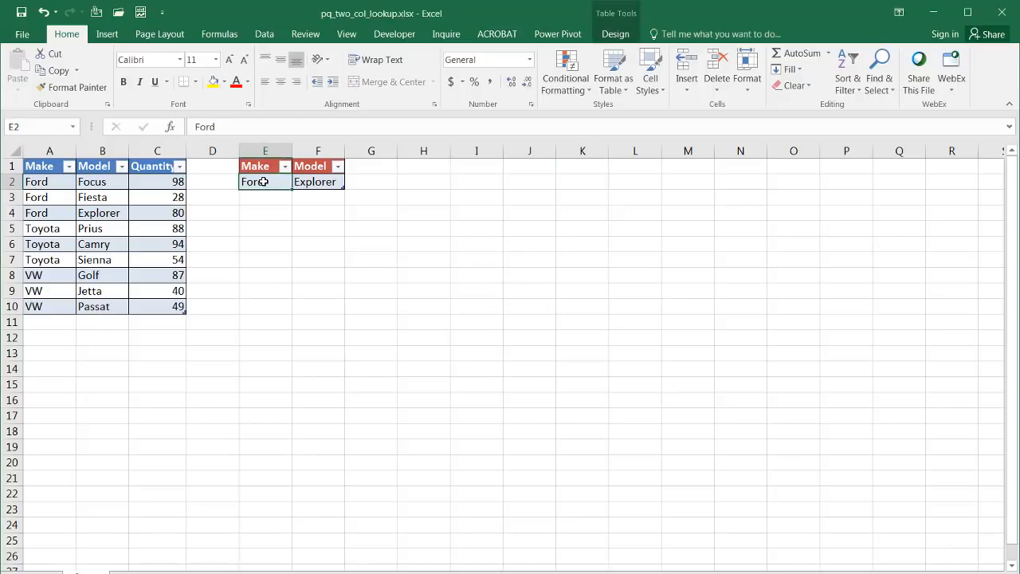
- Move between the source Make/Model/Quantity table and the Make/Model lookup table to review them
click(317, 182)
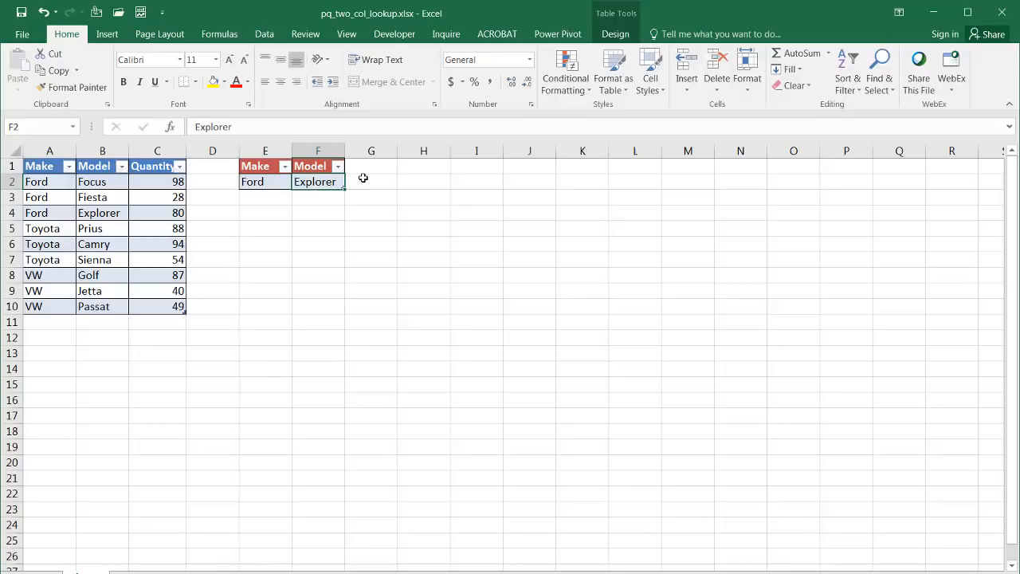
mouse_move(102, 295)
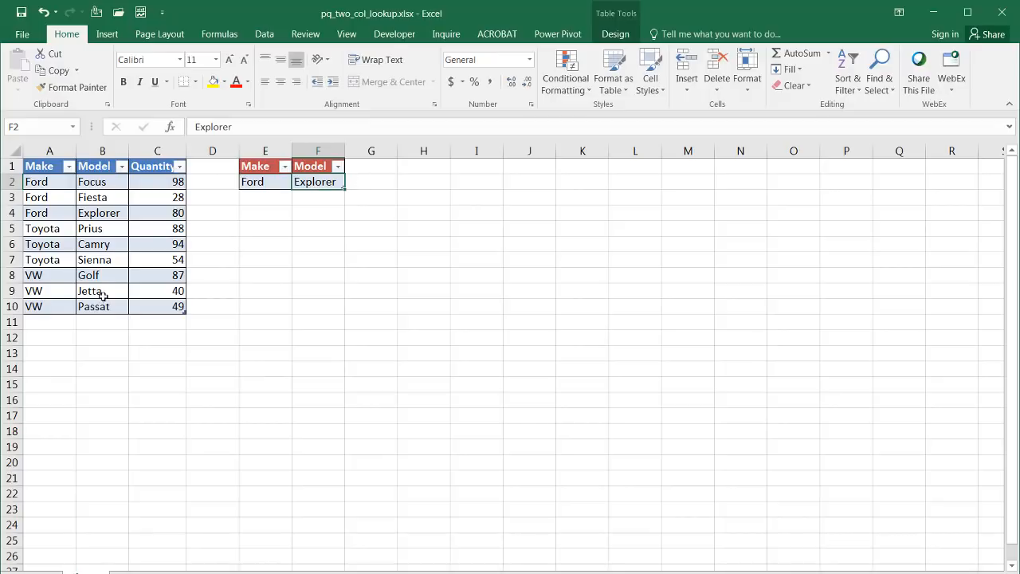
mouse_move(108, 274)
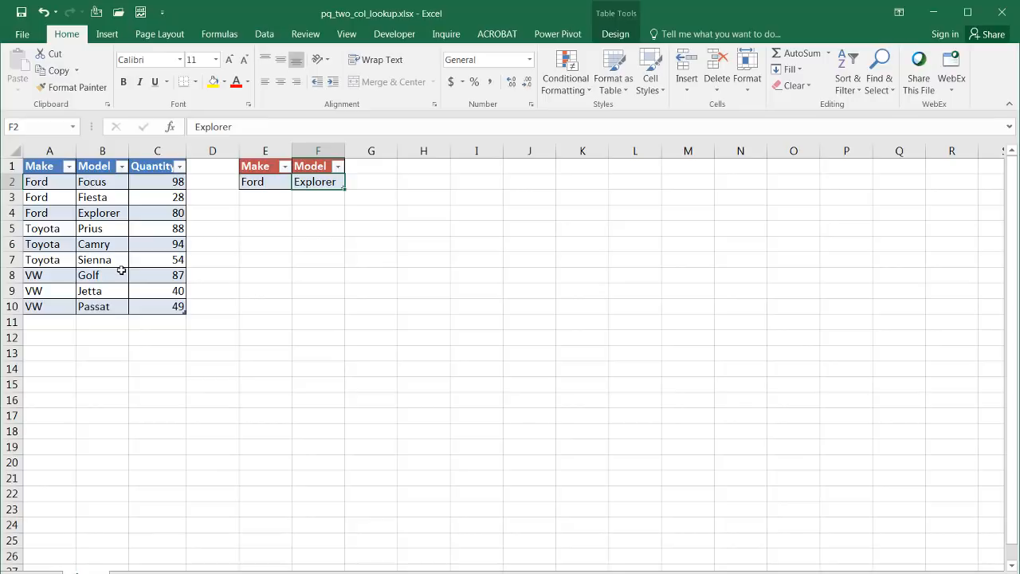
mouse_move(263, 286)
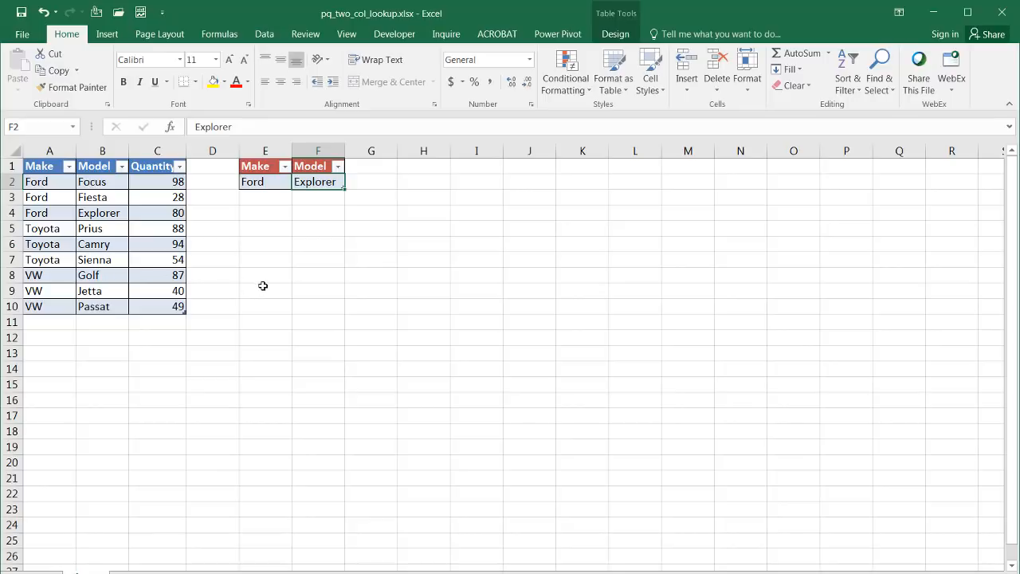
mouse_move(274, 182)
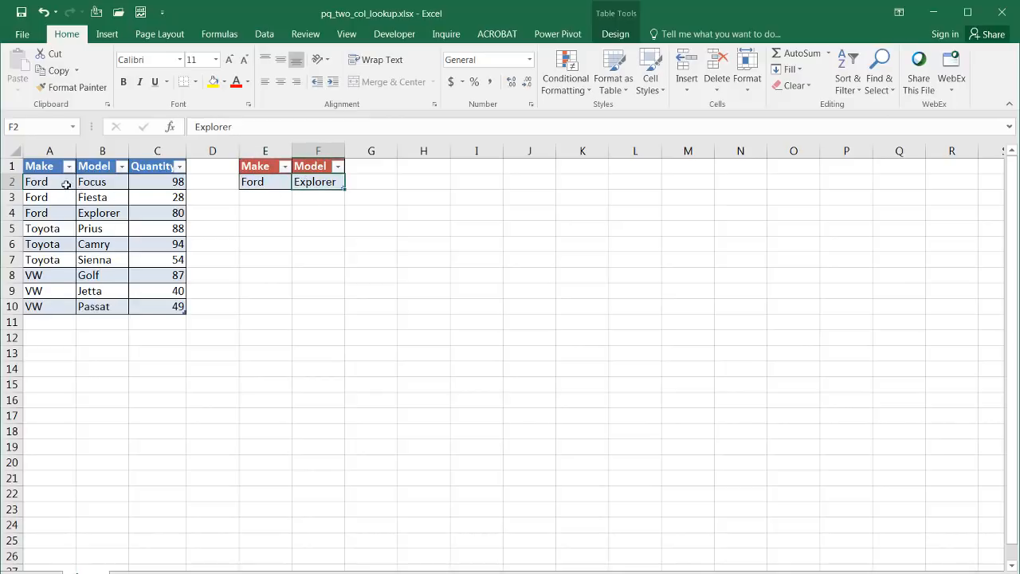
click(157, 213)
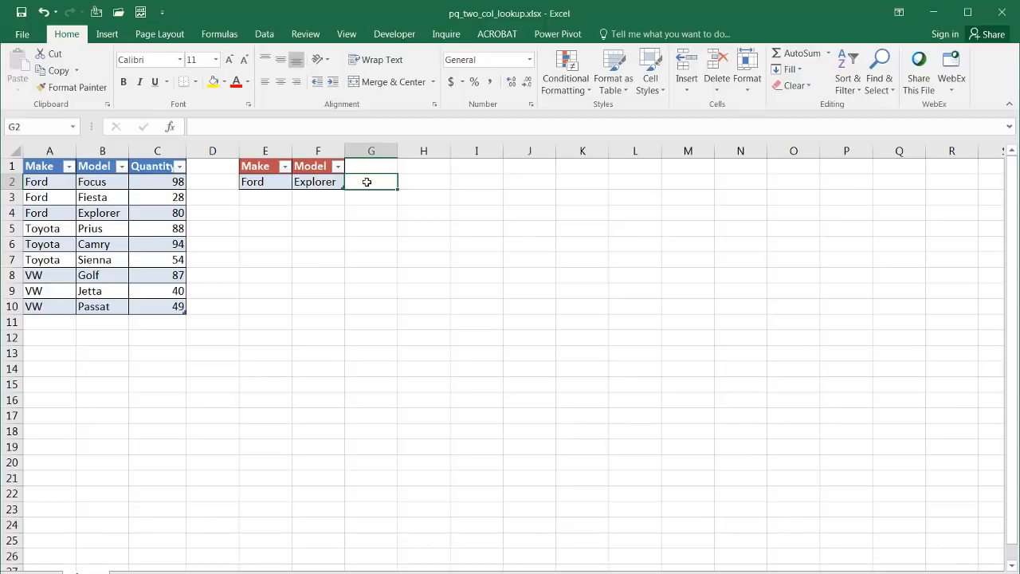
mouse_move(284, 230)
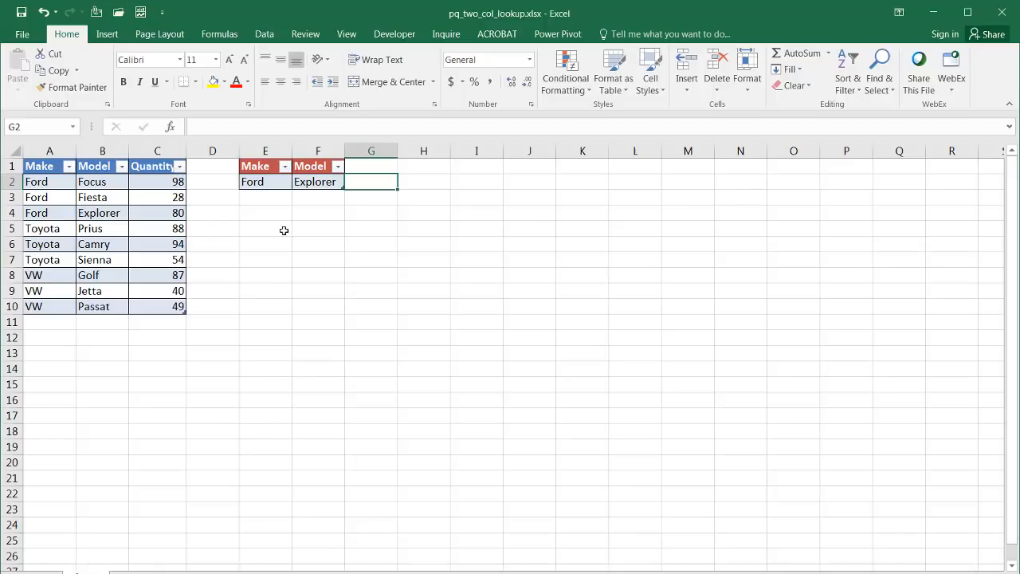
mouse_move(315, 253)
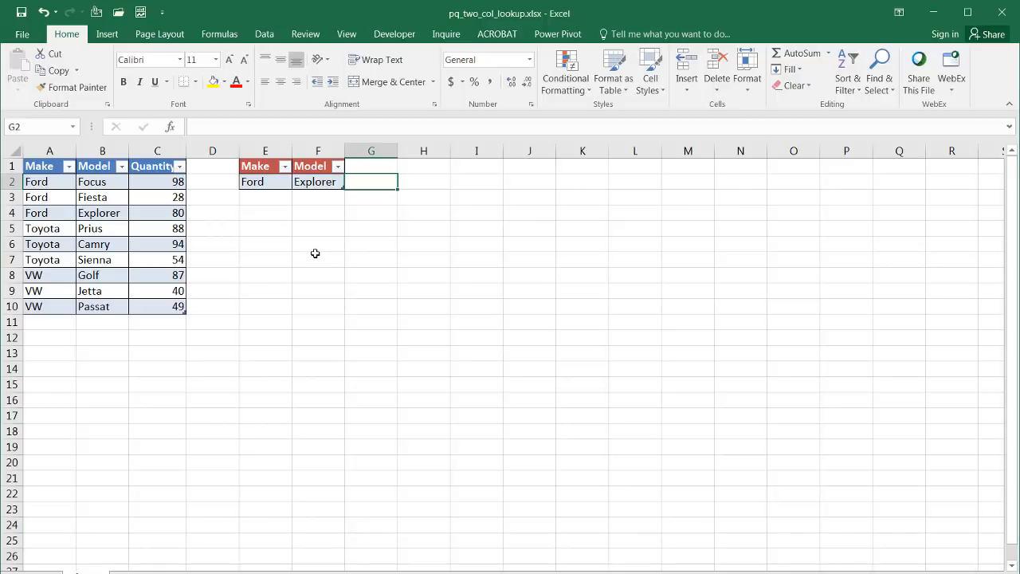
click(102, 244)
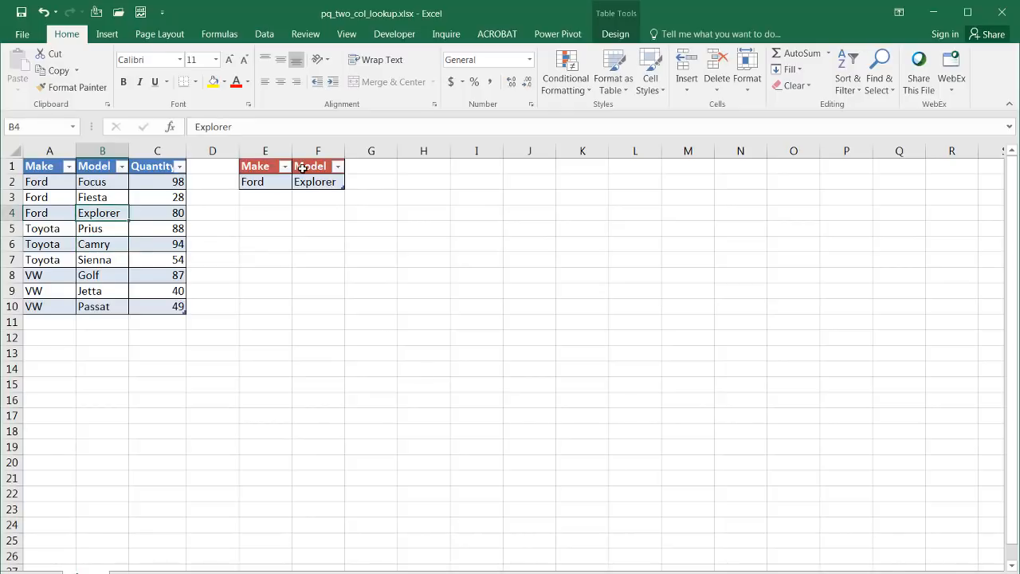
click(309, 166)
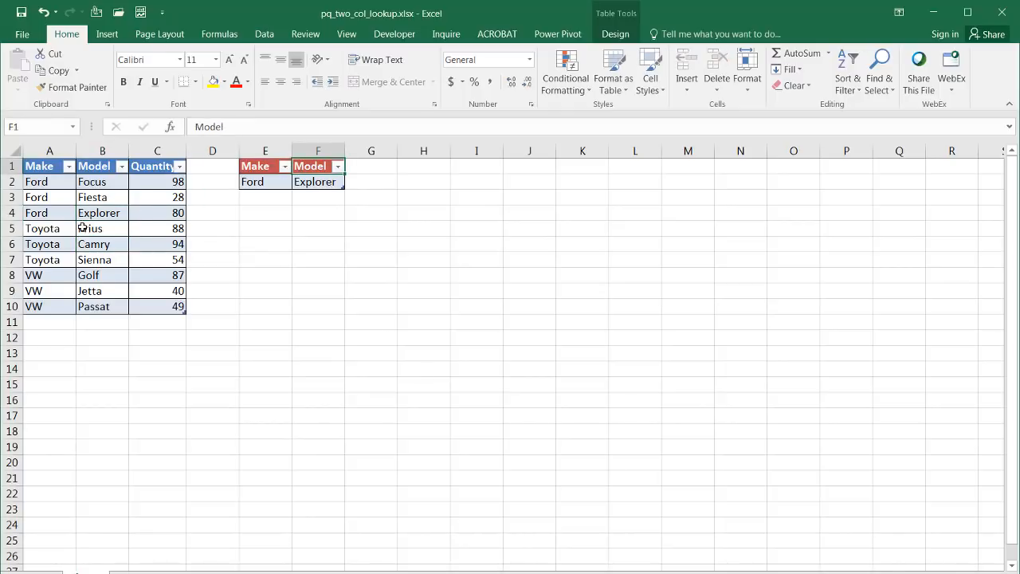
click(50, 228)
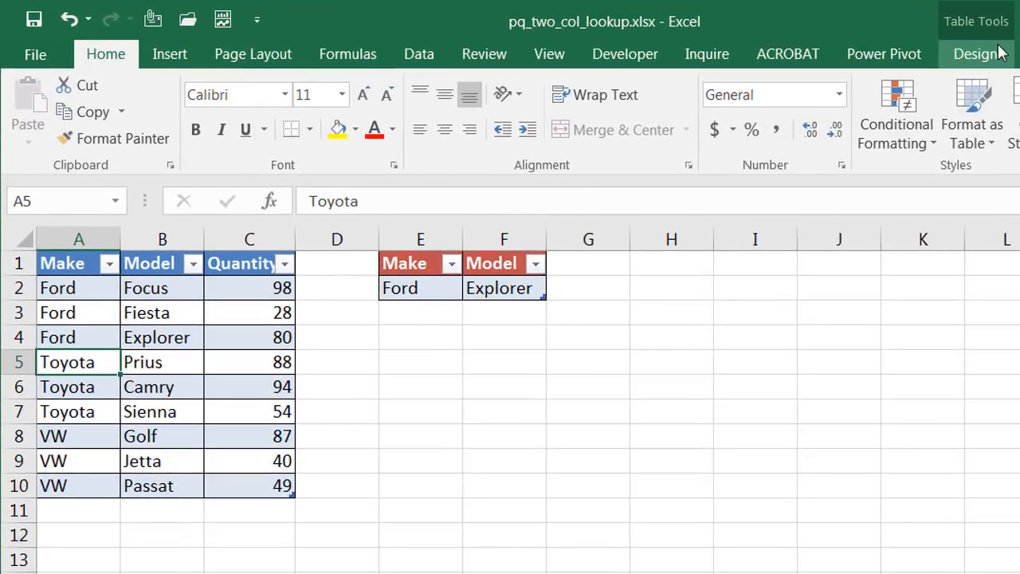
- Confirm both ranges are named tables (source Table1, lookup Table2) via Table Design
click(976, 54)
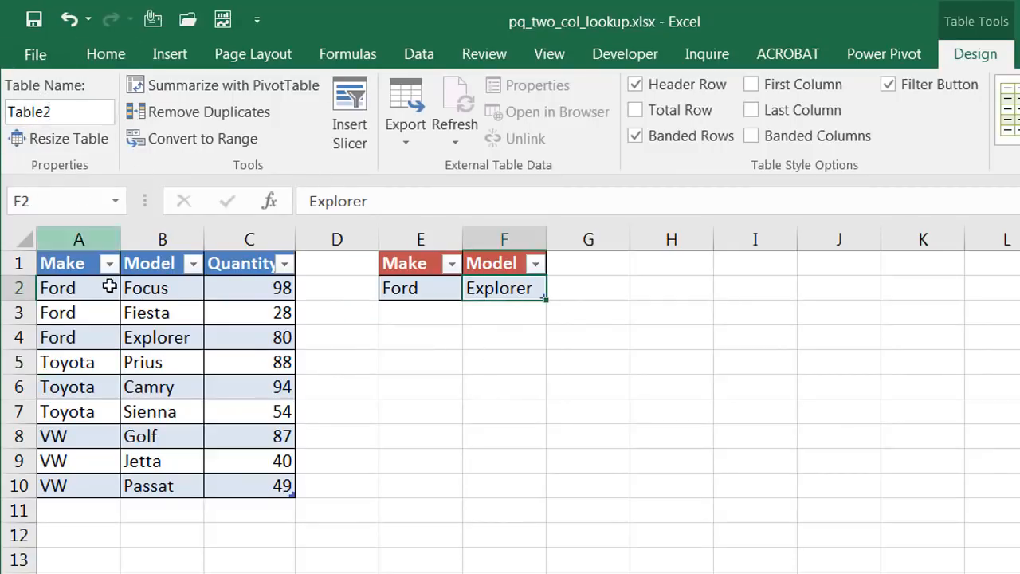
click(162, 362)
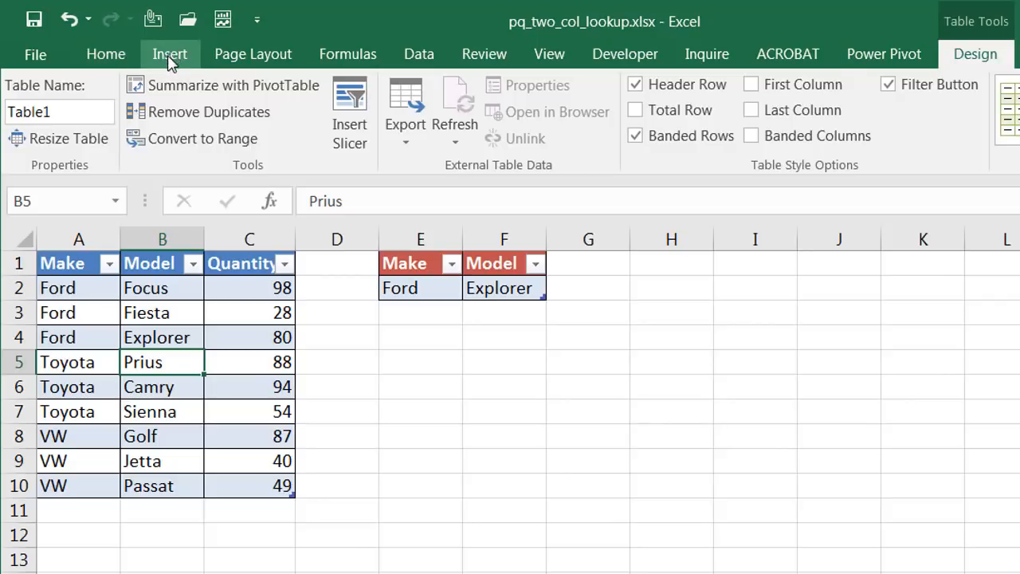
click(169, 54)
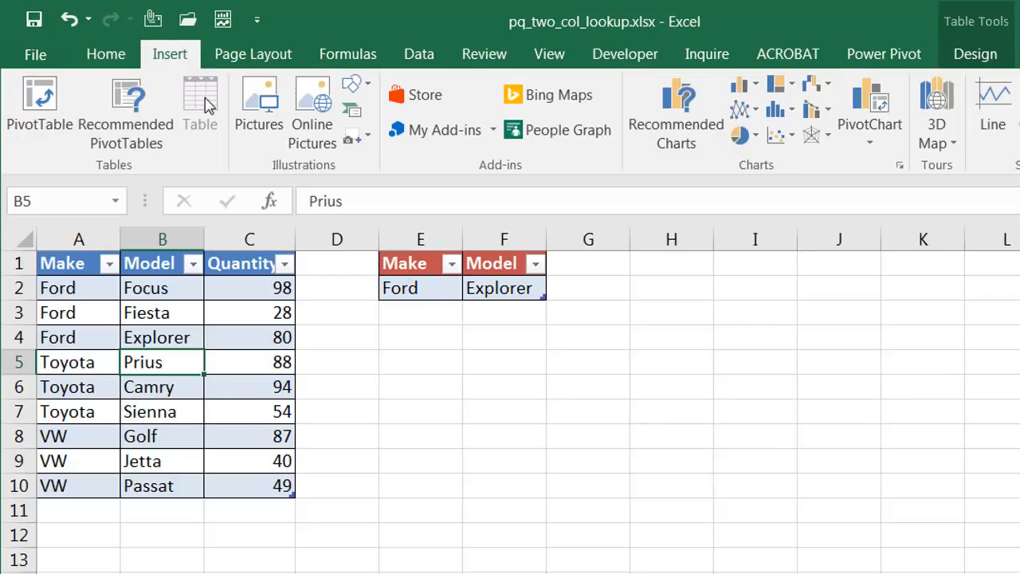
mouse_move(201, 103)
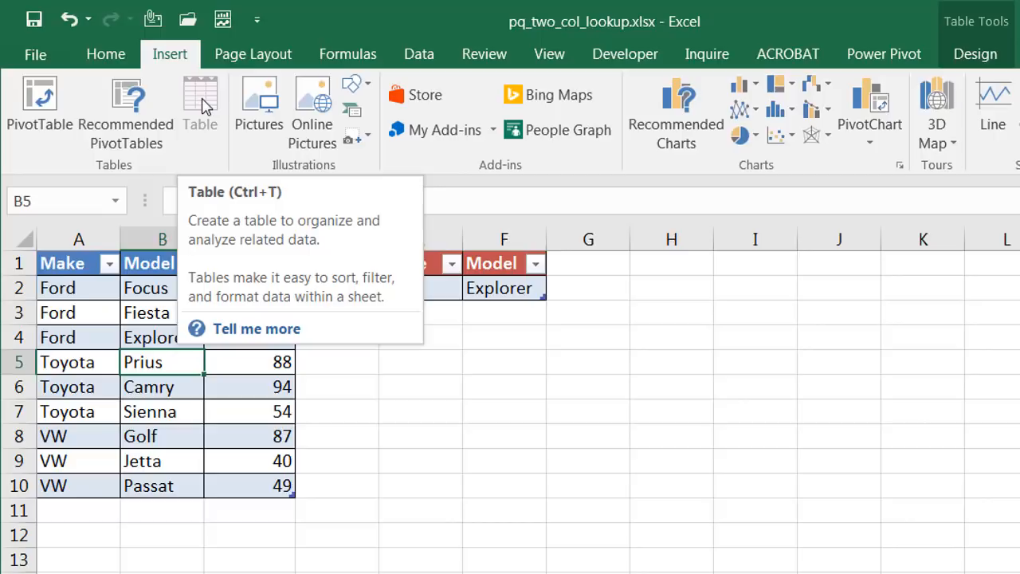
mouse_move(233, 206)
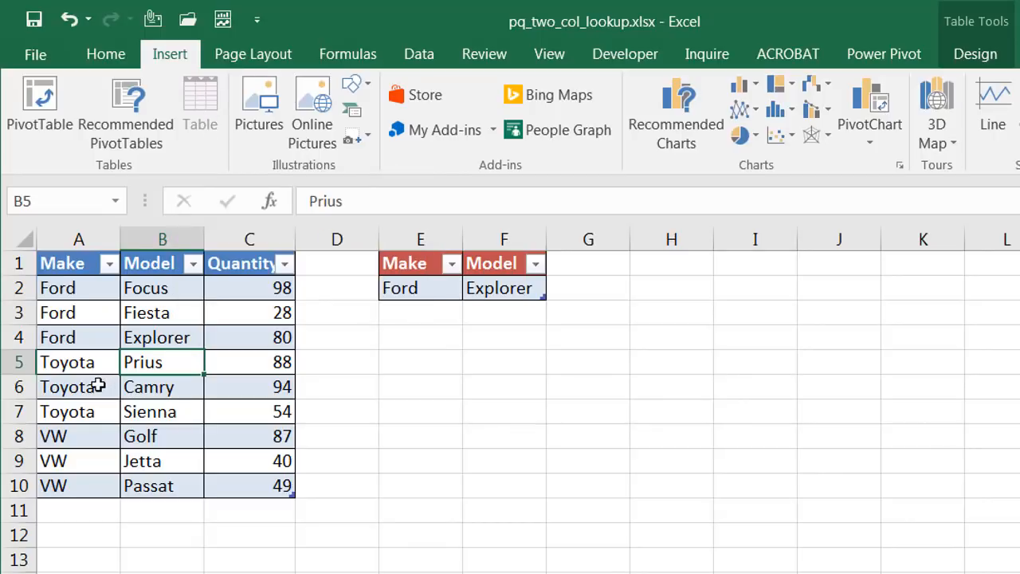
click(78, 388)
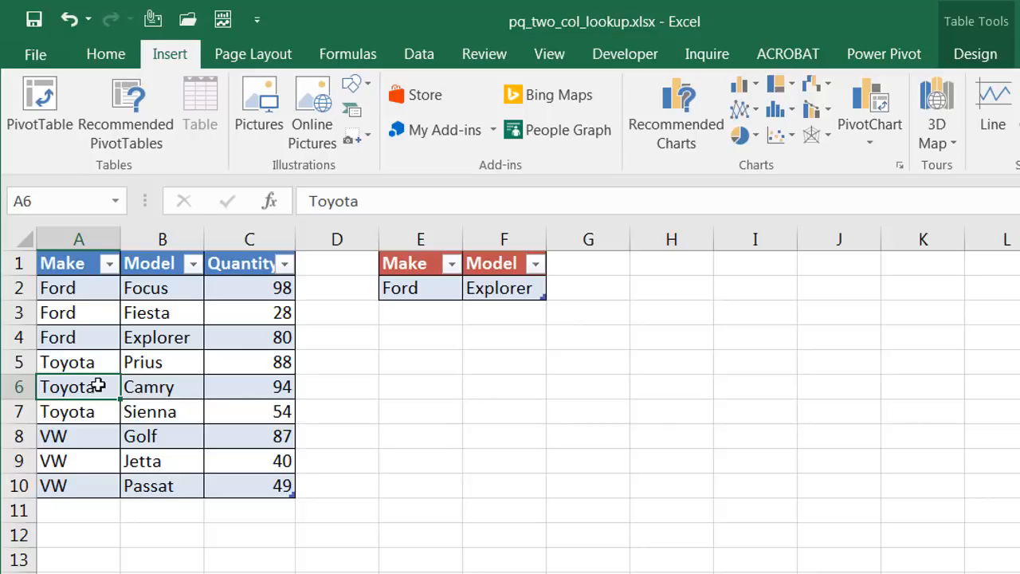
mouse_move(120, 354)
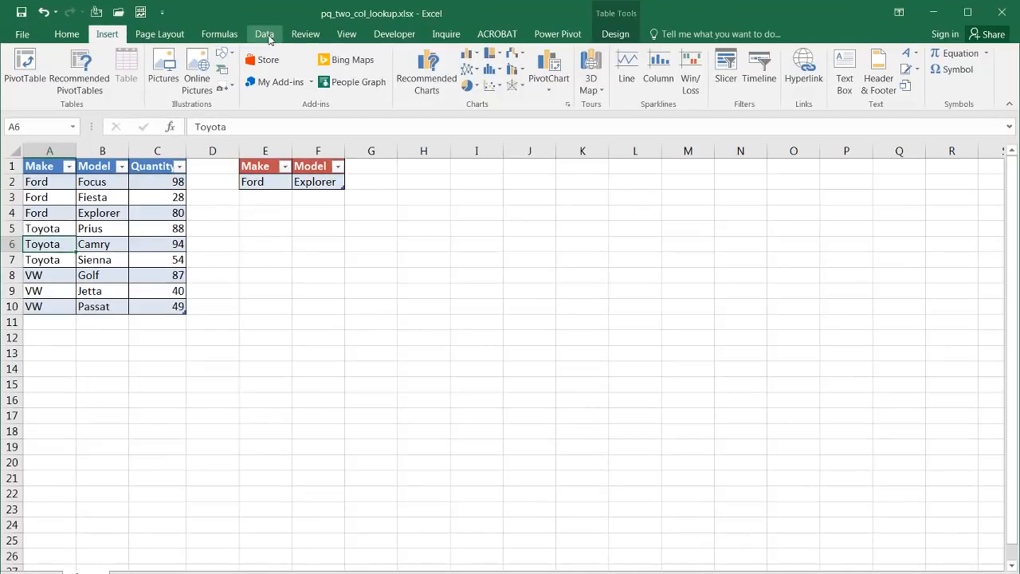
- Select a cell in the Make/Model/Quantity table and show the Data ribbon's Get & Transform commands
click(264, 33)
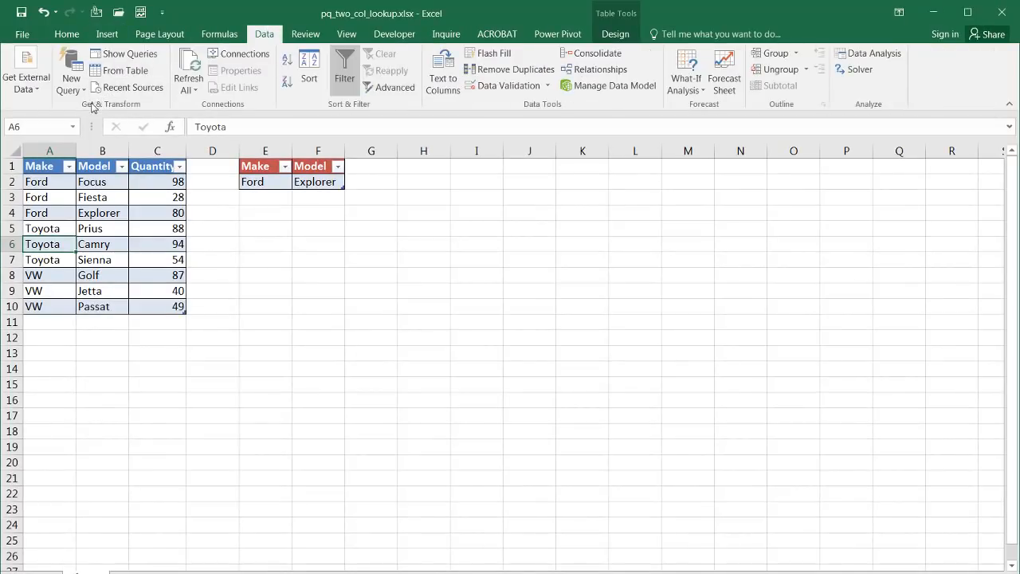
mouse_move(125, 70)
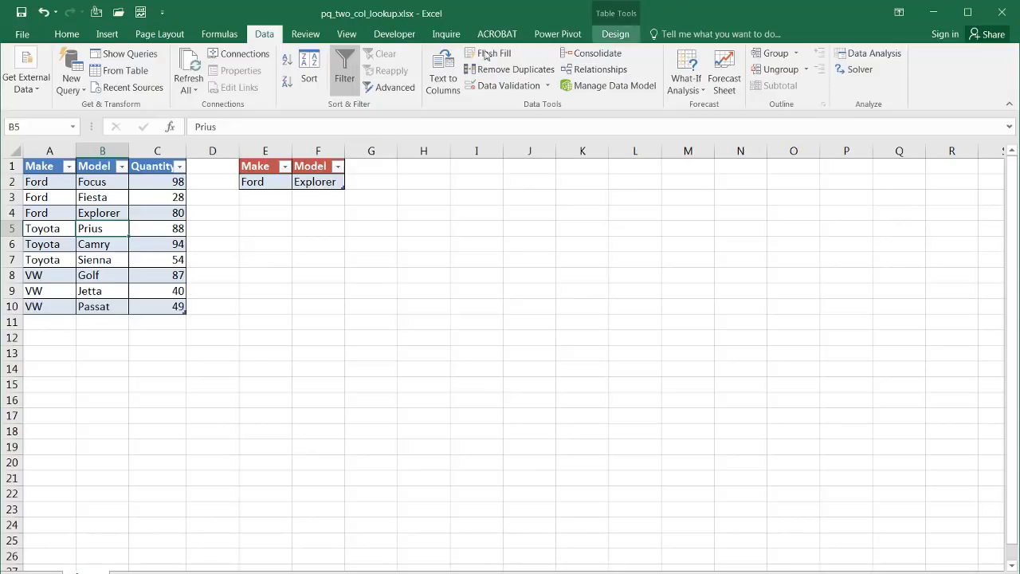
click(616, 33)
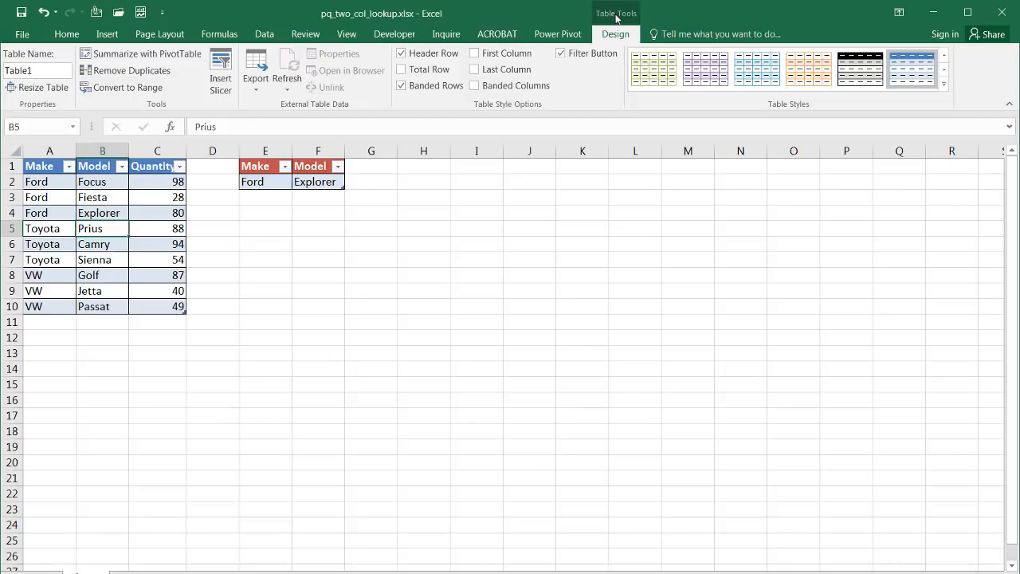
click(370, 274)
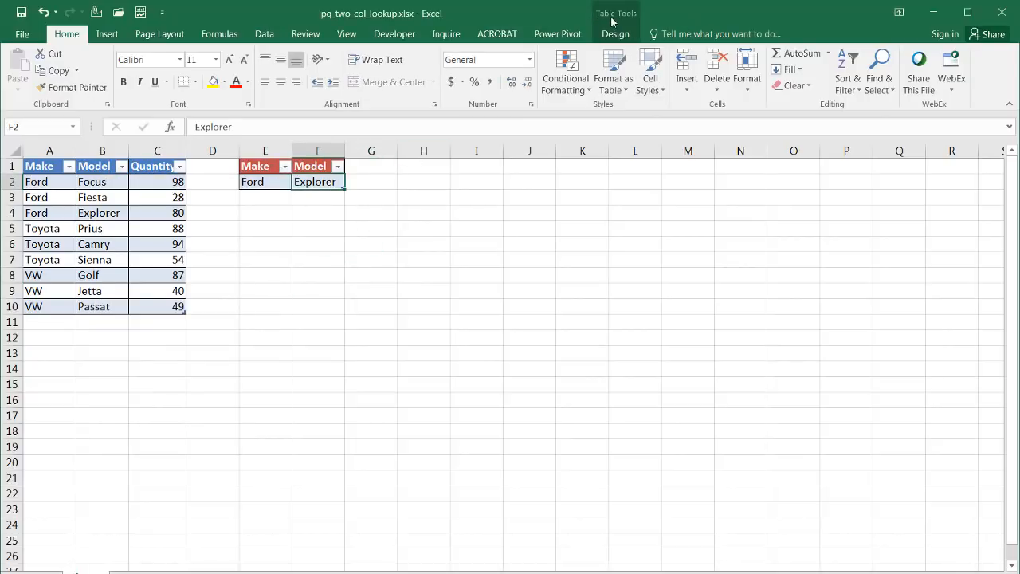
click(157, 228)
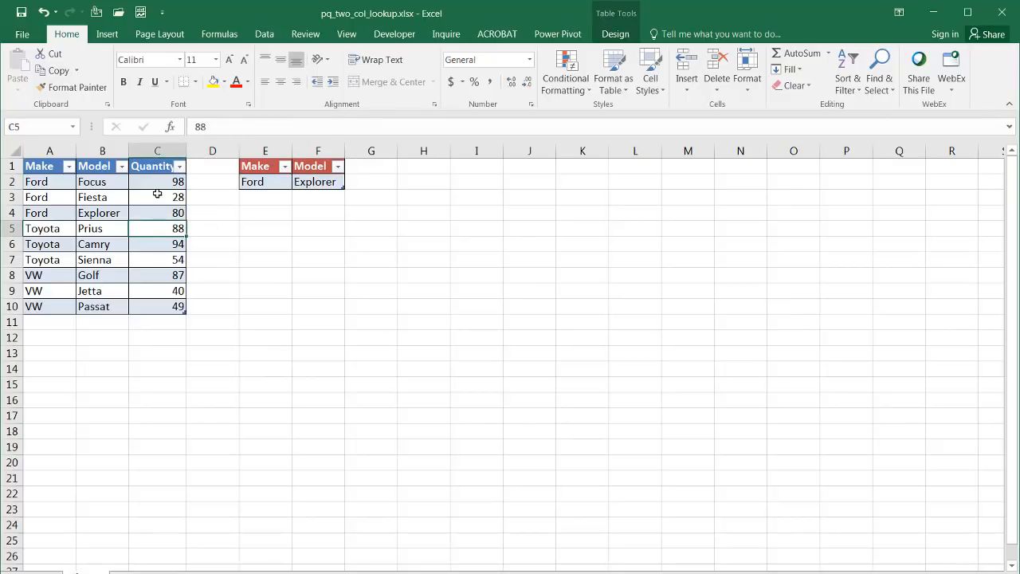
click(265, 34)
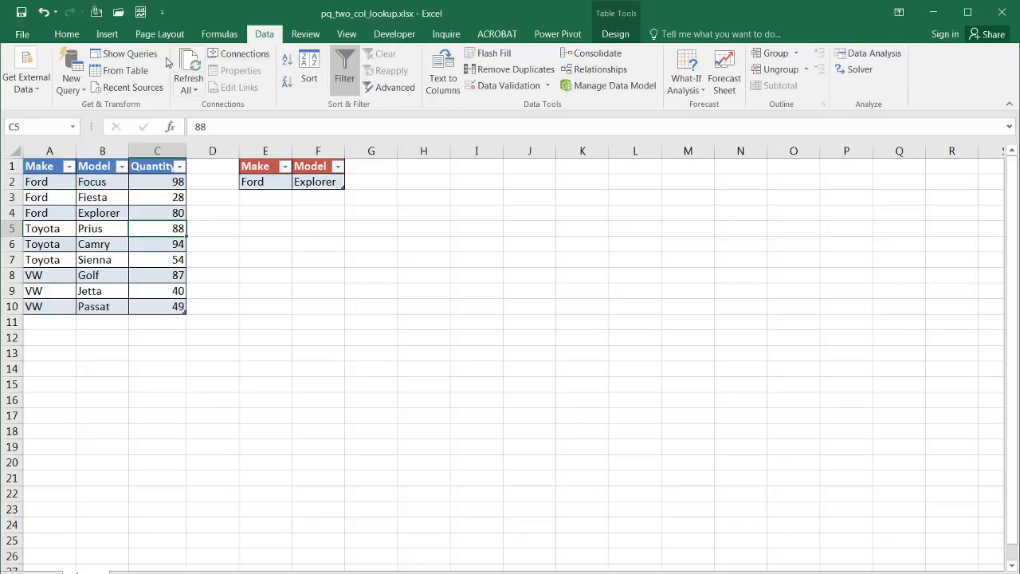
mouse_move(124, 70)
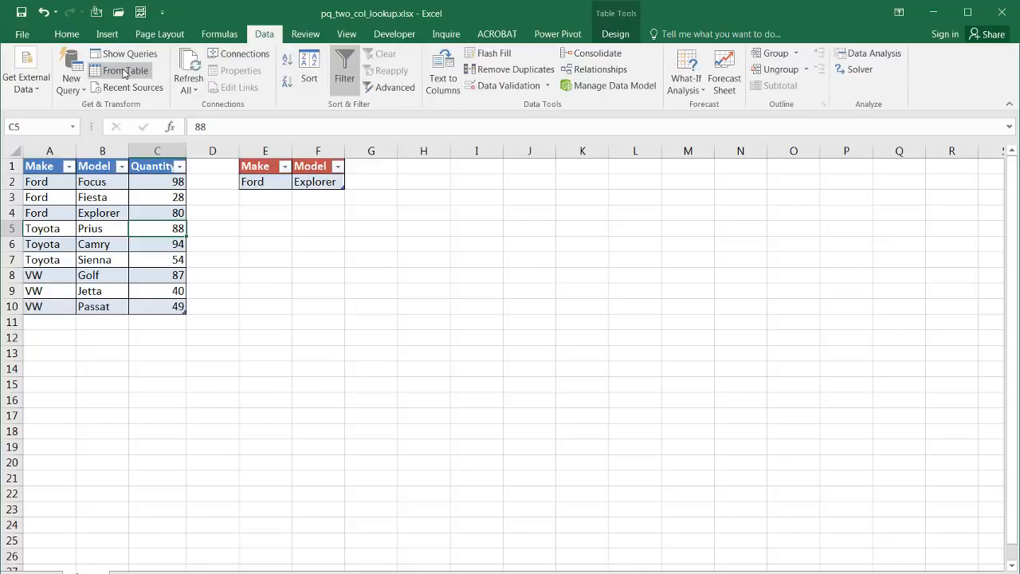
mouse_move(145, 211)
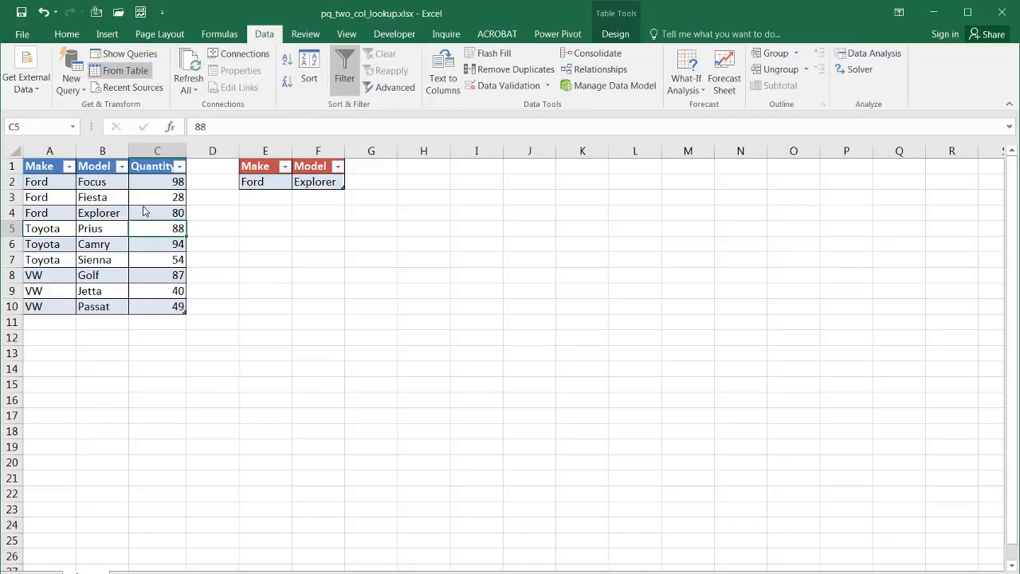
- Create a query from the Make/Model/Quantity table, opening Table1 in Power Query Editor
click(124, 71)
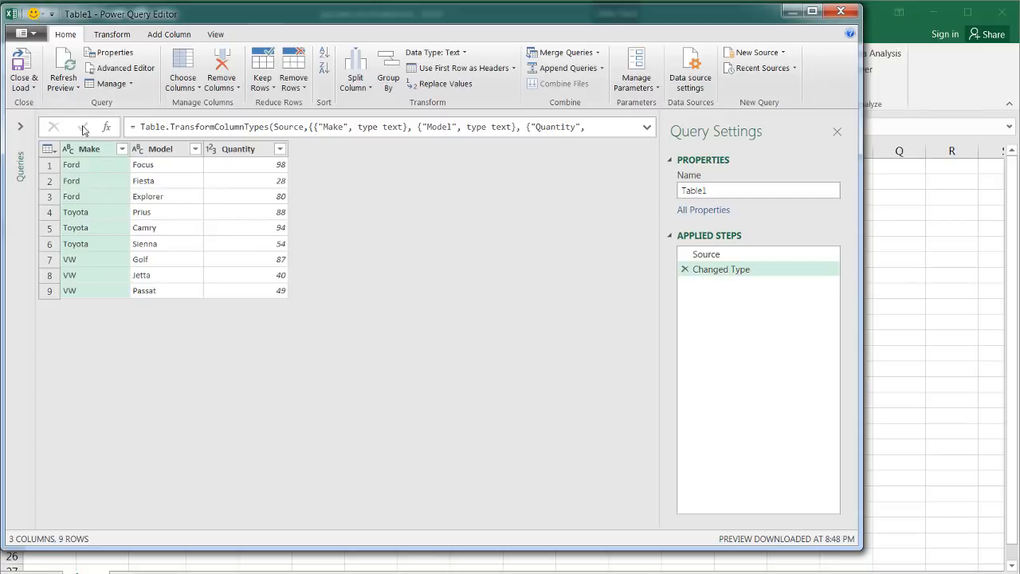
mouse_move(24, 72)
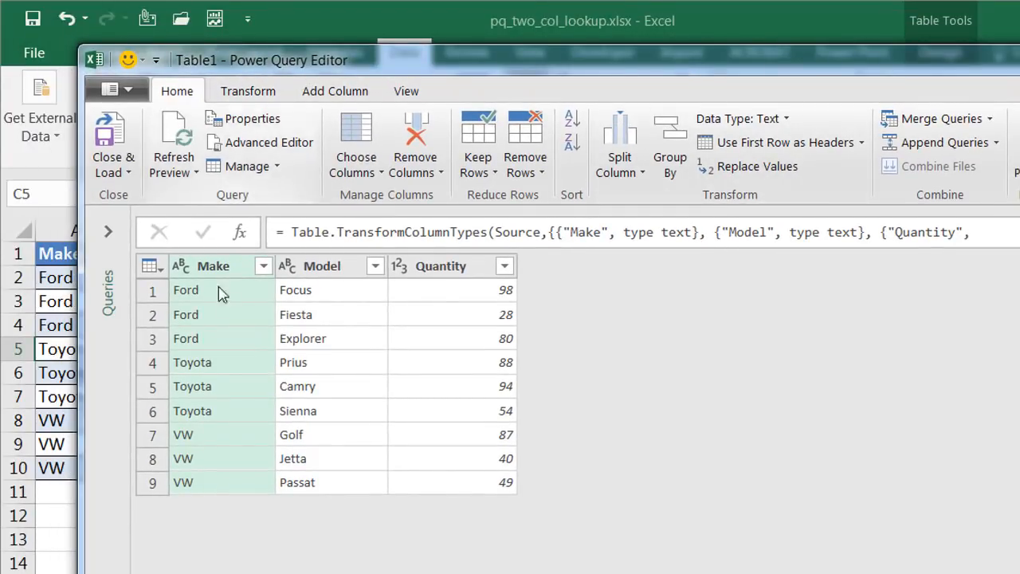
mouse_move(113, 144)
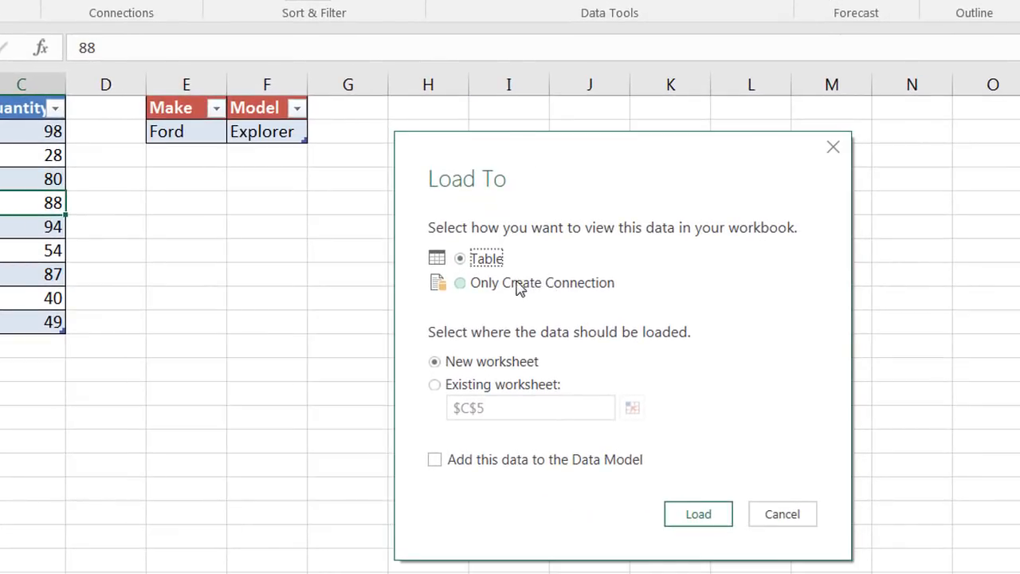
mouse_move(475, 295)
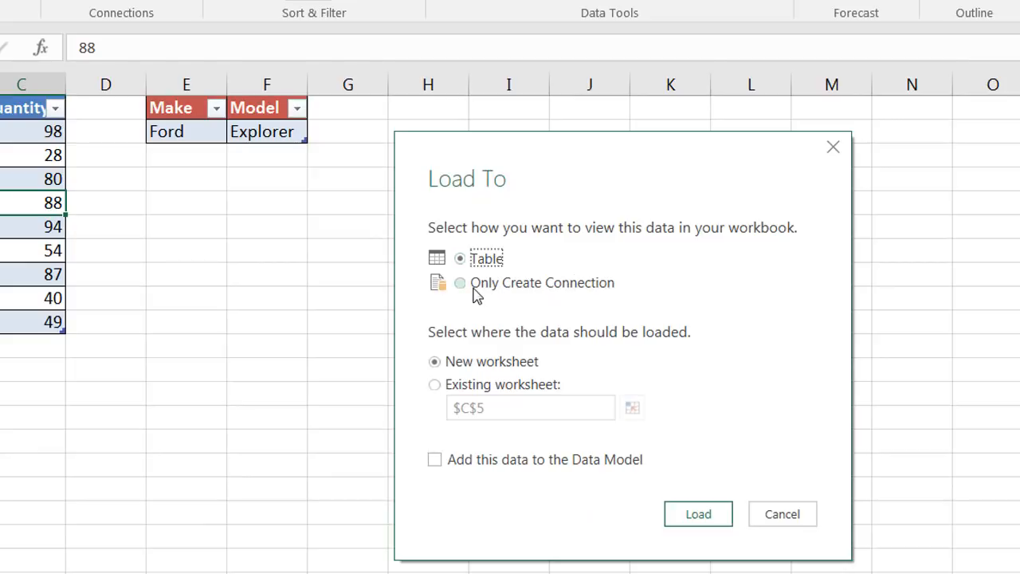
- Load the Table1 query as Only Create Connection, with no worksheet output
click(459, 282)
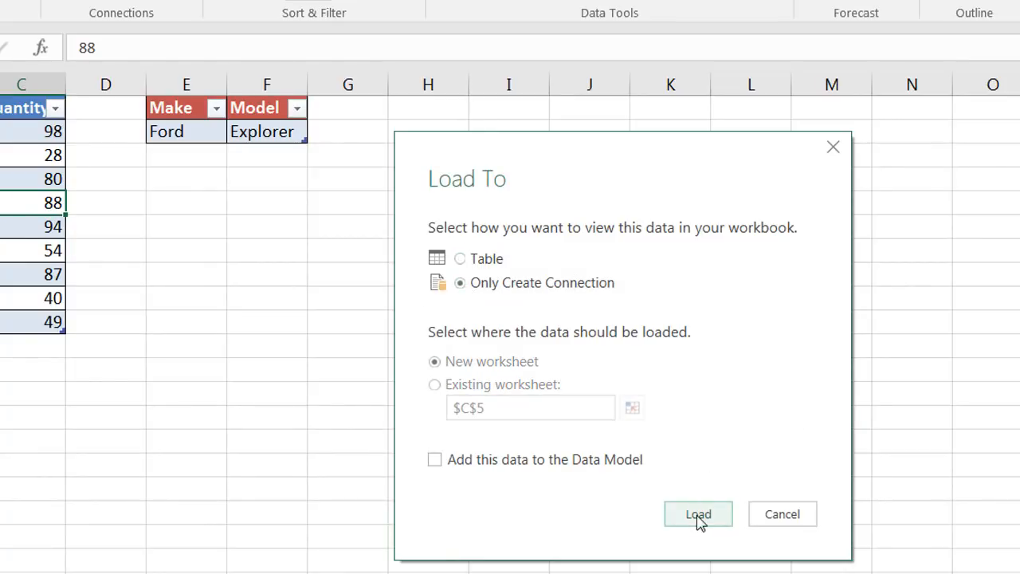
click(699, 513)
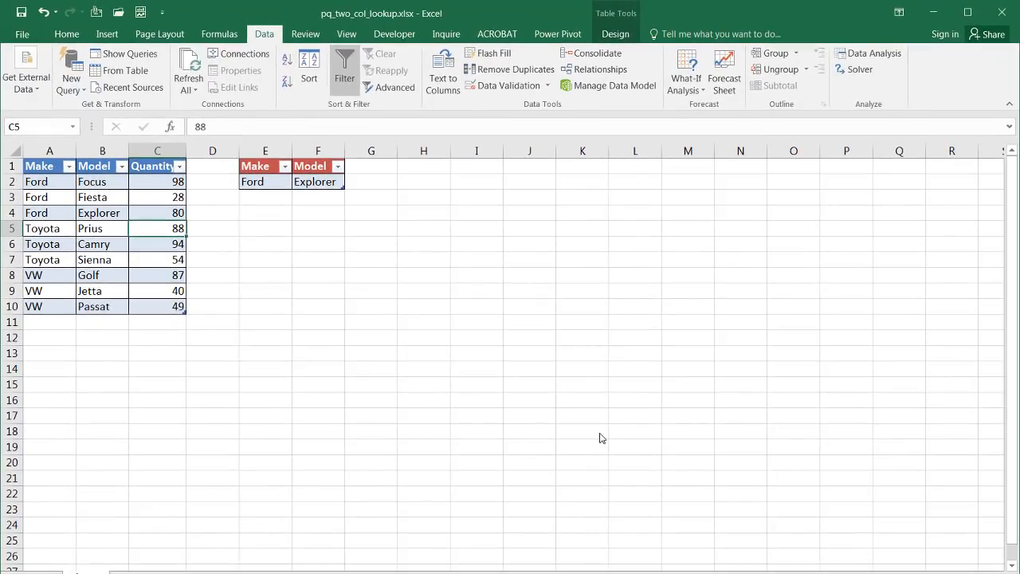
- Show the Workbook Queries pane and select a cell in the Make/Model lookup table
click(130, 54)
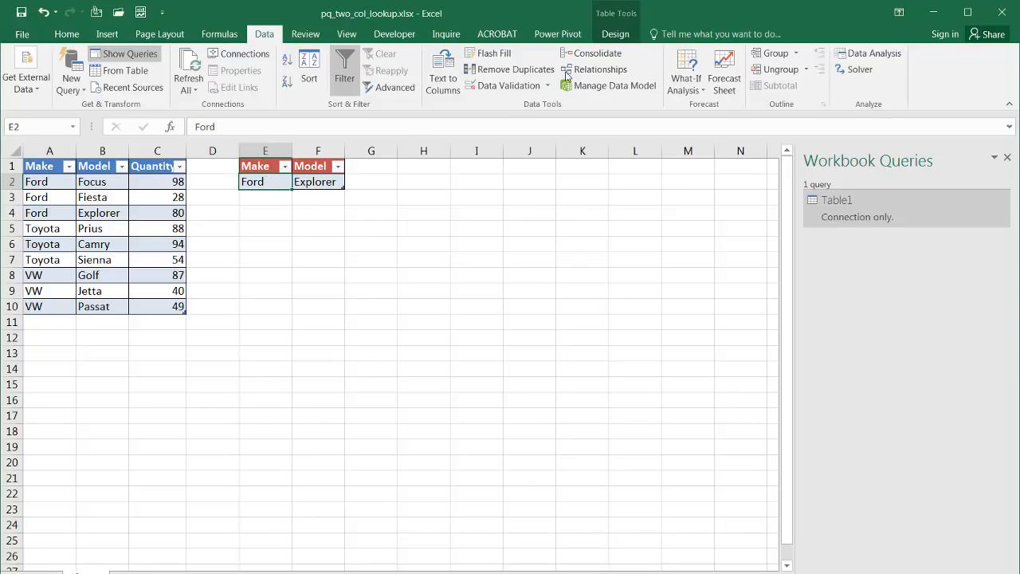
click(615, 33)
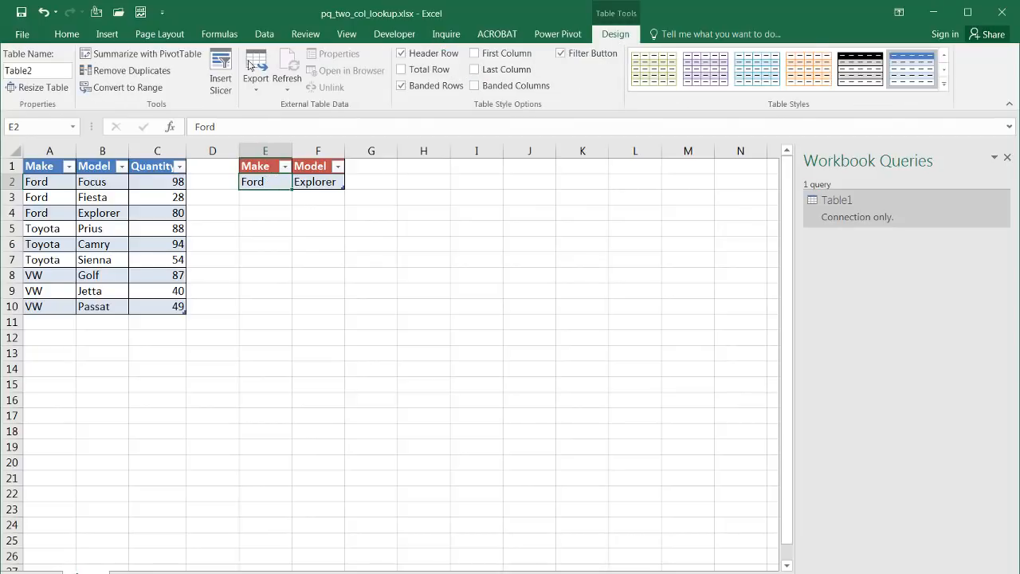
click(265, 34)
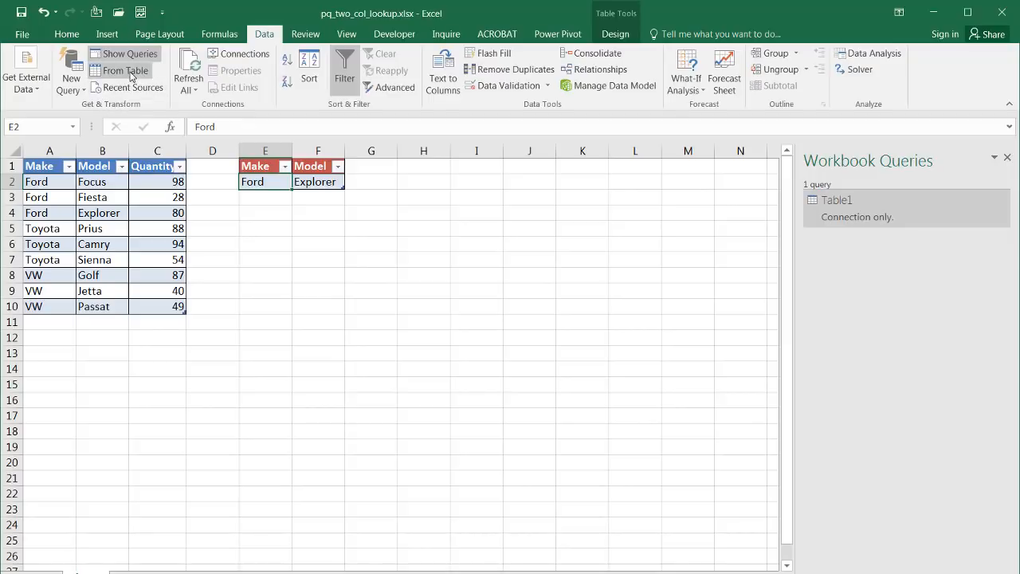
- Create a query from the lookup table and load Table2 as Only Create Connection
click(125, 70)
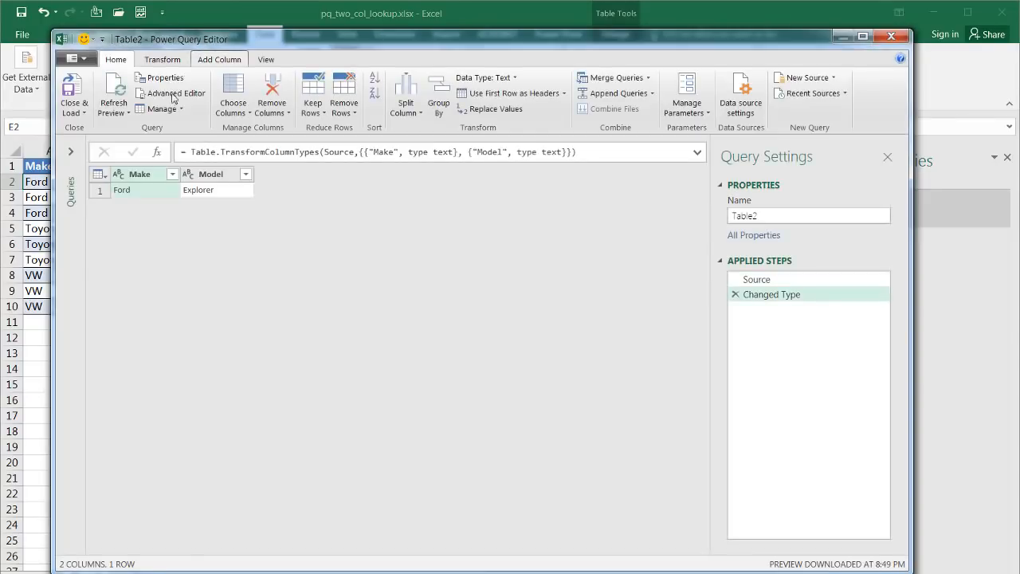
click(73, 96)
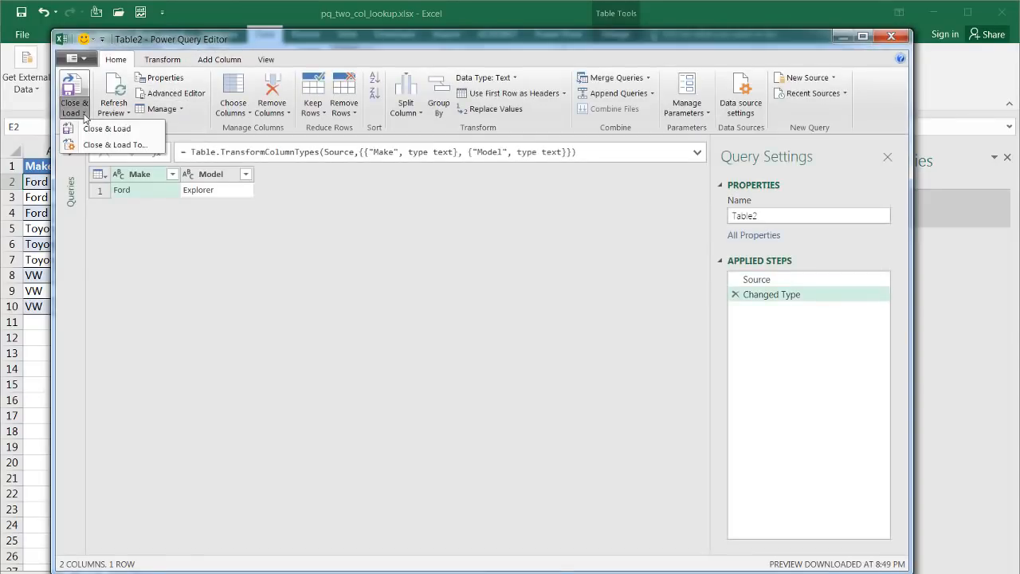
mouse_move(114, 143)
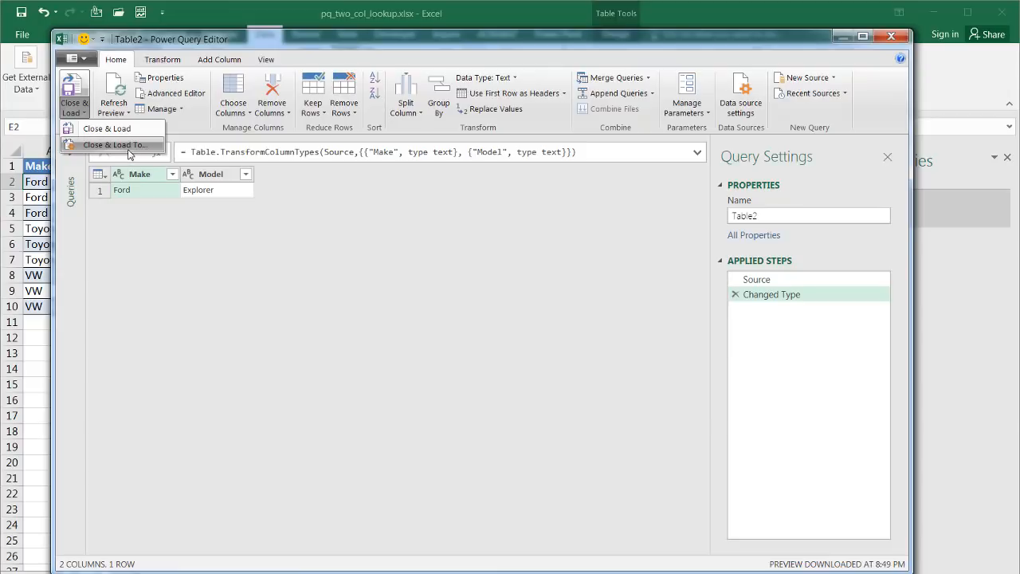
click(114, 143)
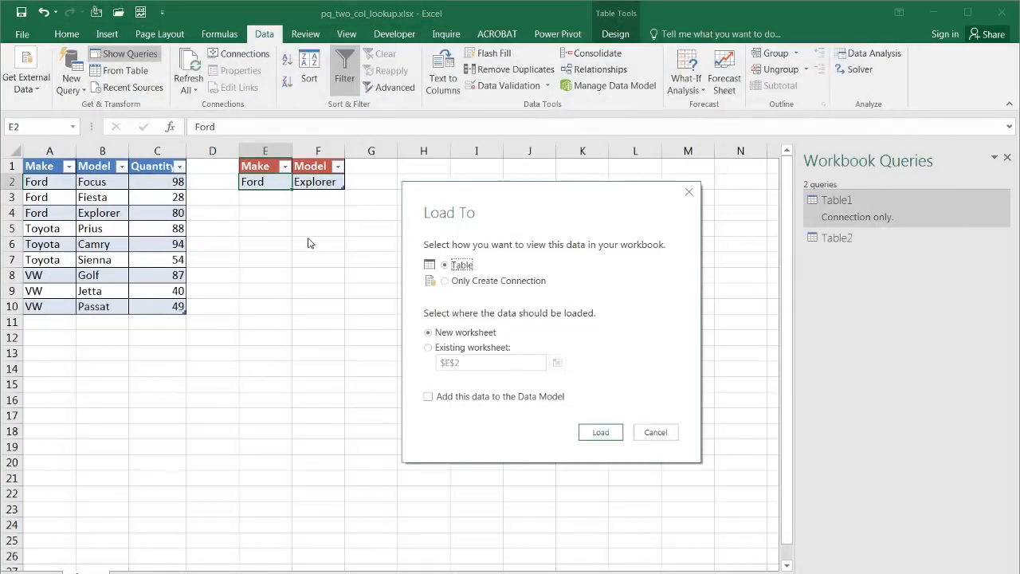
click(445, 280)
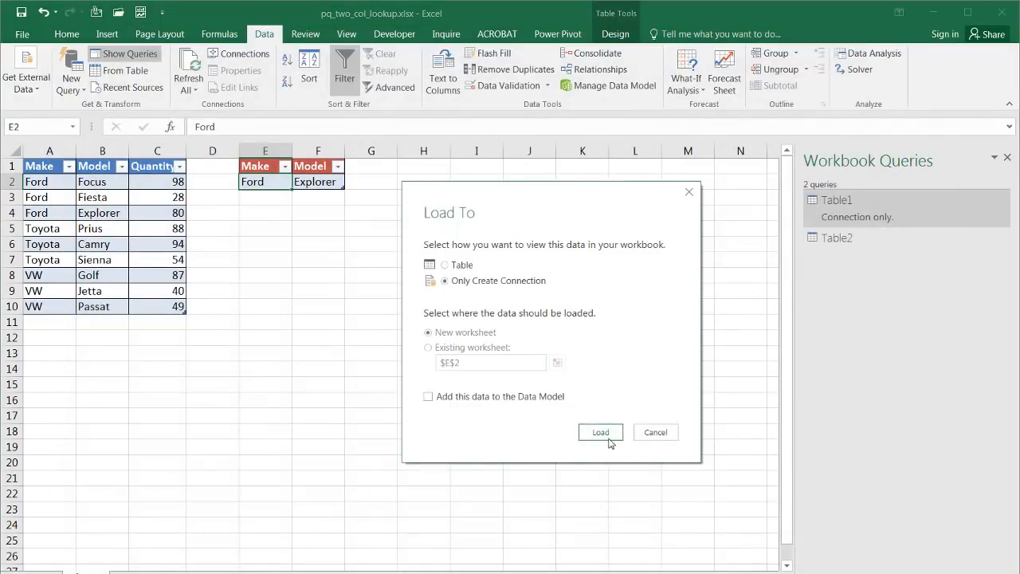
click(600, 432)
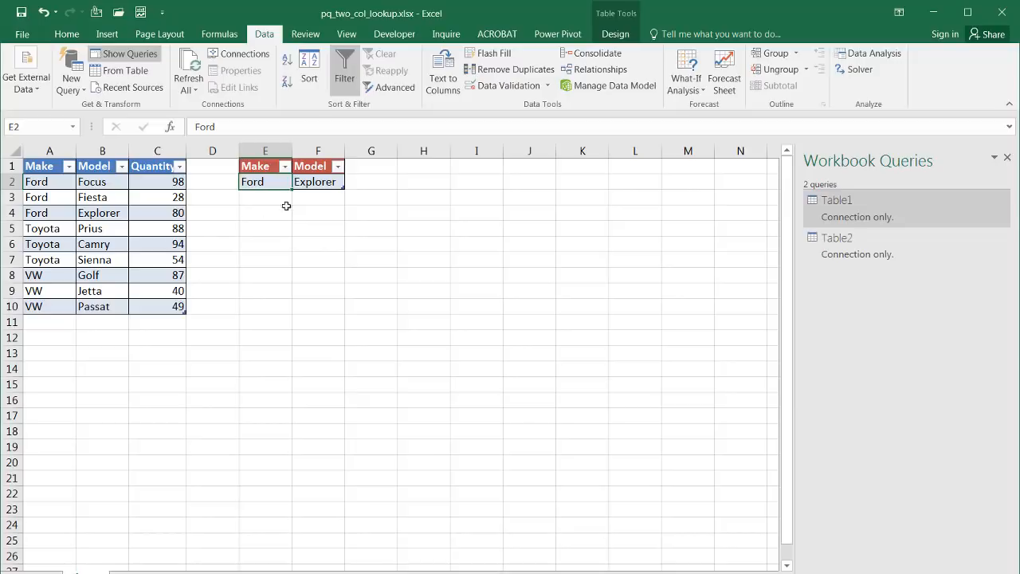
mouse_move(262, 191)
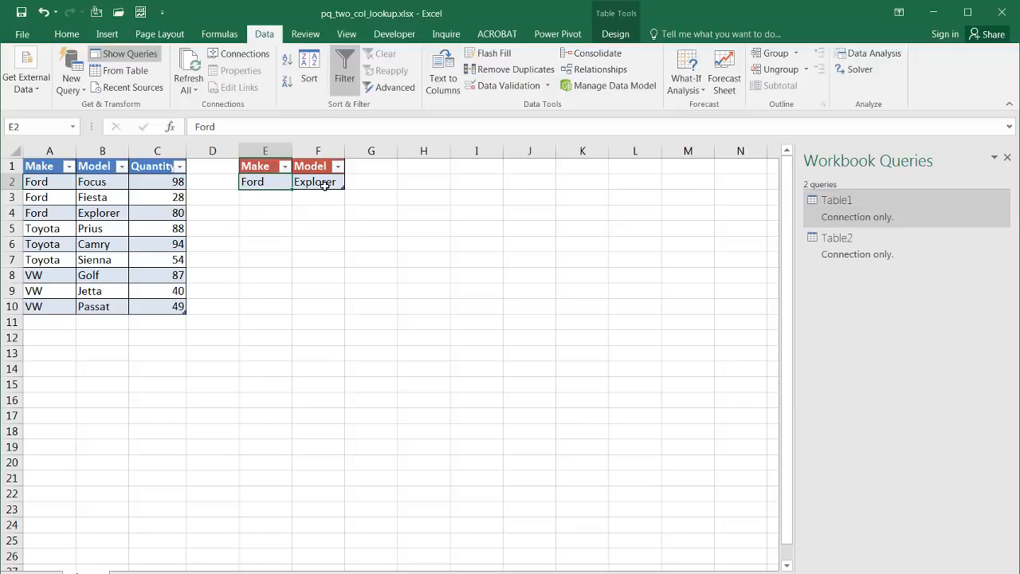
mouse_move(430, 204)
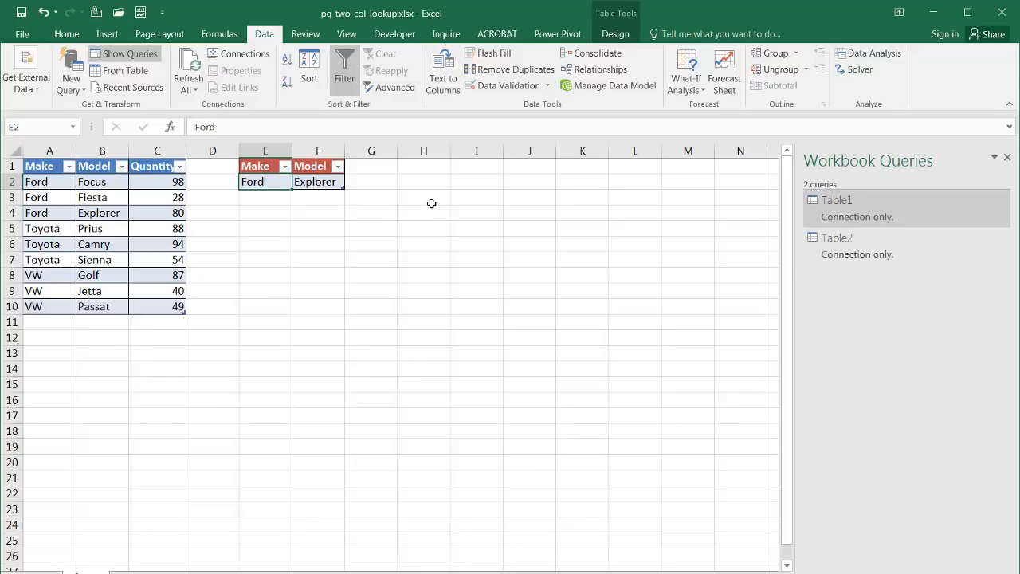
mouse_move(399, 167)
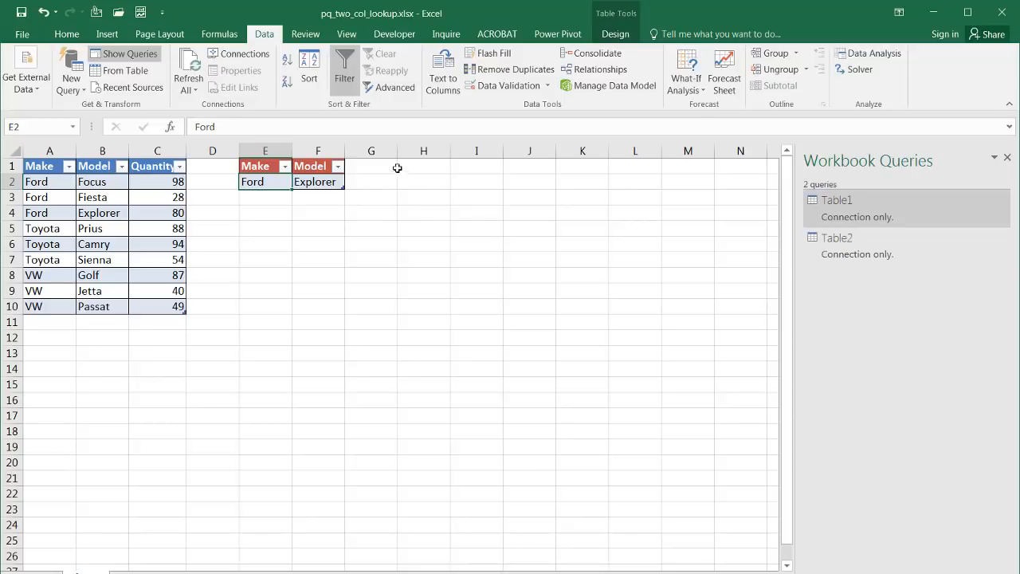
mouse_move(390, 190)
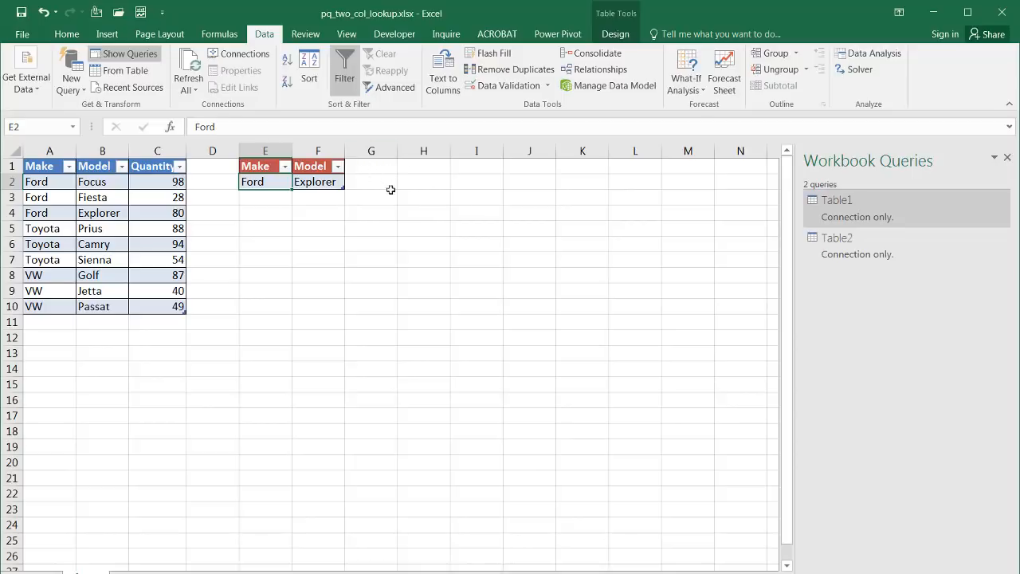
mouse_move(434, 200)
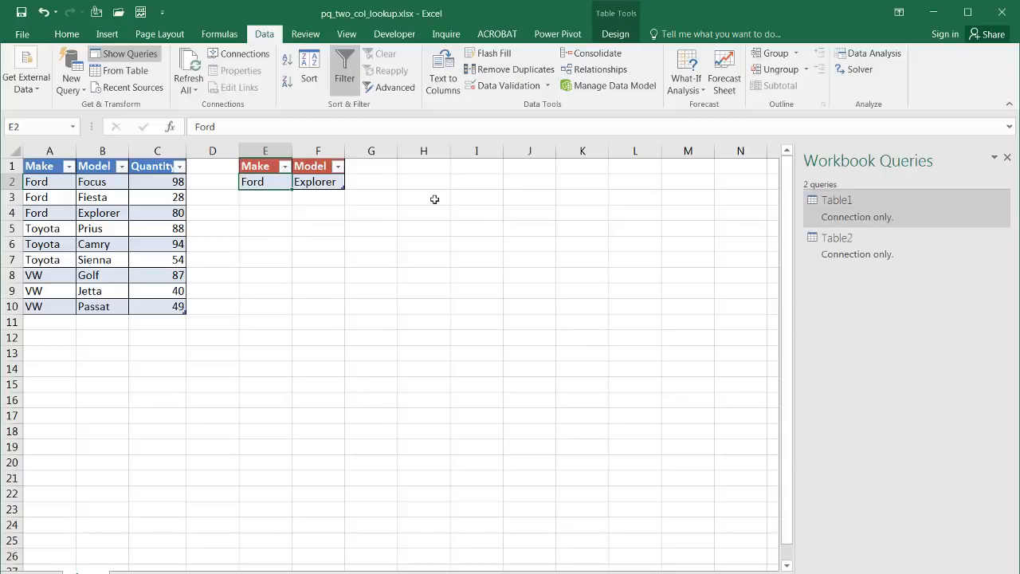
mouse_move(277, 182)
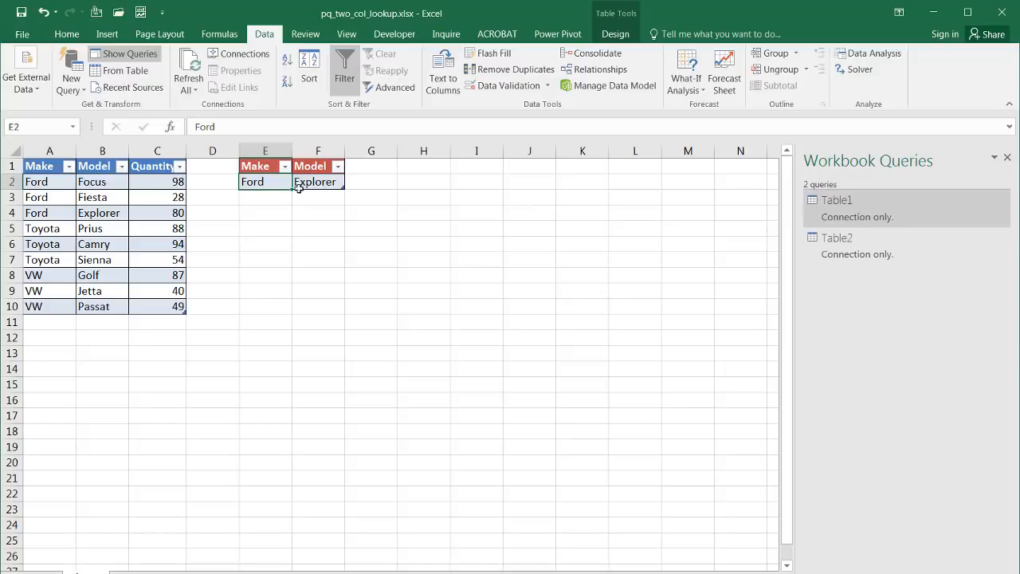
mouse_move(855, 231)
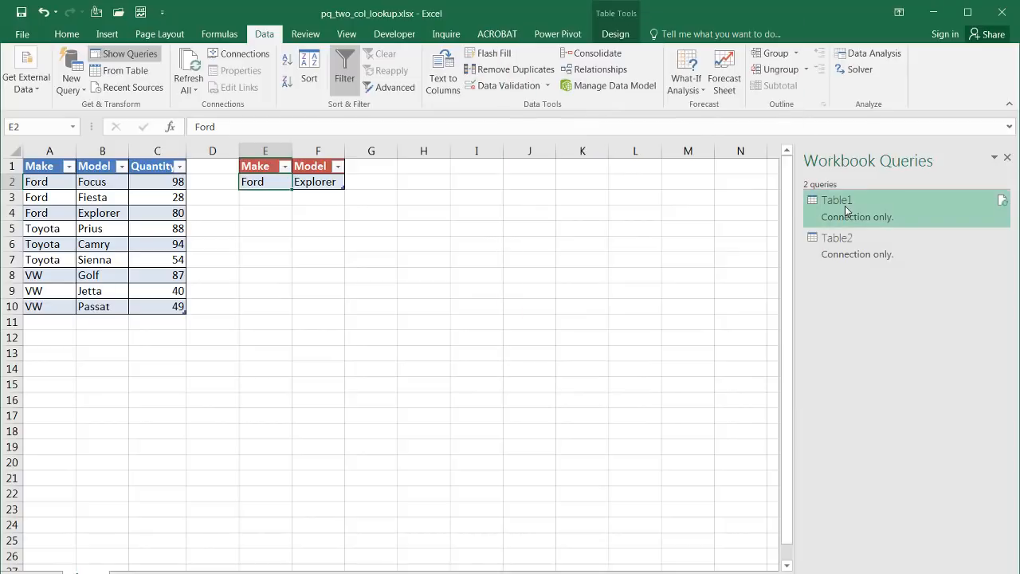
- Start a Merge from the Table1 query and choose Table2 as the second table
right_click(837, 201)
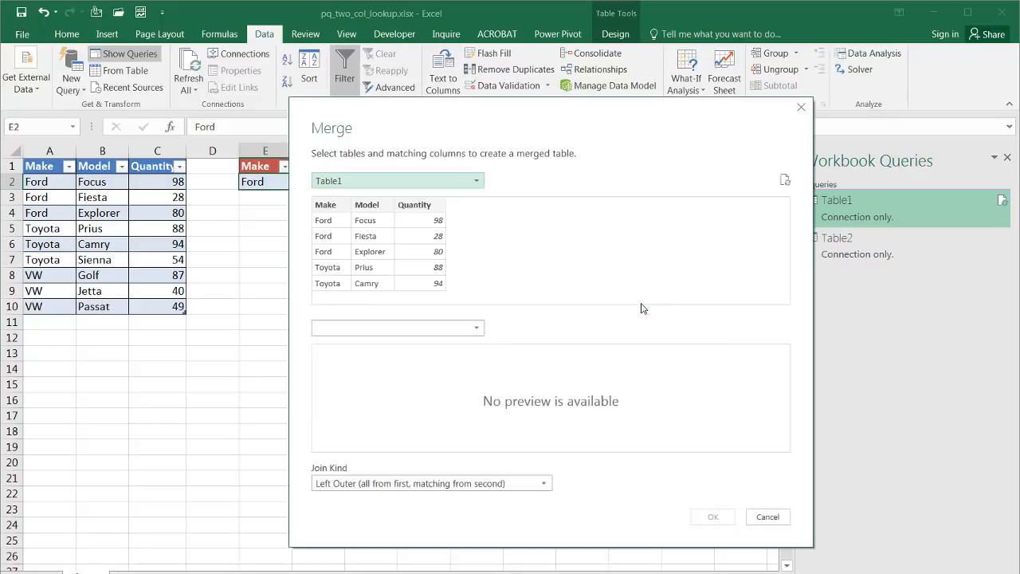
mouse_move(421, 211)
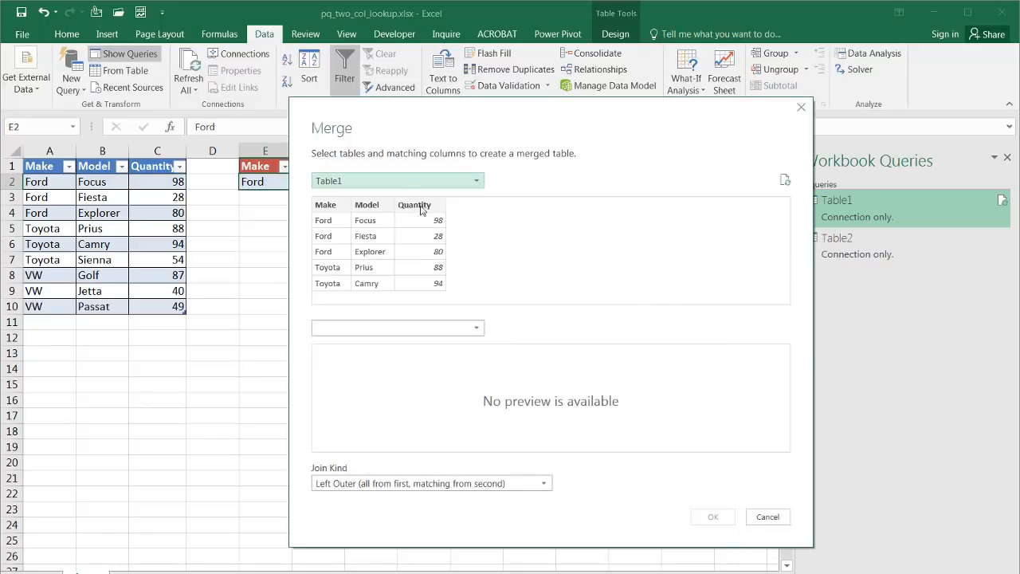
mouse_move(450, 298)
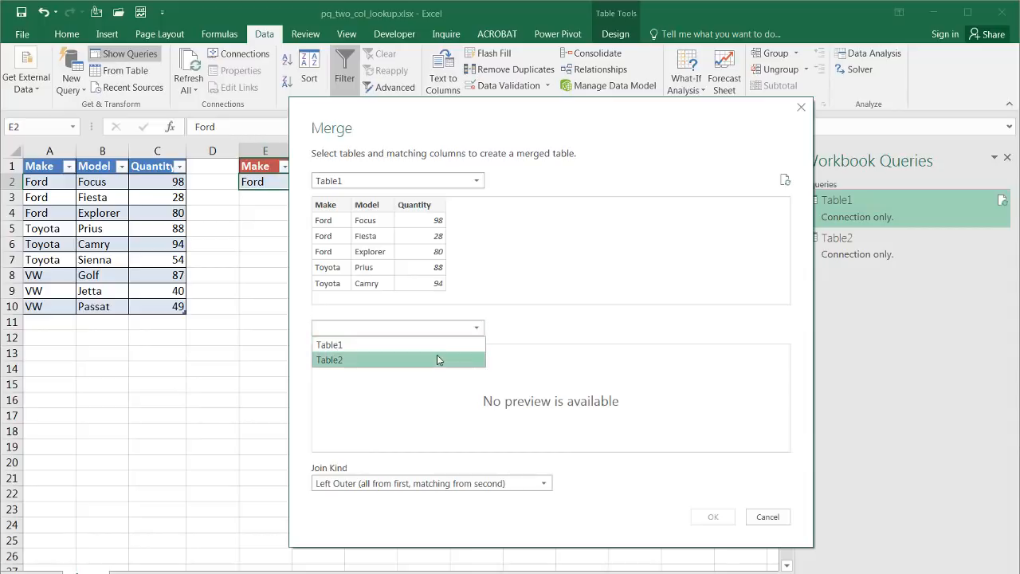
click(329, 360)
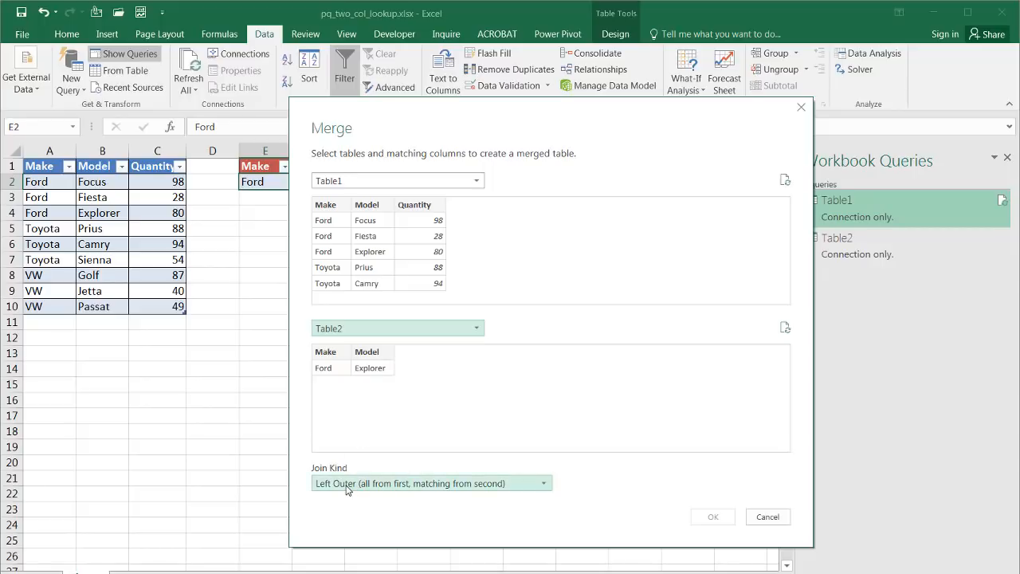
mouse_move(542, 494)
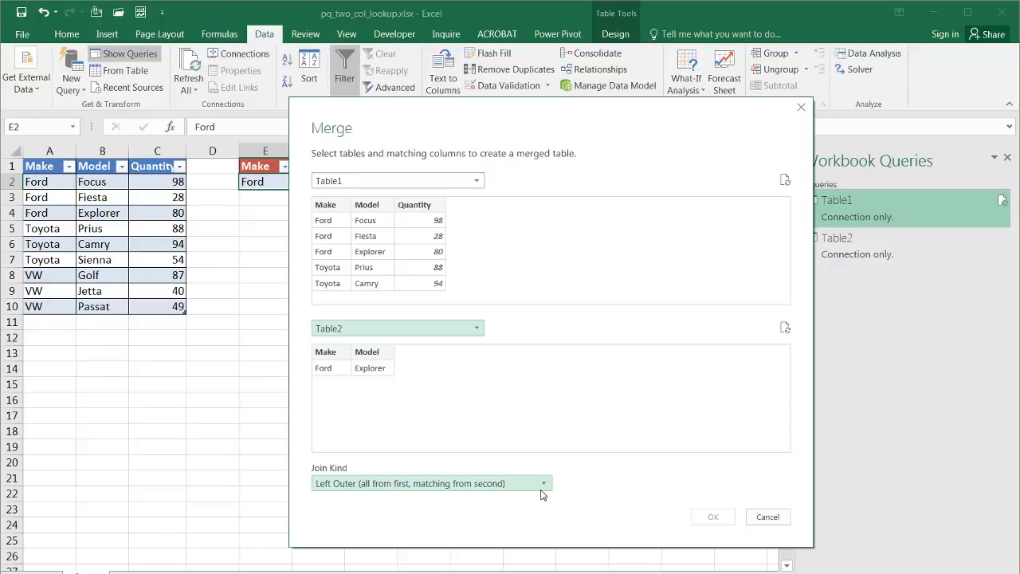
- Set the join kind to Right Outer (all from second, matching from first)
click(542, 483)
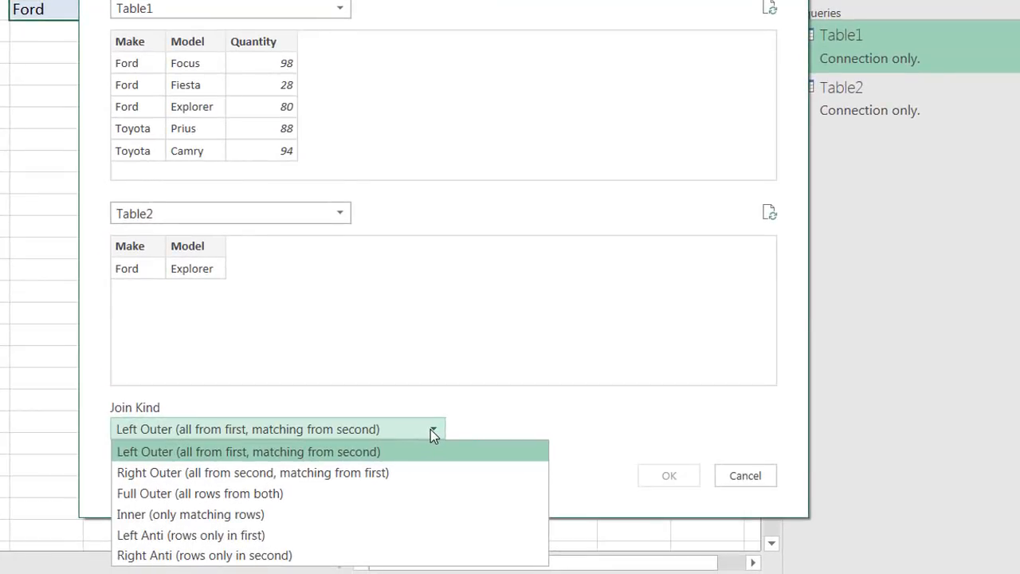
mouse_move(369, 472)
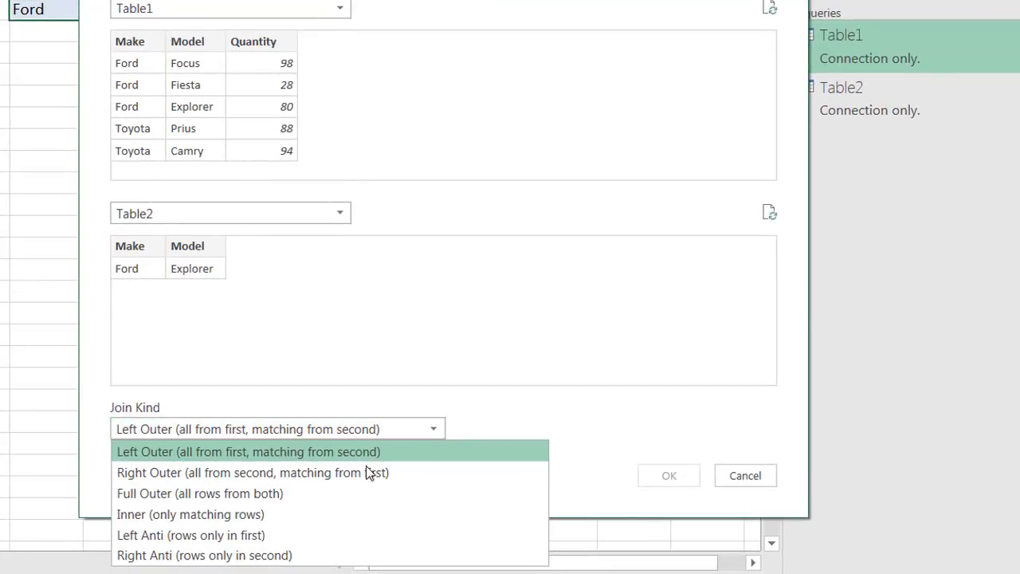
mouse_move(367, 472)
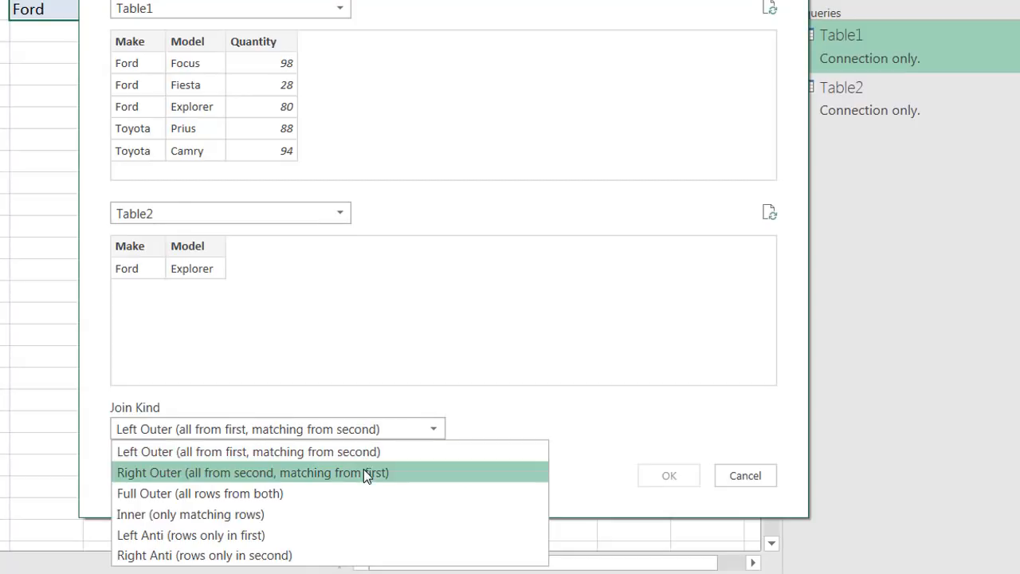
mouse_move(366, 472)
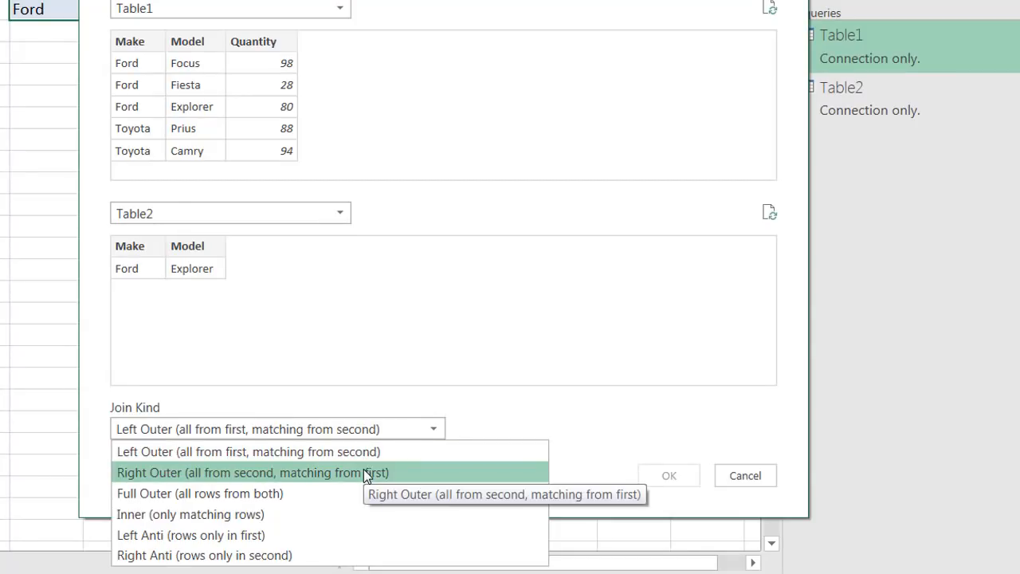
mouse_move(363, 481)
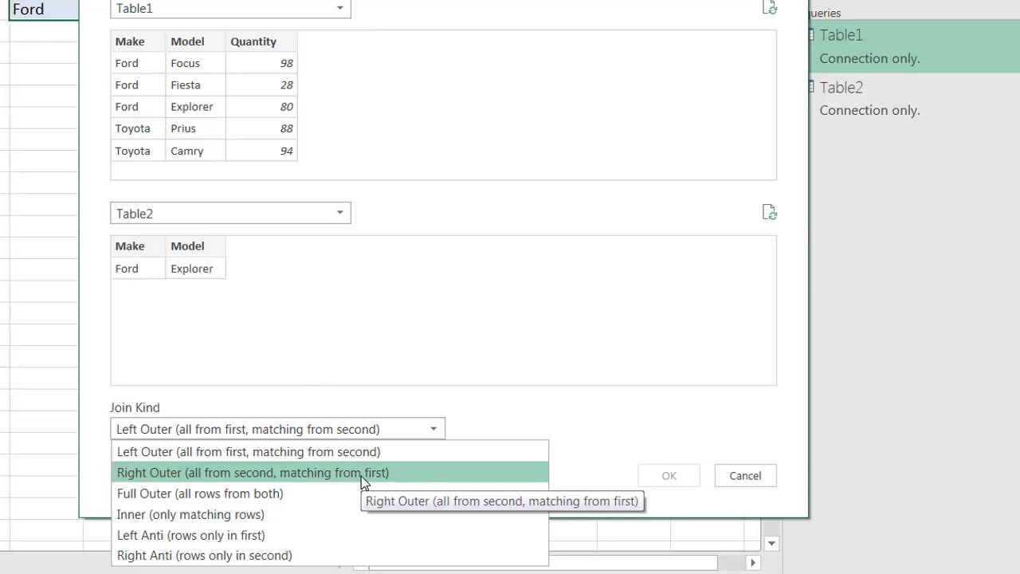
mouse_move(354, 453)
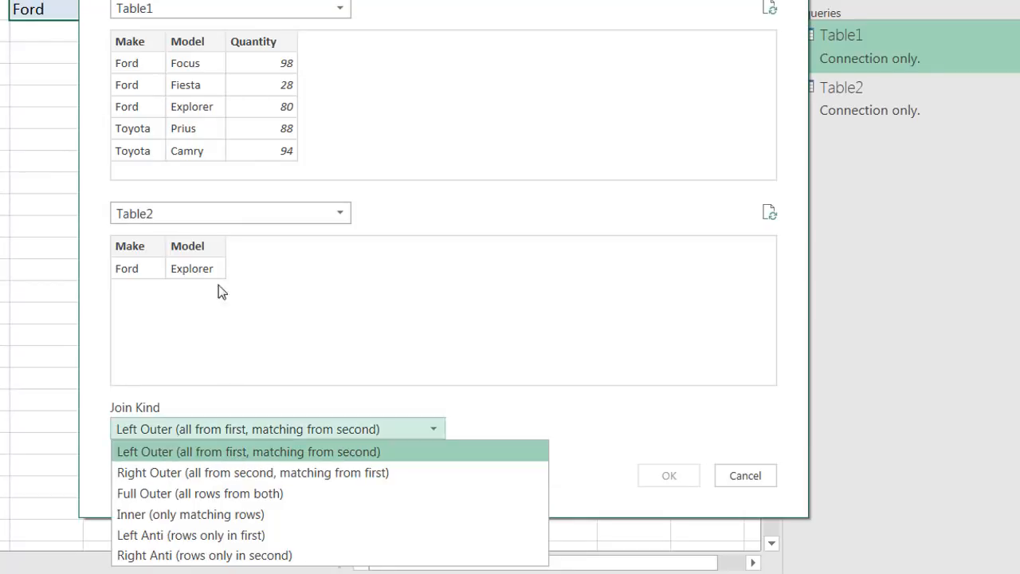
mouse_move(331, 453)
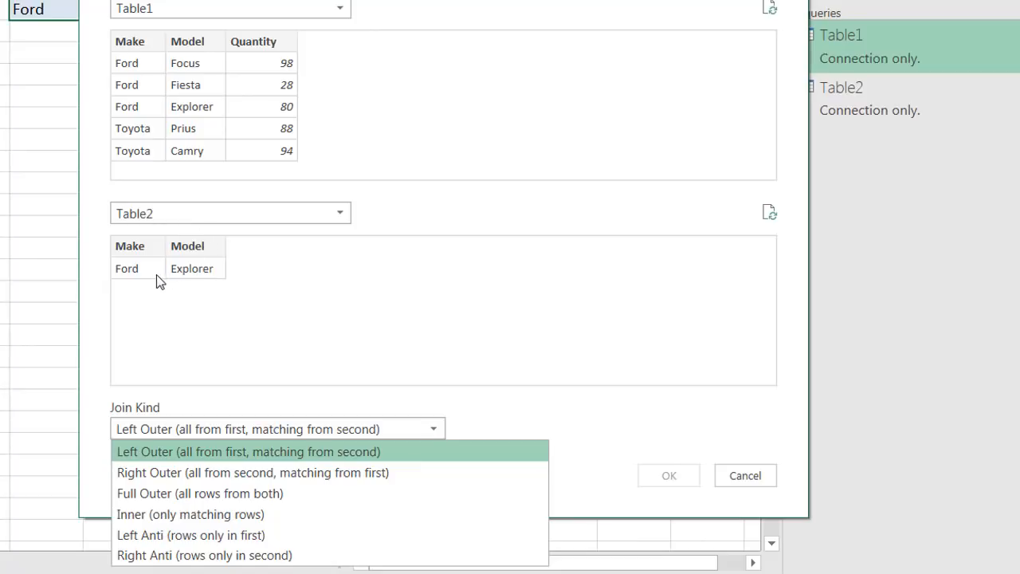
mouse_move(271, 107)
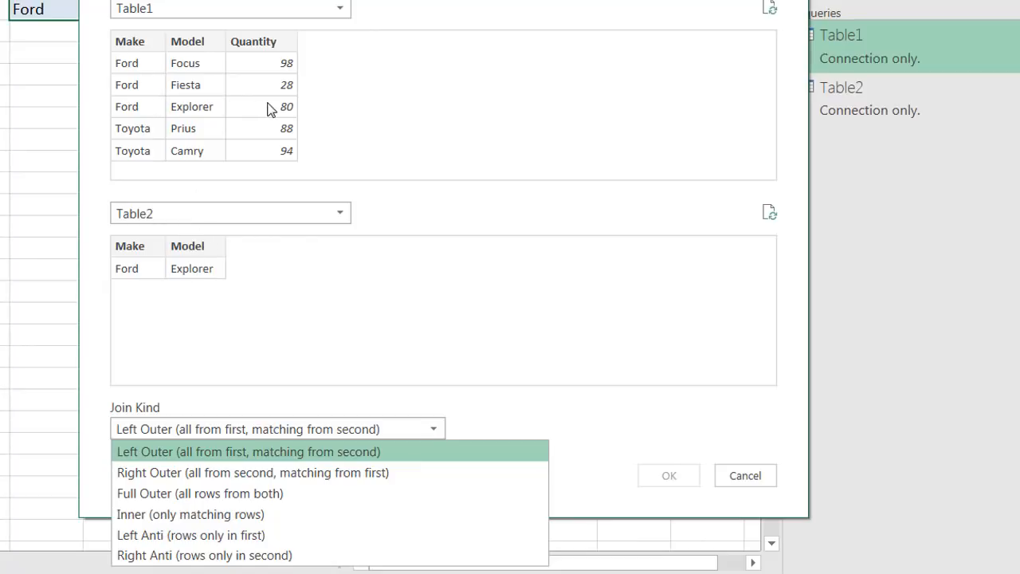
mouse_move(285, 472)
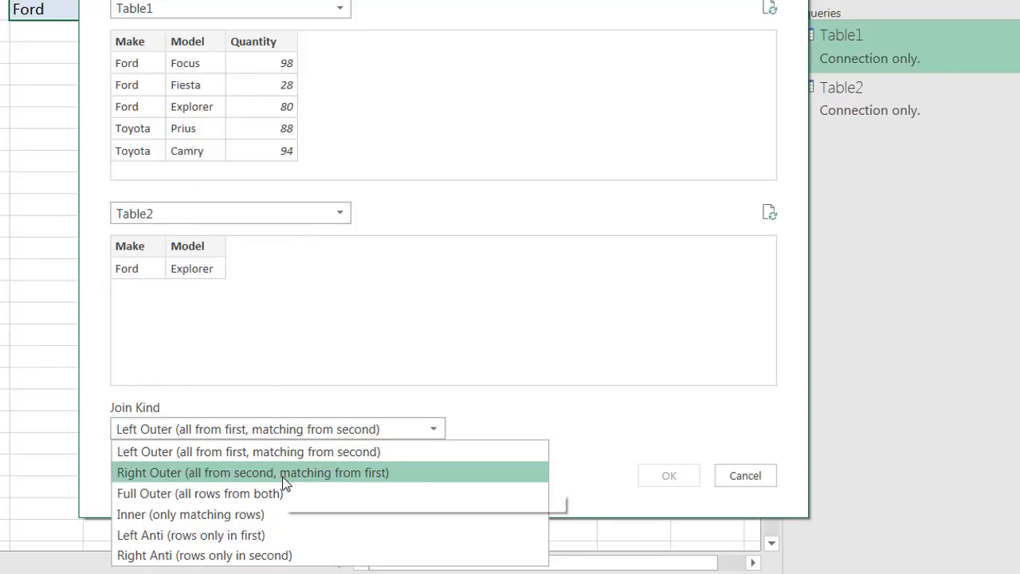
mouse_move(252, 472)
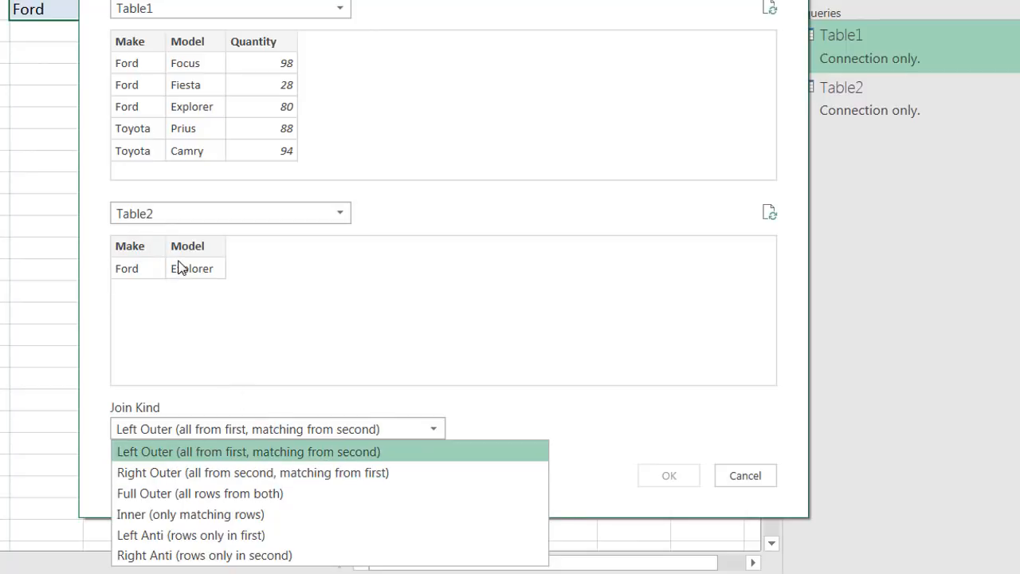
mouse_move(198, 433)
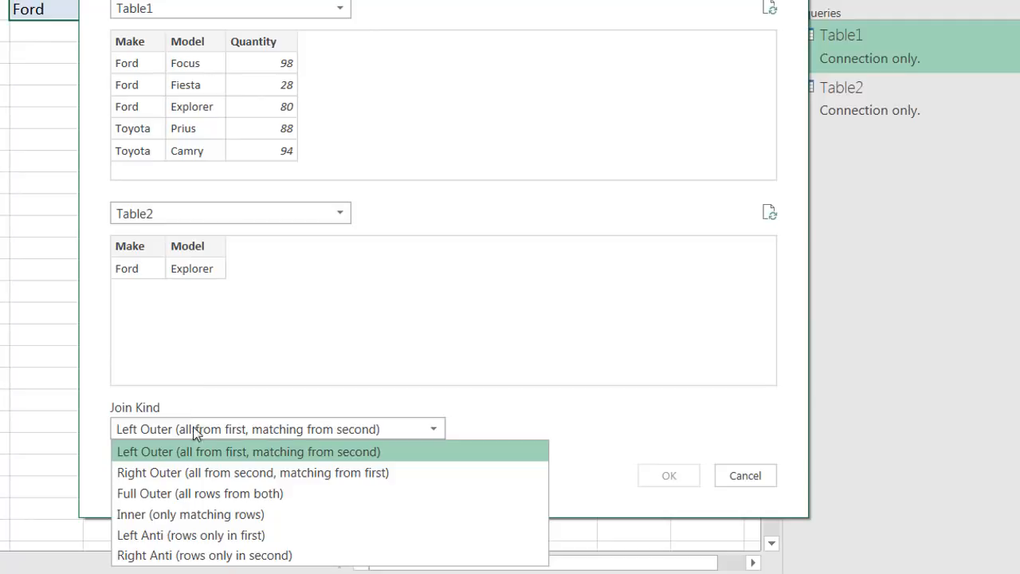
mouse_move(204, 472)
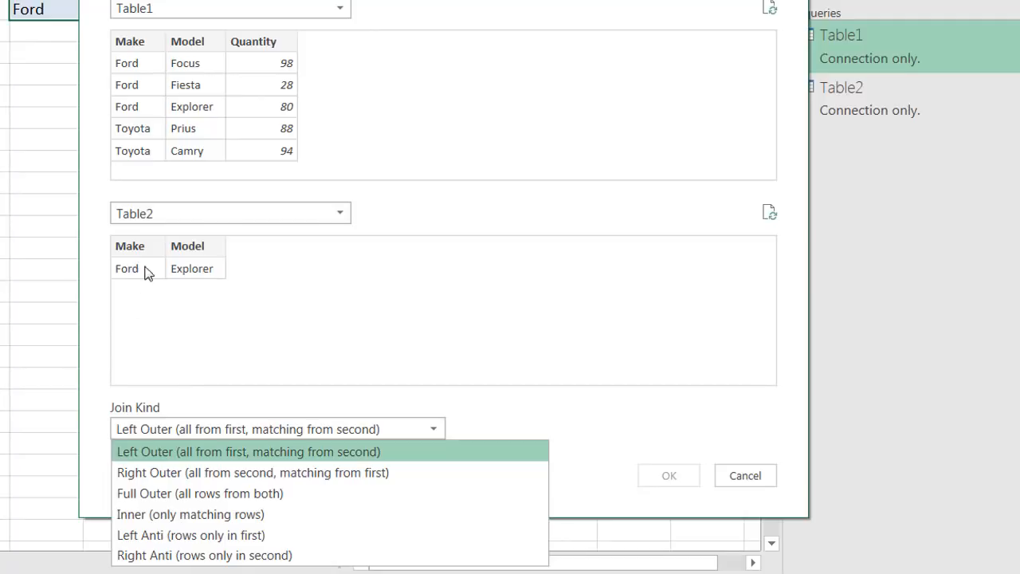
mouse_move(177, 274)
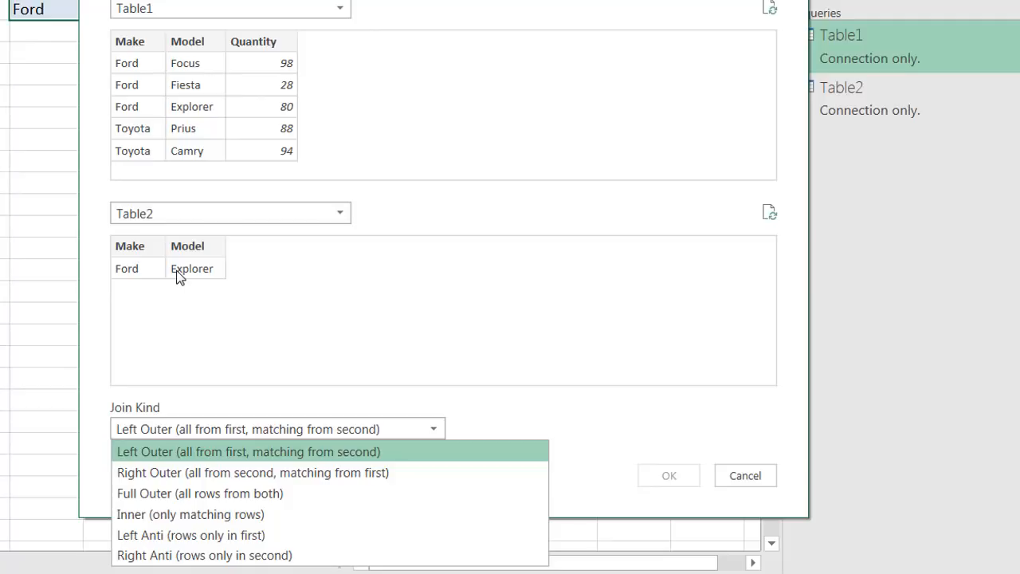
mouse_move(274, 118)
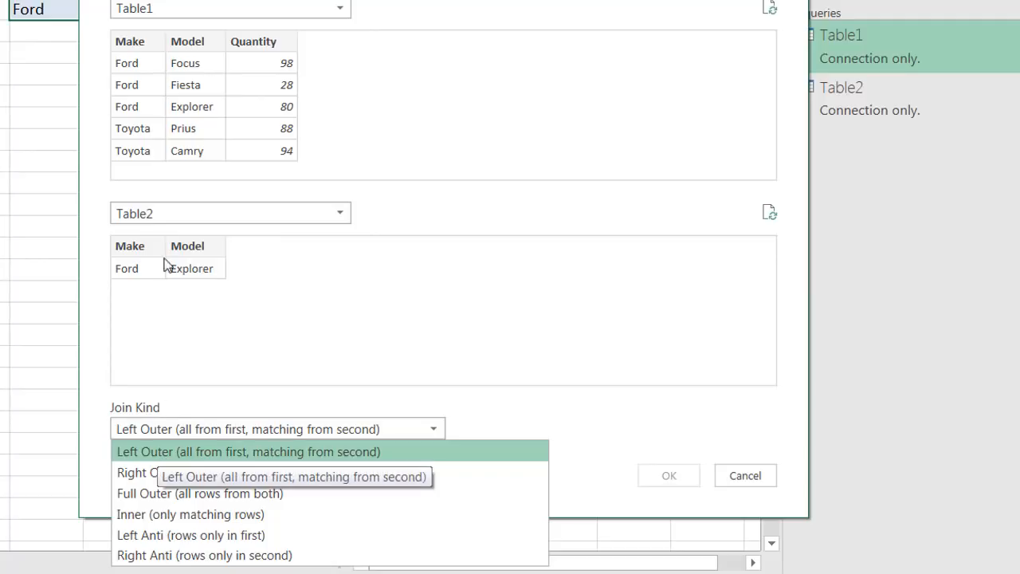
mouse_move(175, 163)
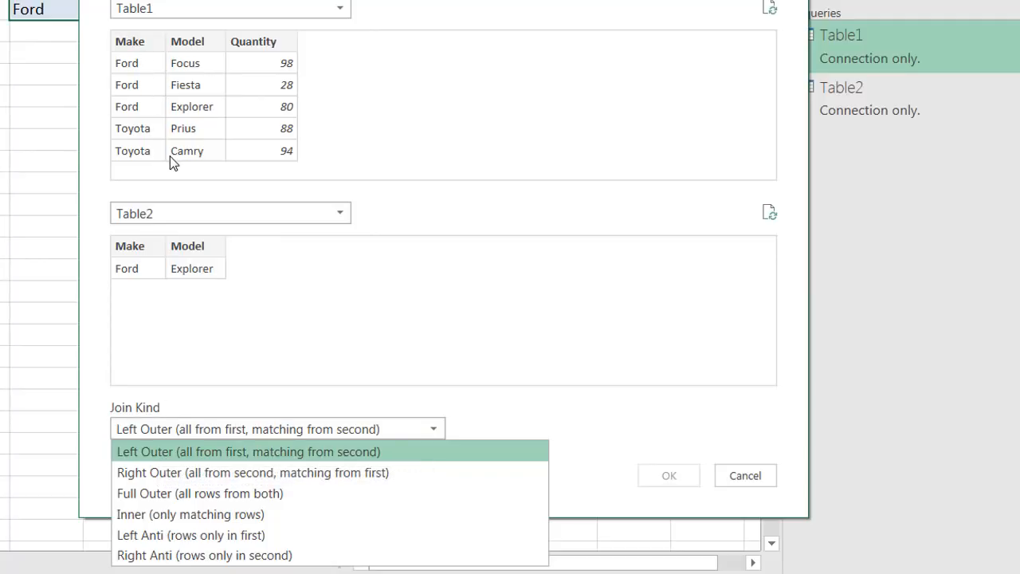
mouse_move(162, 274)
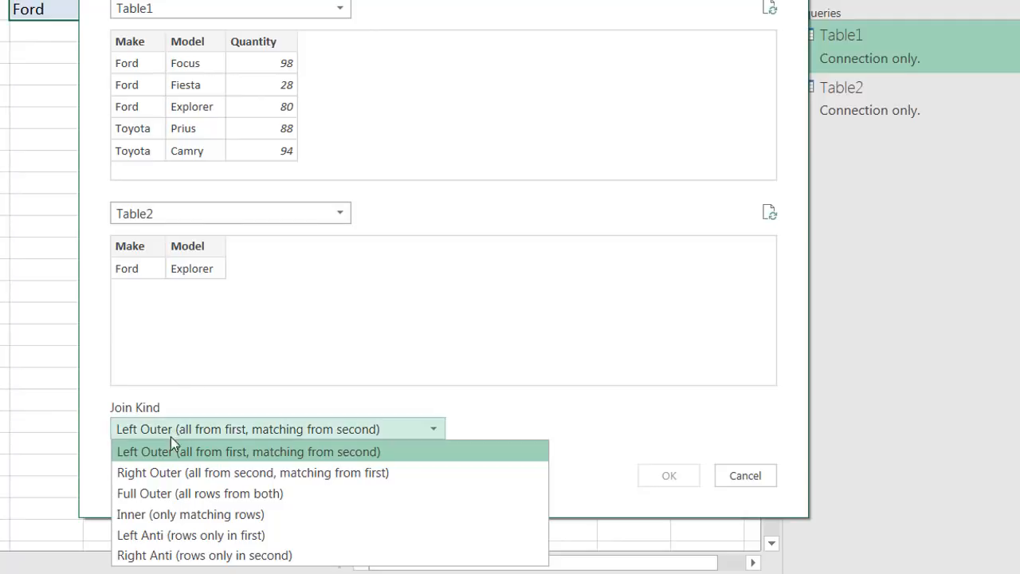
mouse_move(191, 472)
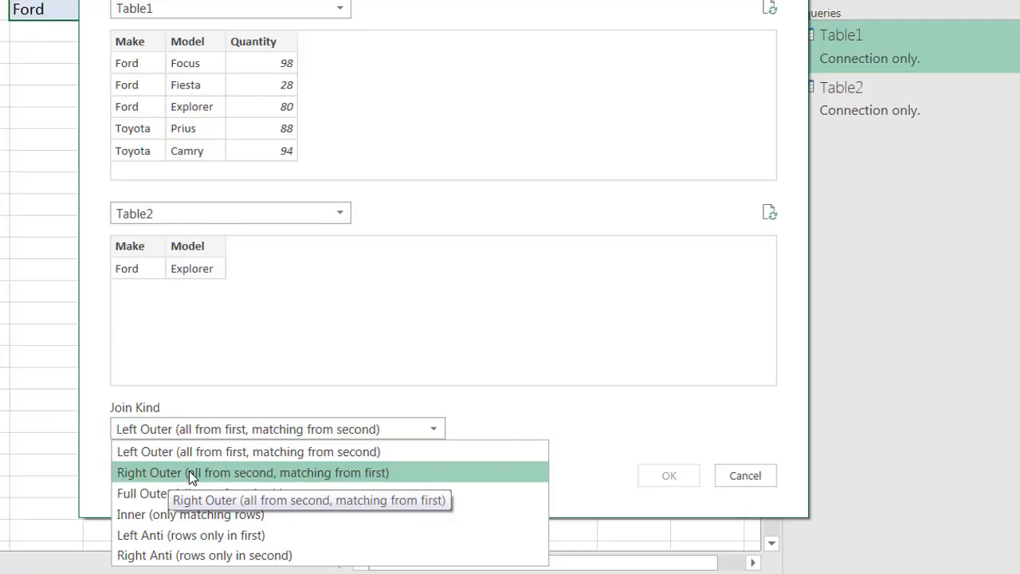
click(252, 472)
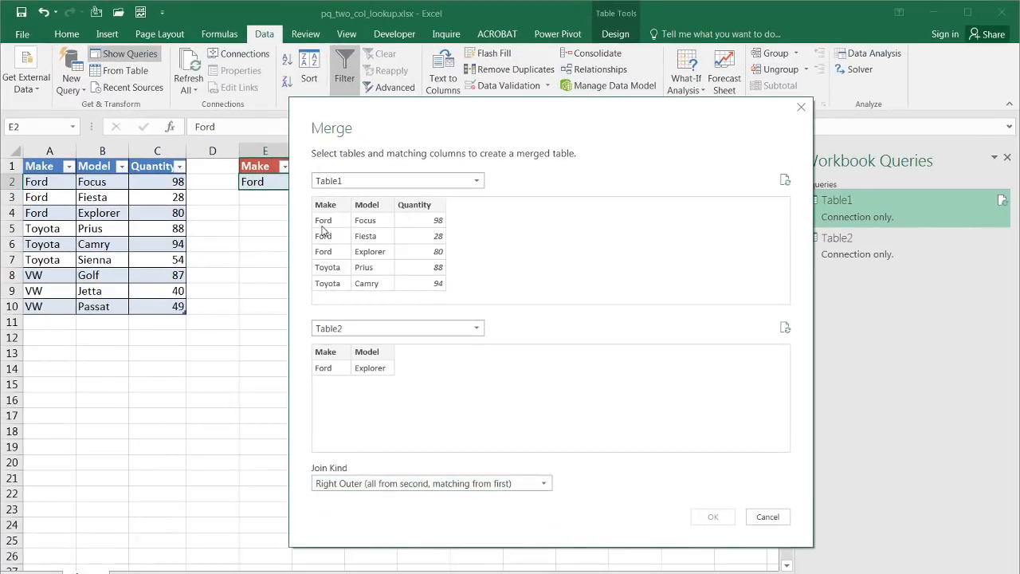
- Match on both Make and Model in Table1 and Table2, giving 1 of 9 rows matched
click(325, 204)
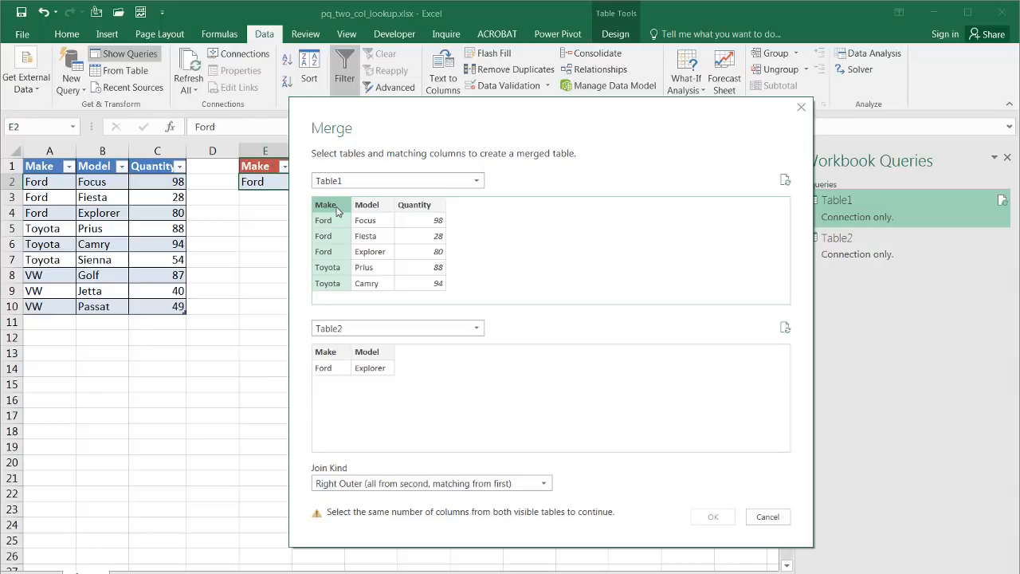
key(ctrl)
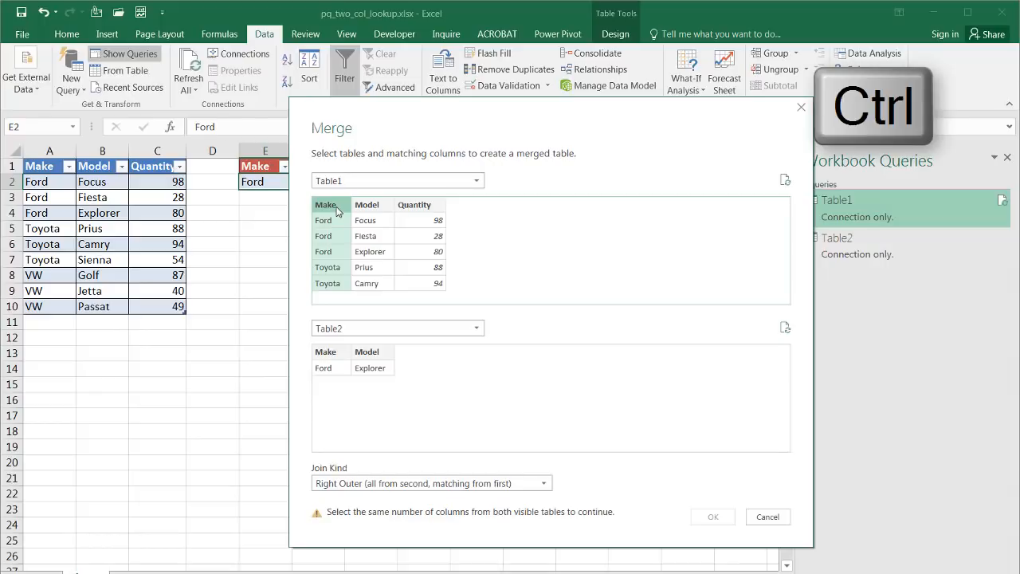
click(366, 204)
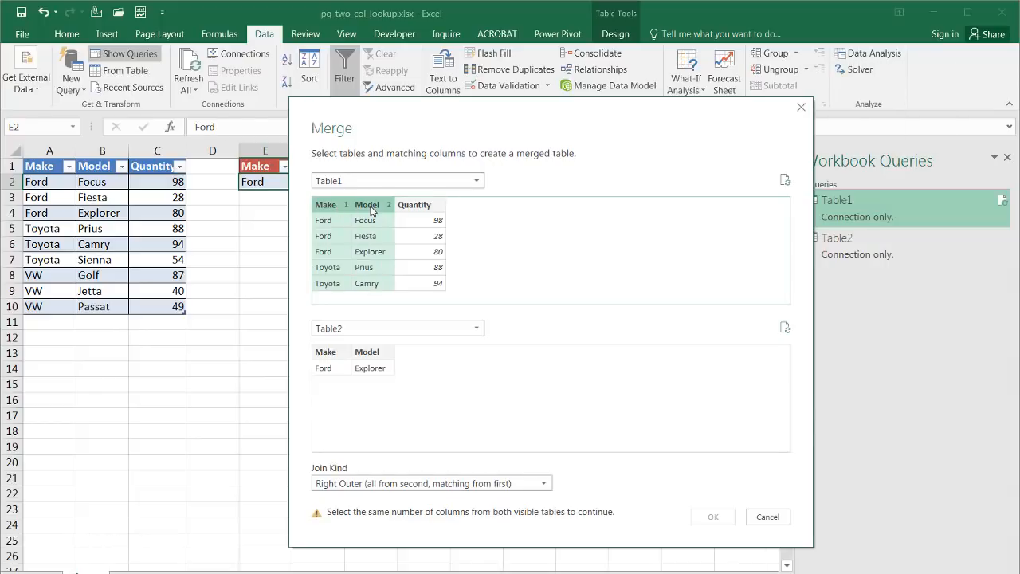
click(325, 353)
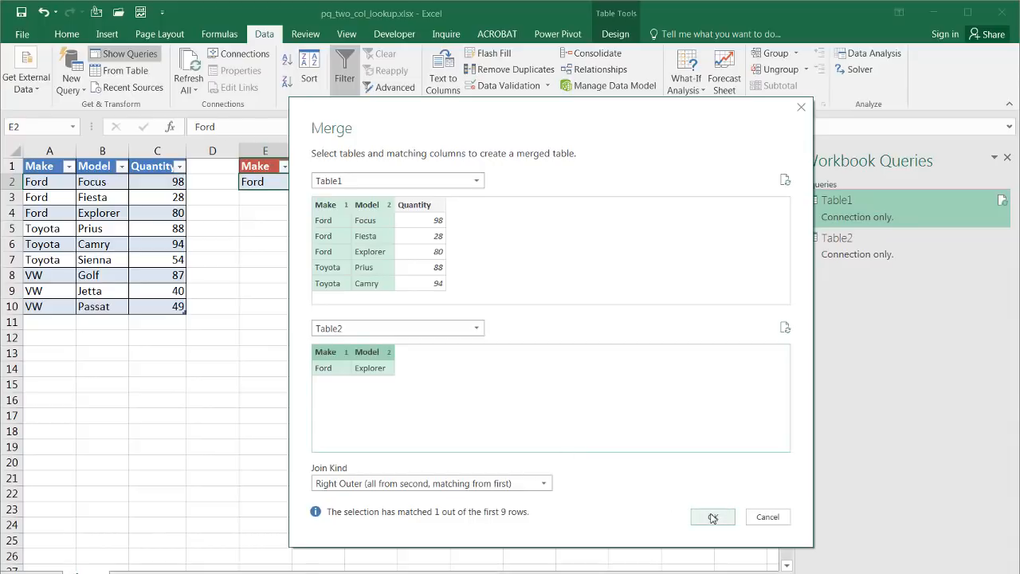
- Confirm the merge to create Merge1 and preview the nested Table2 cell (Ford, Explorer, 80)
click(711, 517)
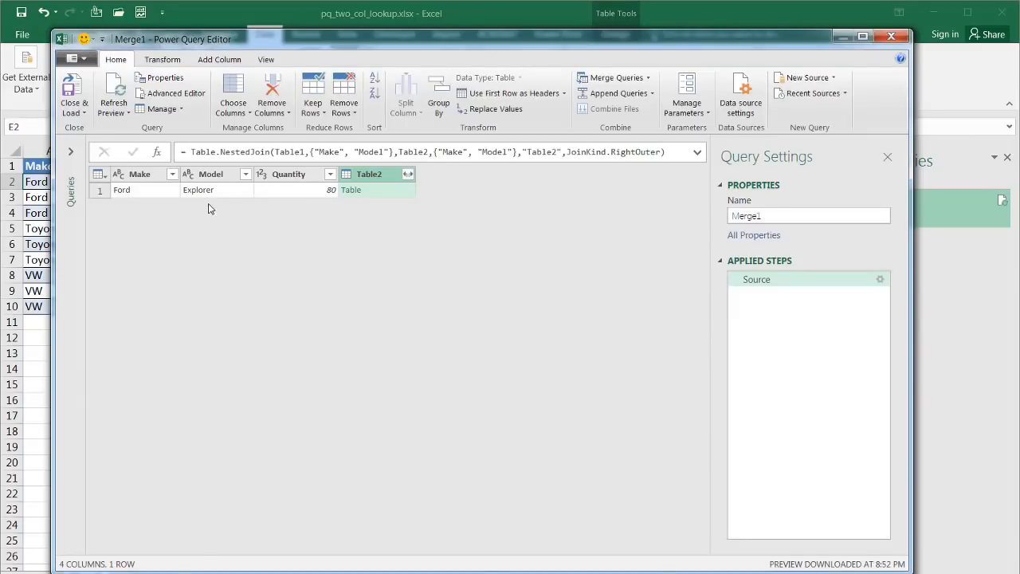
mouse_move(294, 198)
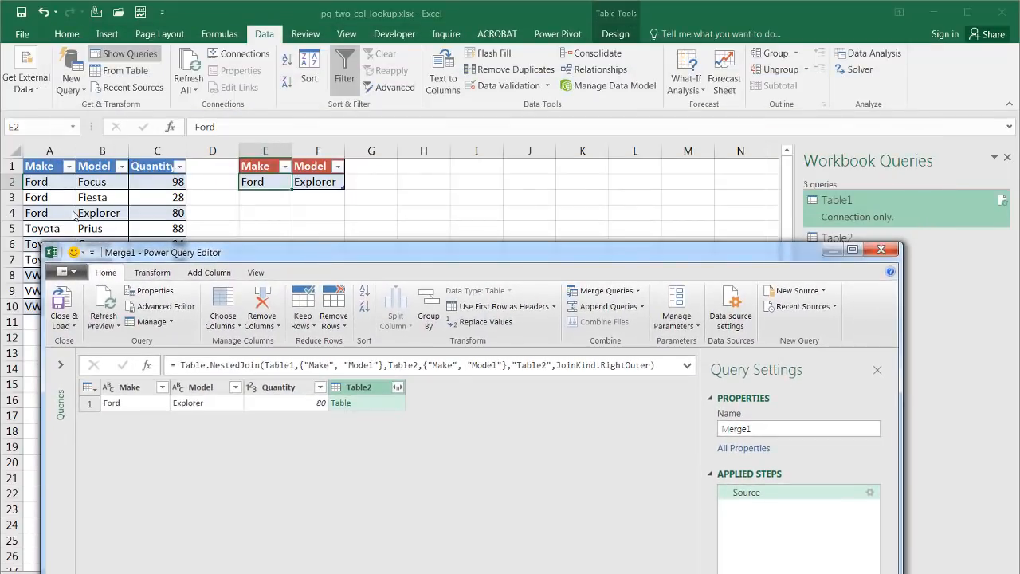
mouse_move(153, 224)
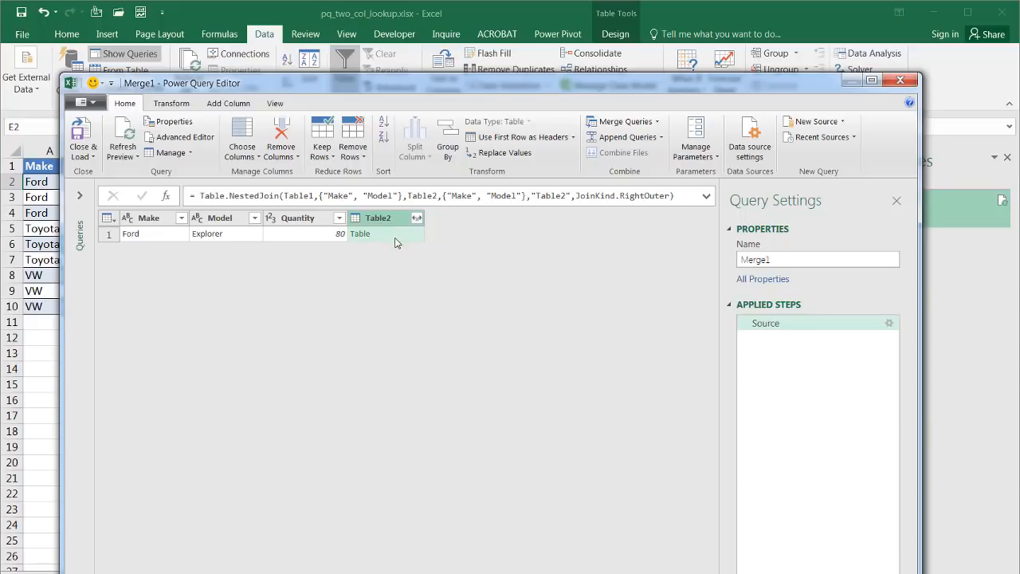
click(360, 233)
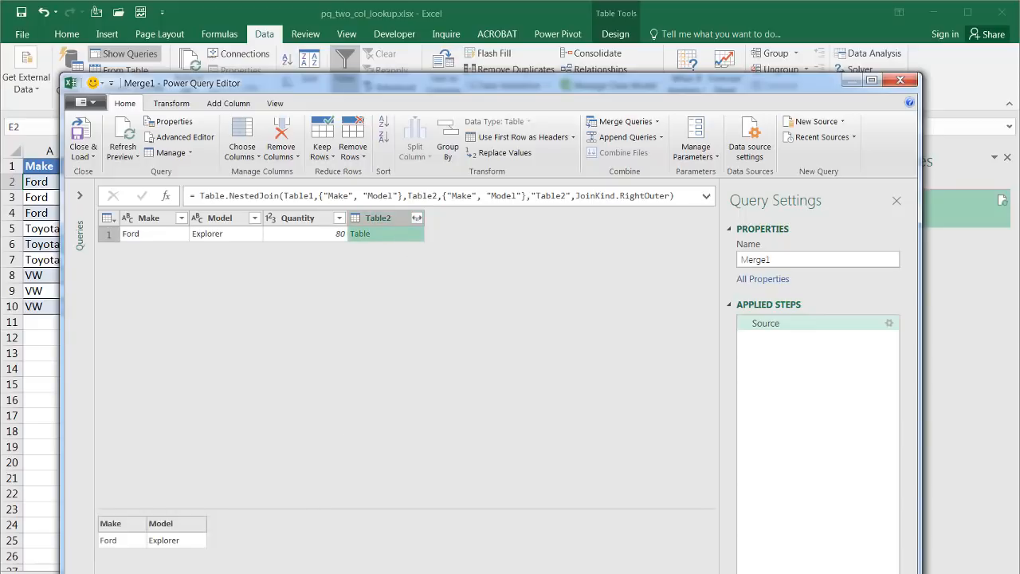
mouse_move(168, 548)
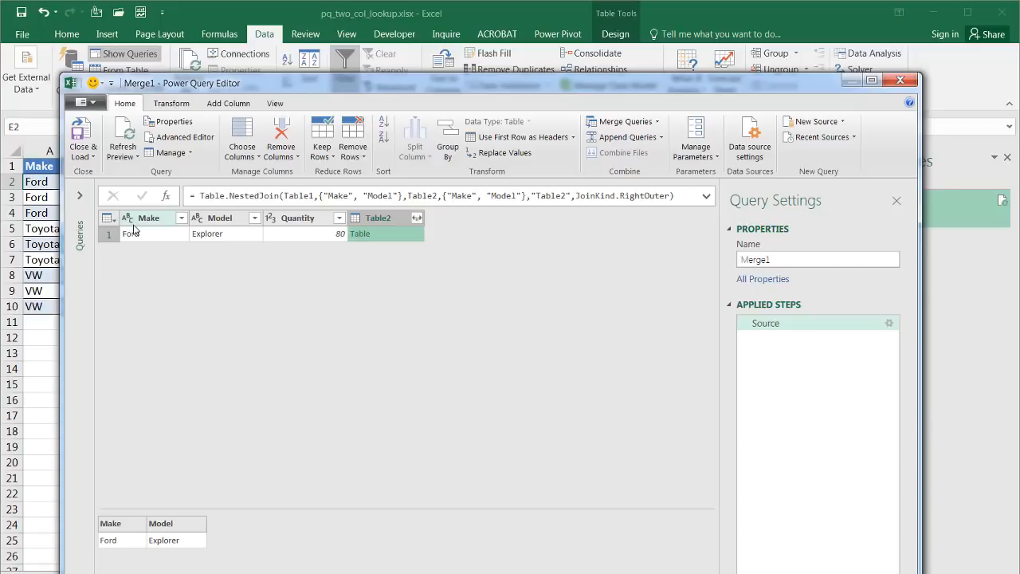
mouse_move(317, 243)
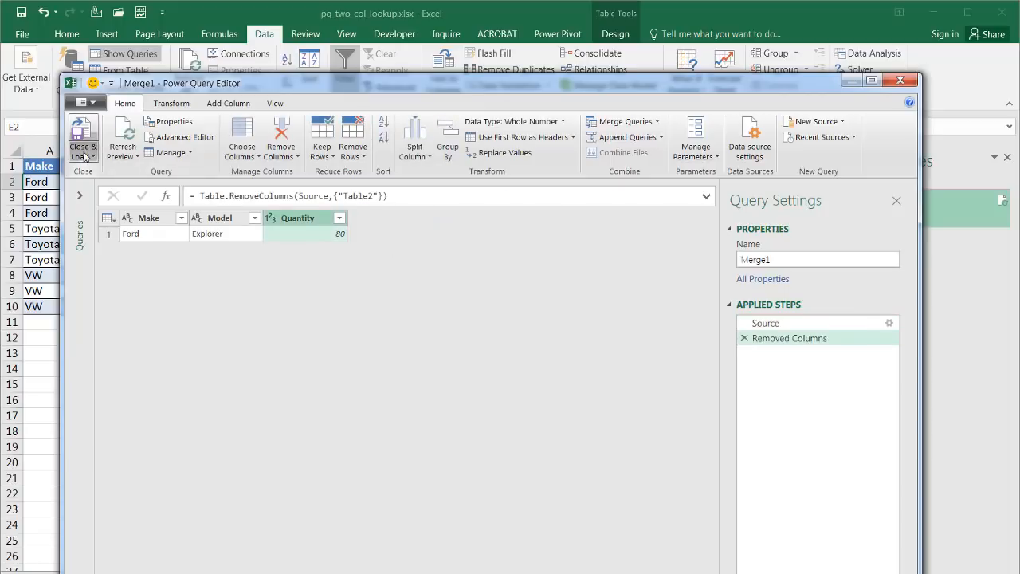
mouse_move(83, 141)
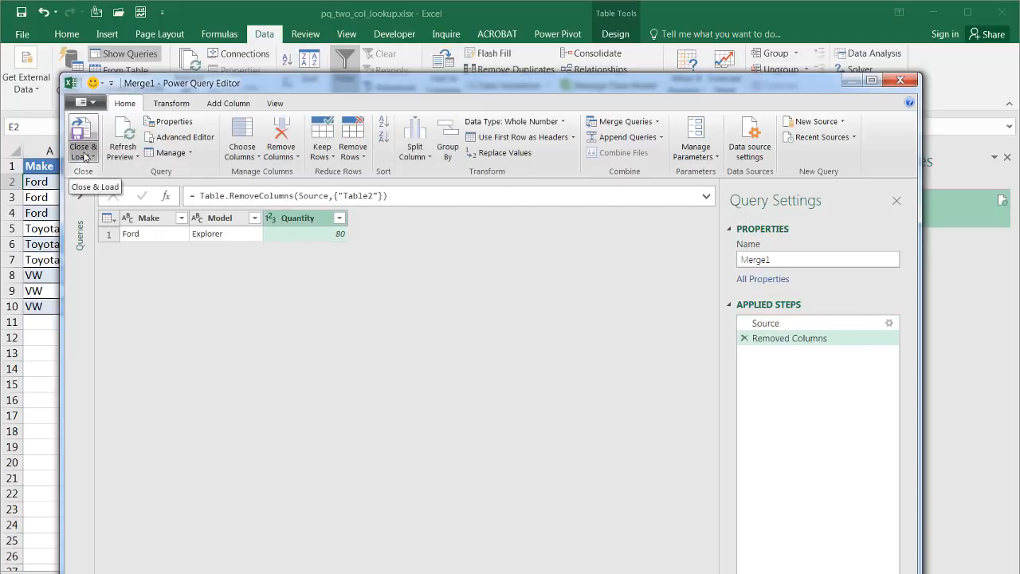
- Set Merge1 to Close & Load To a Table on the existing worksheet at the typed destination cell
click(82, 140)
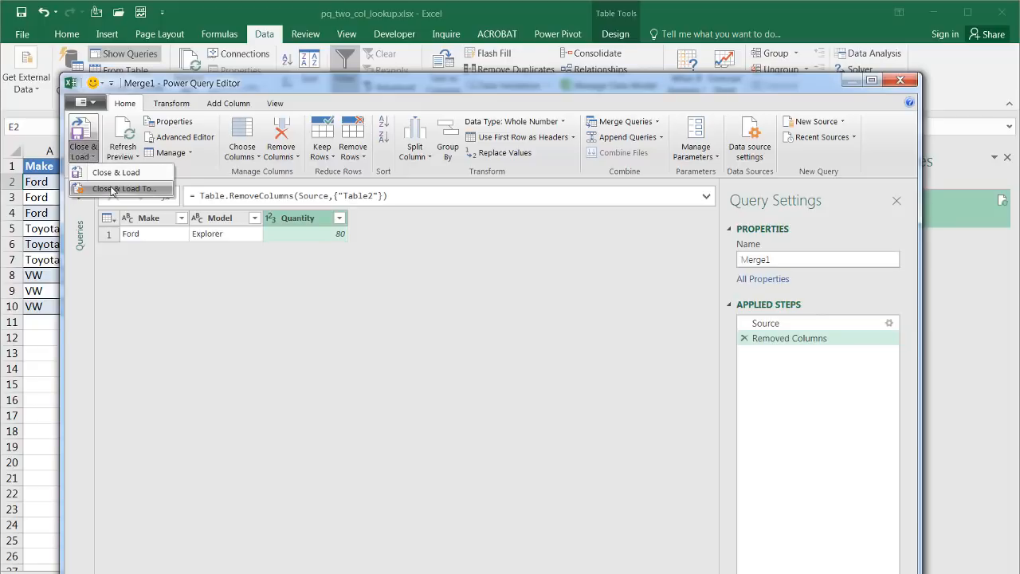
click(125, 188)
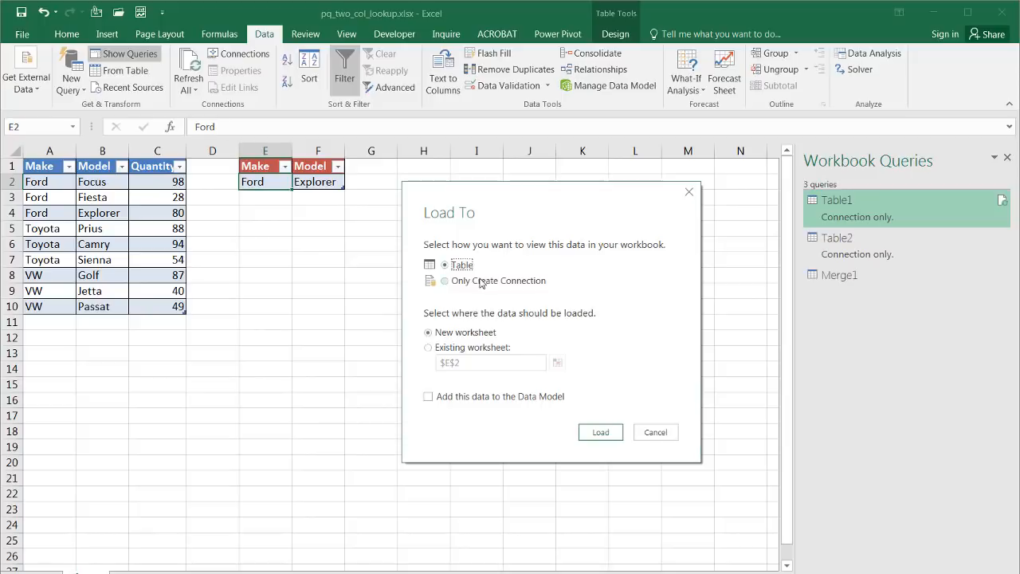
click(445, 265)
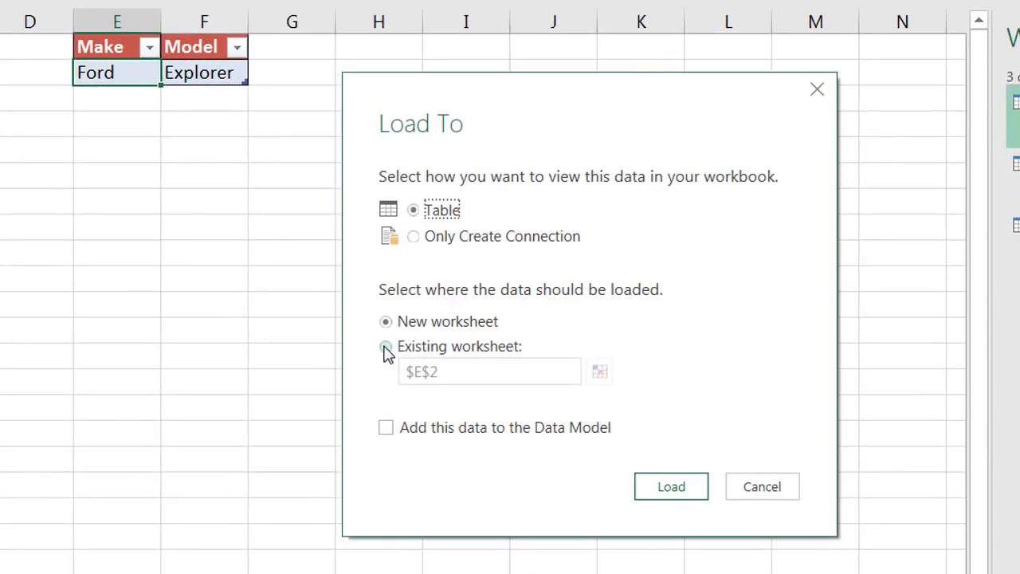
click(386, 346)
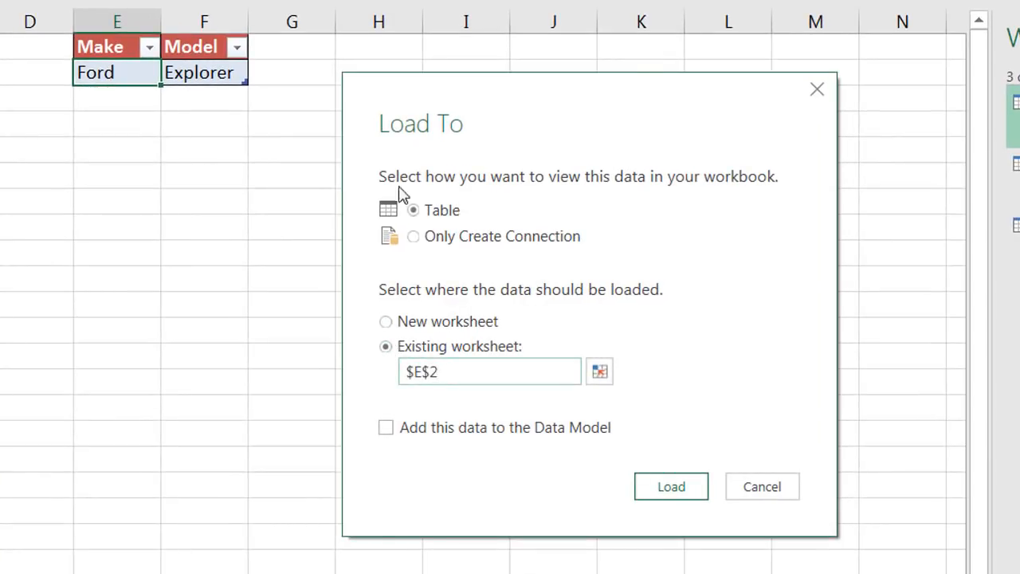
mouse_move(456, 63)
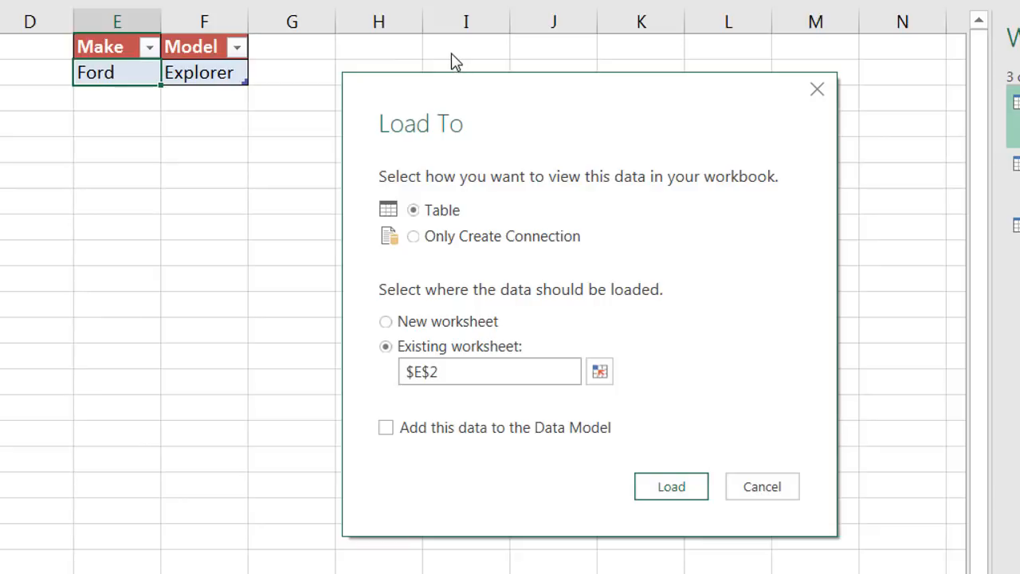
click(490, 372)
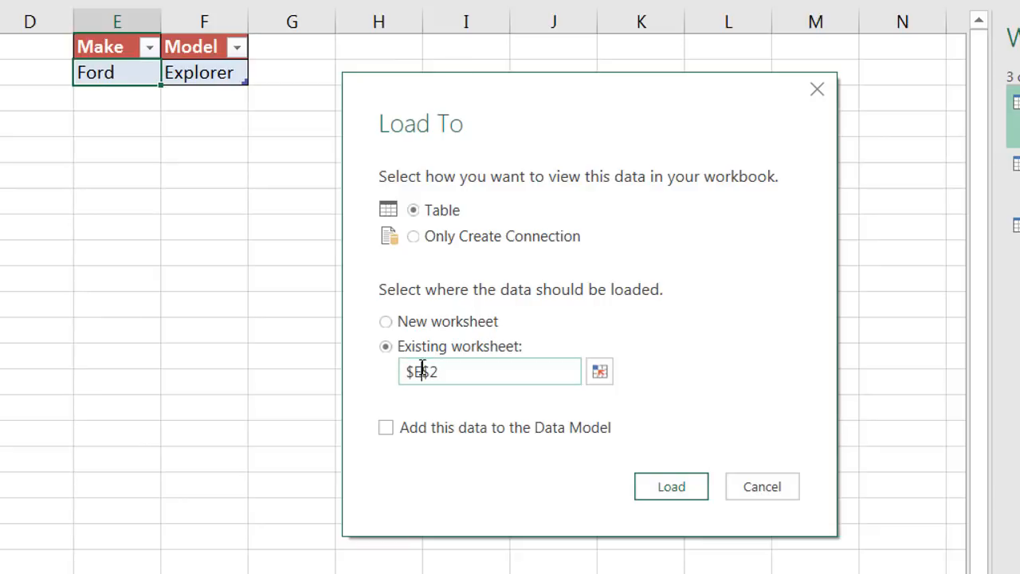
text($I$2)
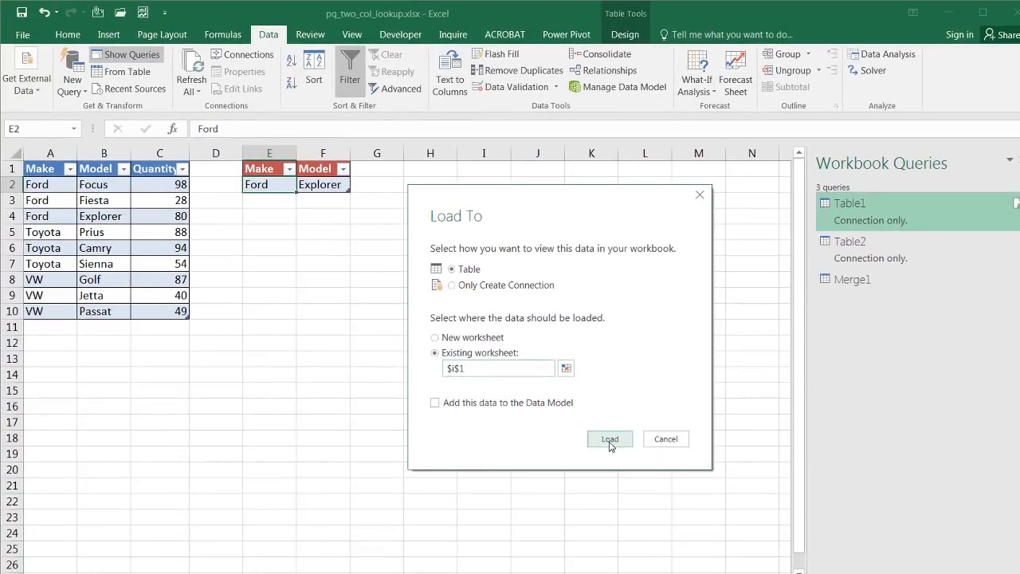
- Load Merge1 showing Ford, Explorer, 80, filter the source Make column, then restore all rows
click(609, 440)
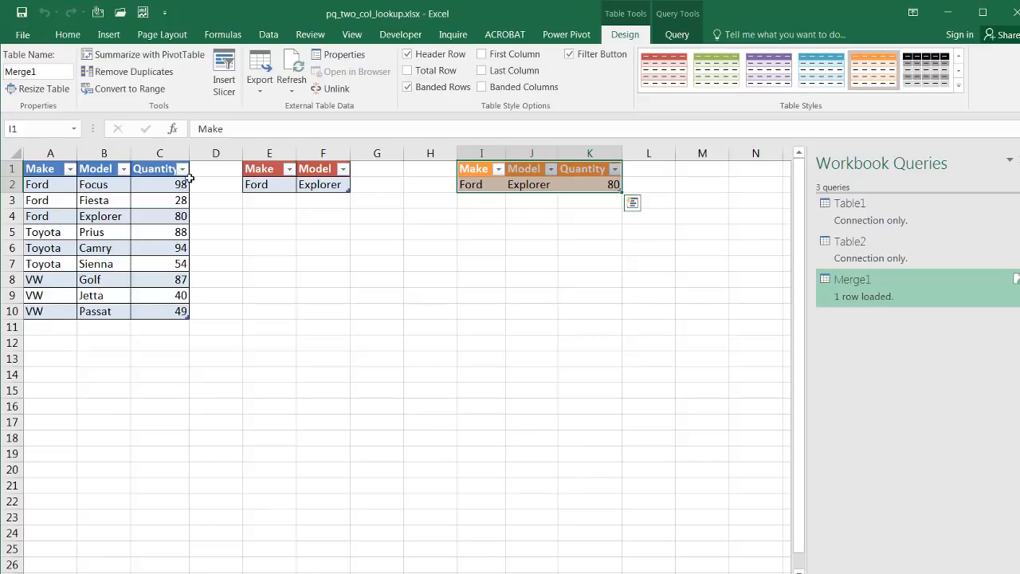
mouse_move(211, 181)
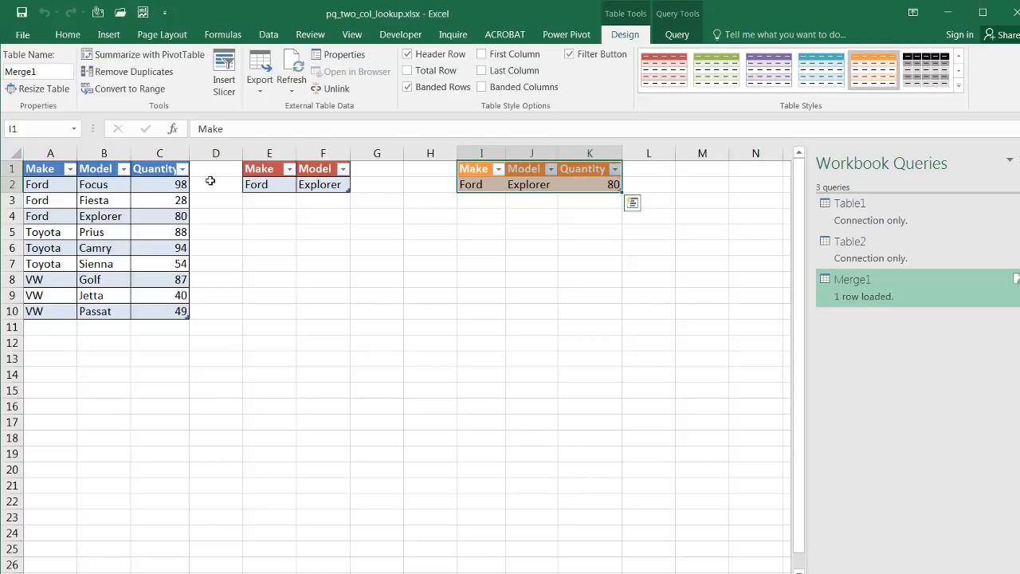
click(70, 169)
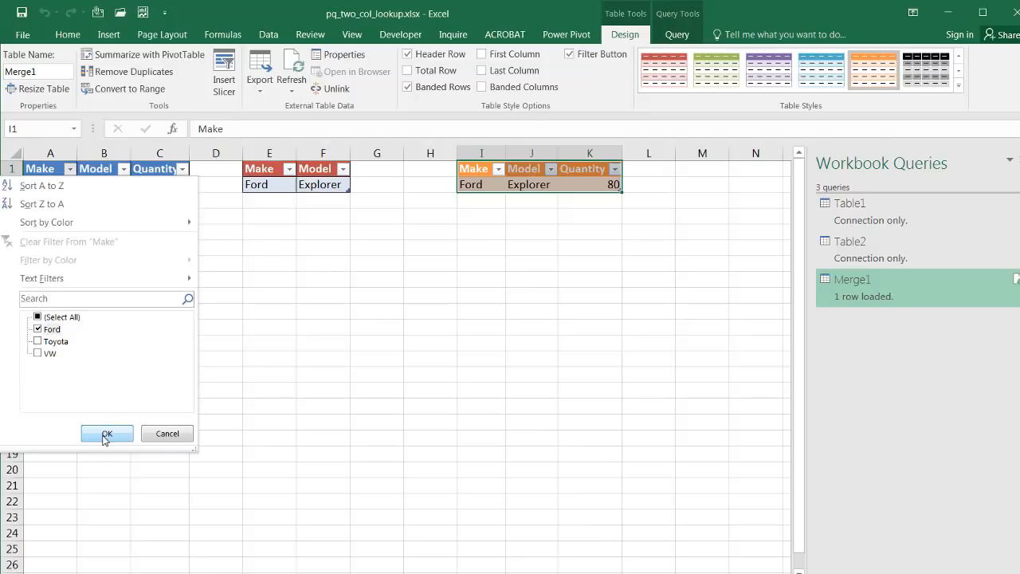
click(102, 169)
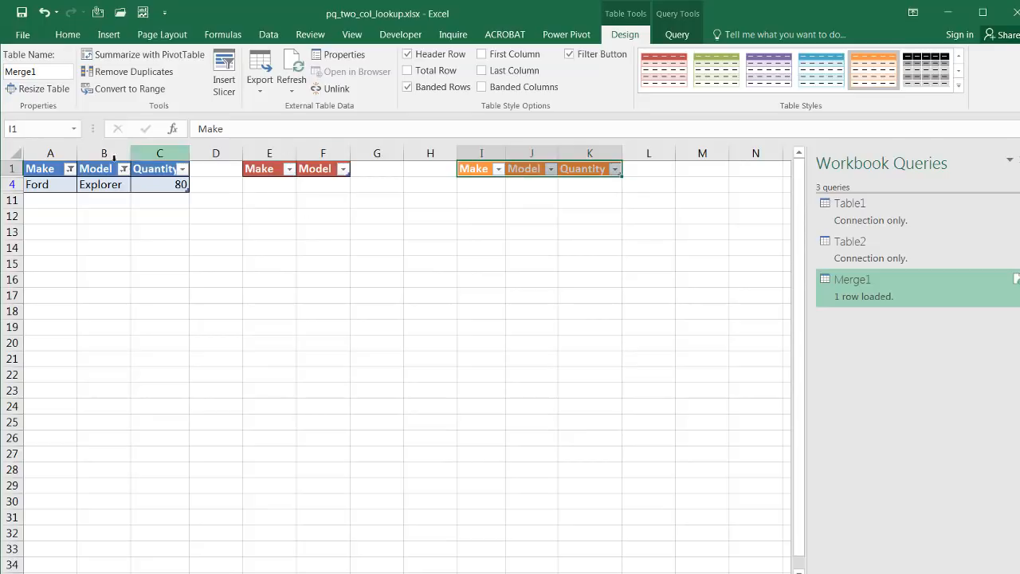
click(70, 169)
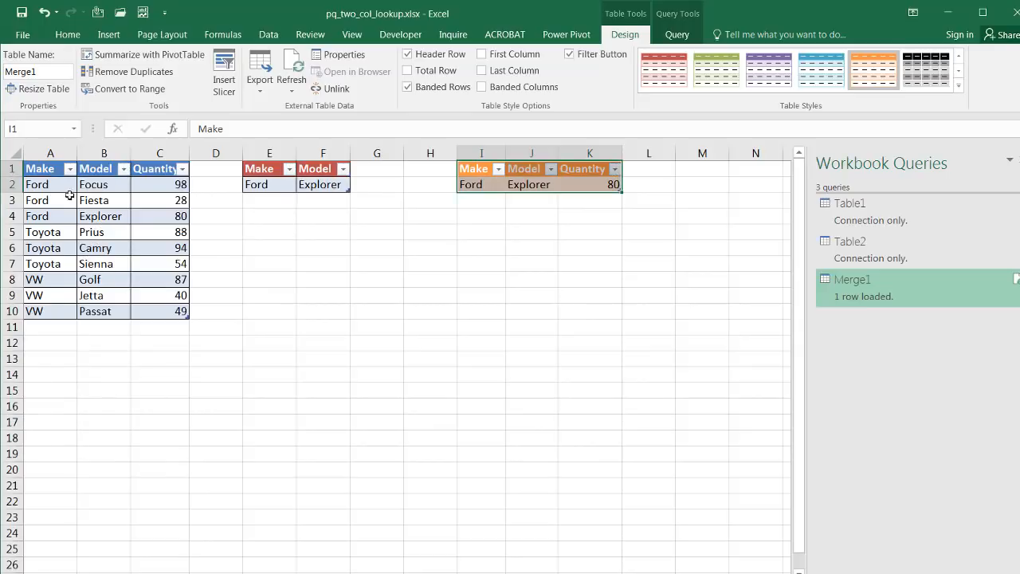
mouse_move(83, 217)
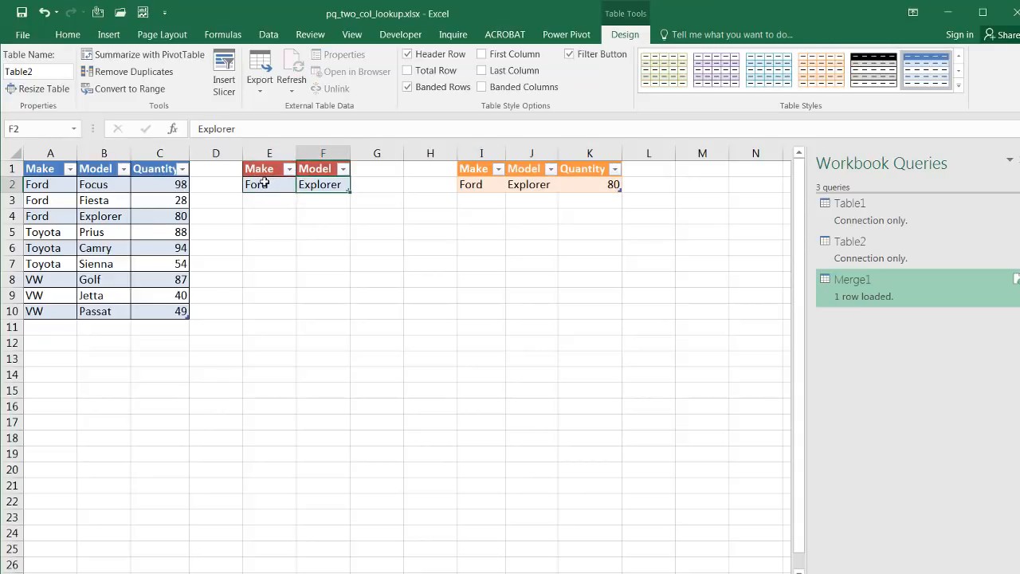
- Add a VW Jetta lookup row and Refresh All so Merge1 shows VW, Jetta, 40
click(268, 201)
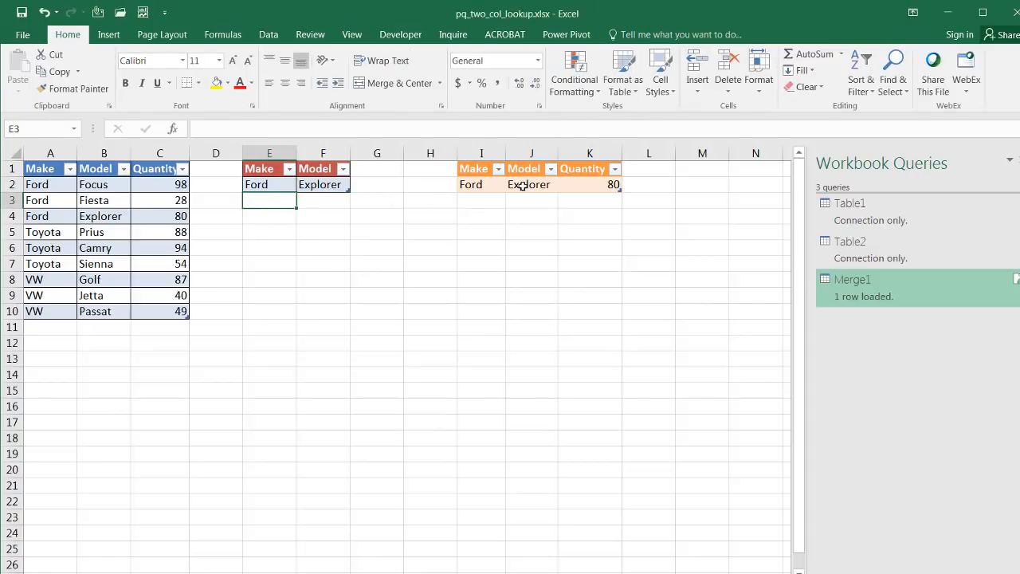
mouse_move(287, 201)
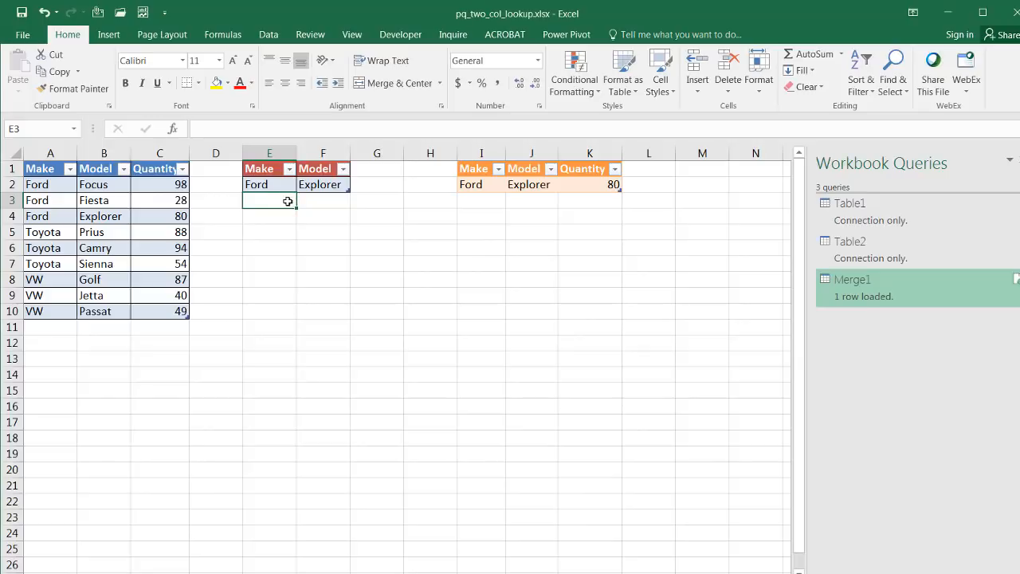
text(VW)
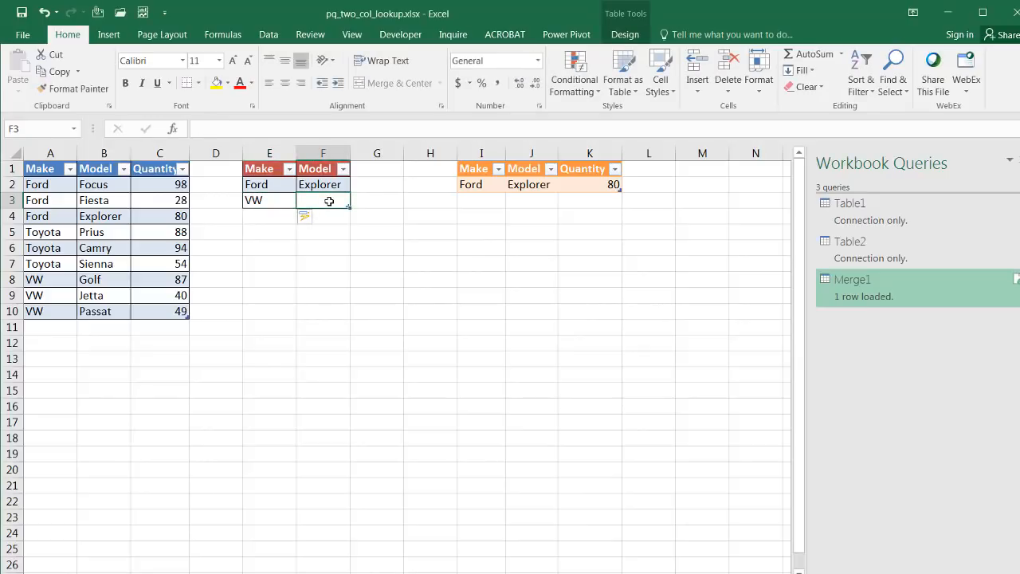
text(Jeta)
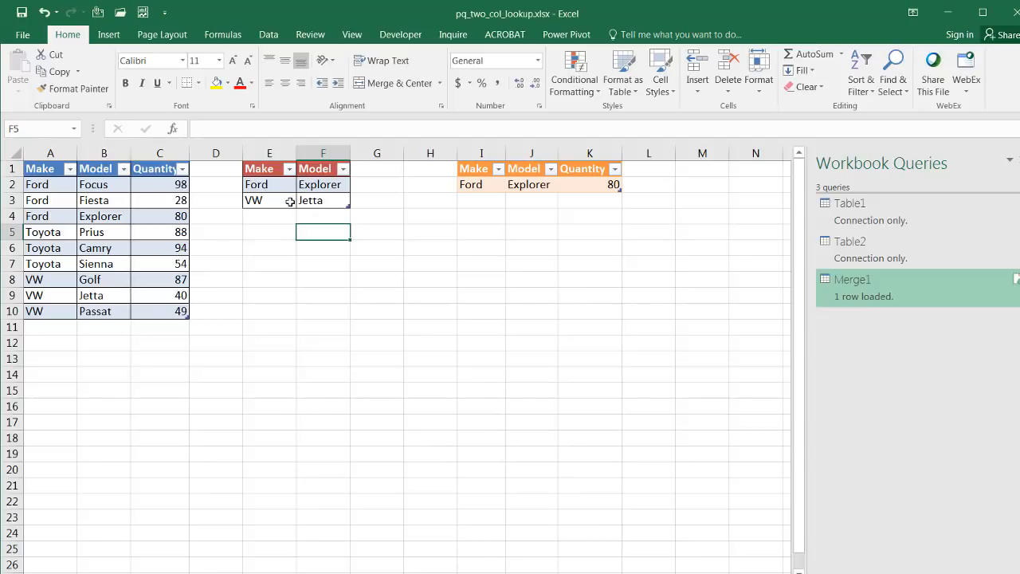
mouse_move(389, 201)
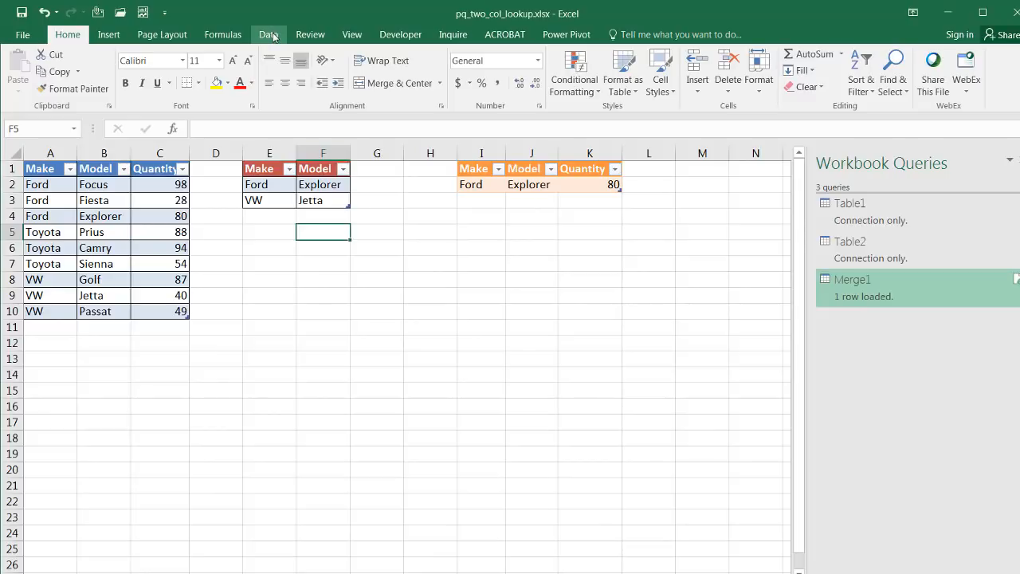
click(268, 35)
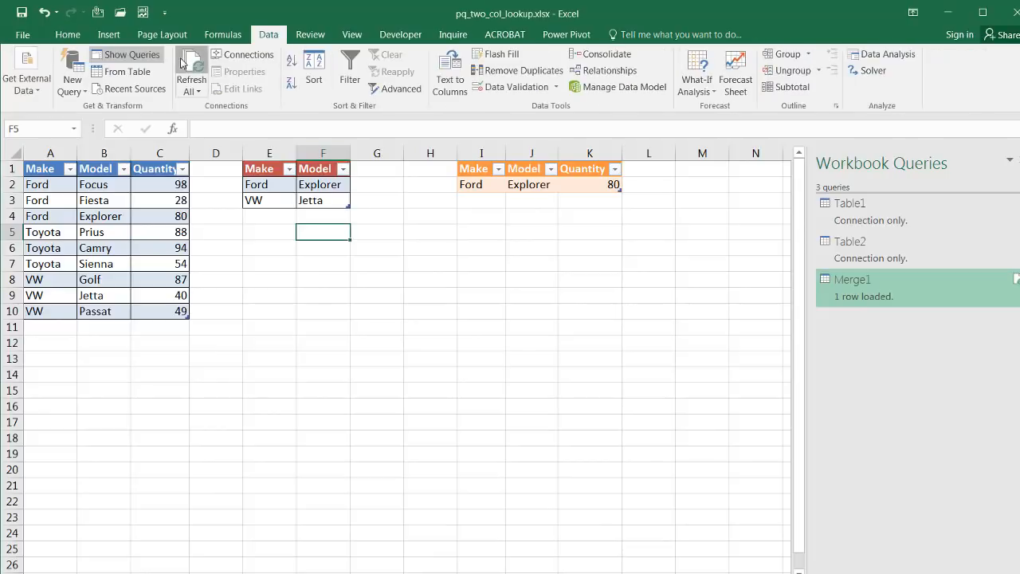
click(191, 64)
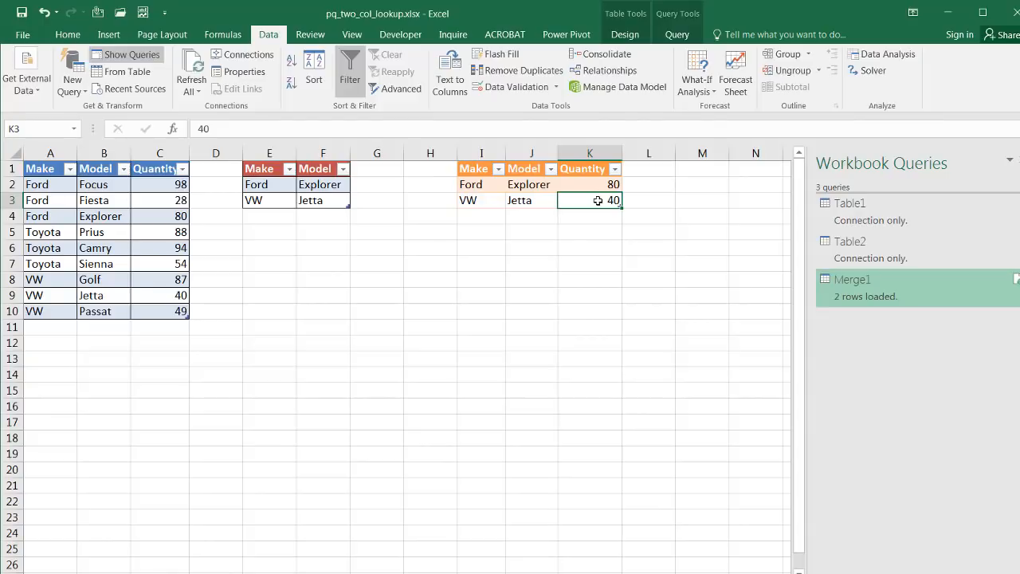
mouse_move(263, 209)
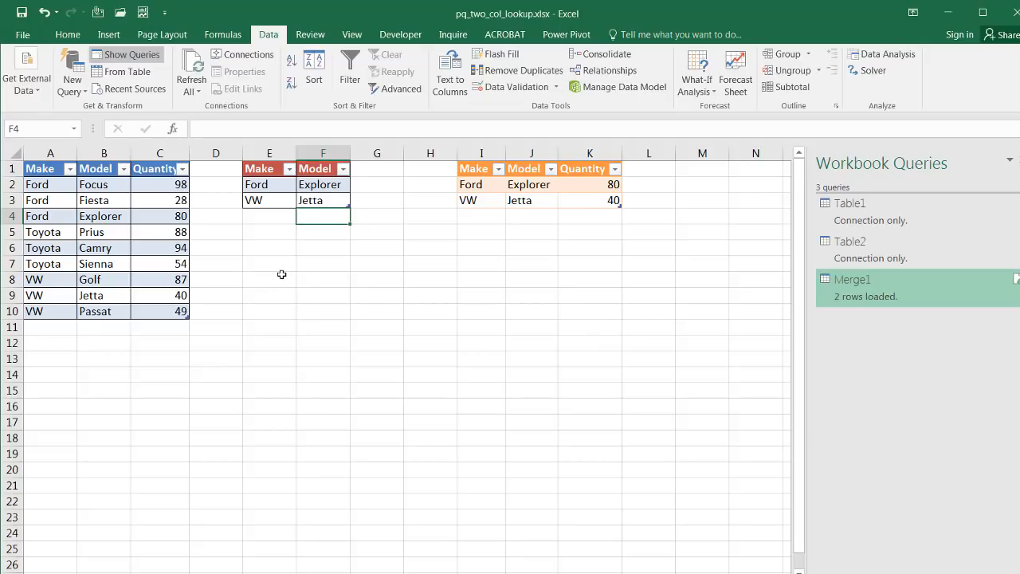
mouse_move(570, 185)
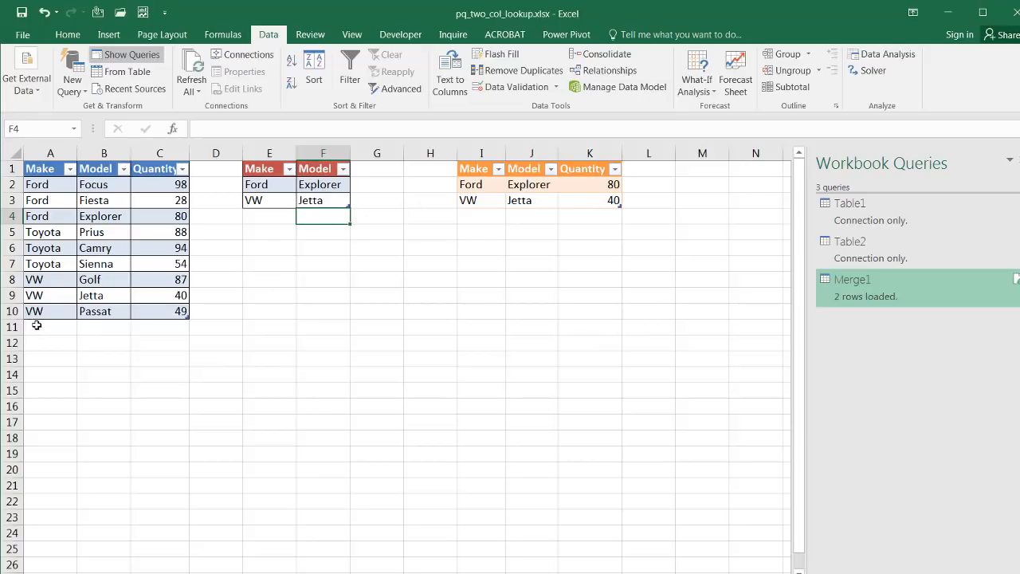
- Add a Ford Explorer 100 source row and Refresh All so Merge1 loads three rows
text(Ford)
click(103, 327)
text(E)
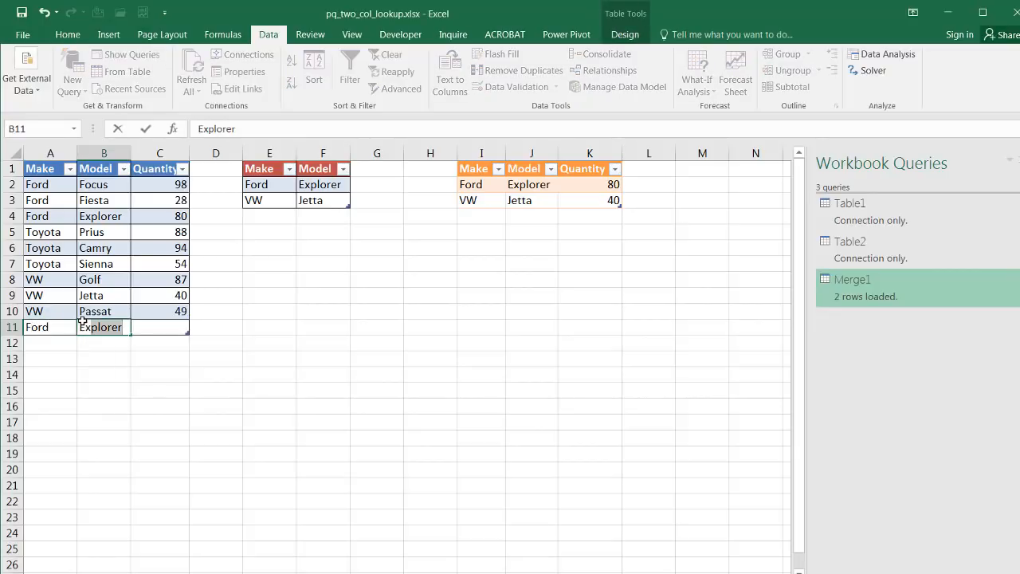
click(160, 327)
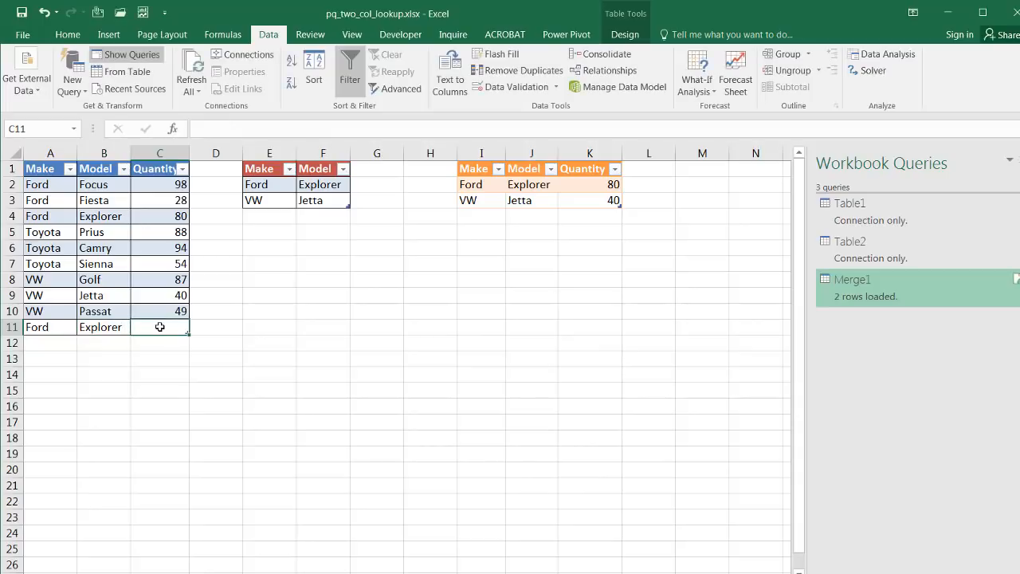
text(100)
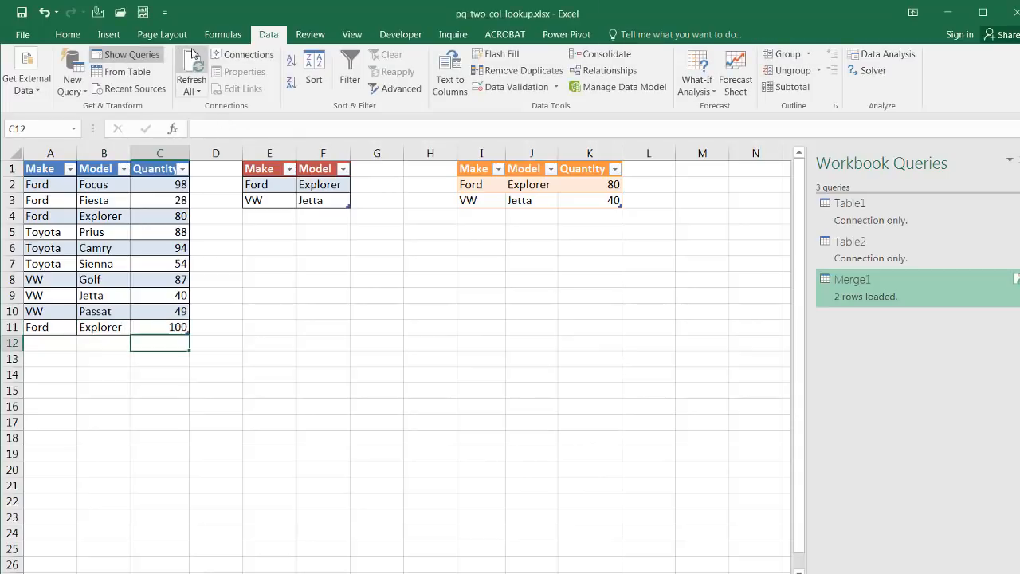
click(191, 67)
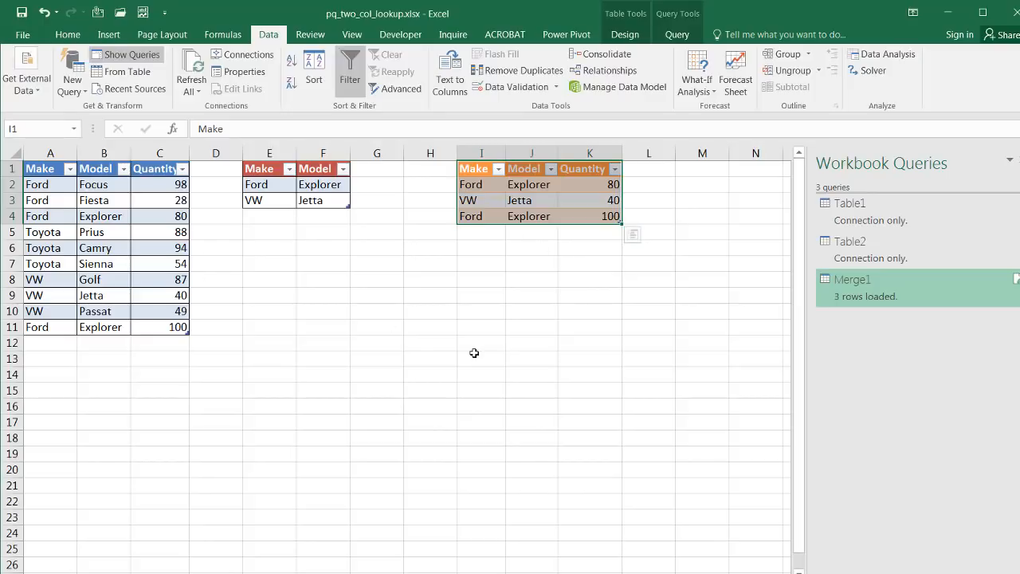
click(481, 357)
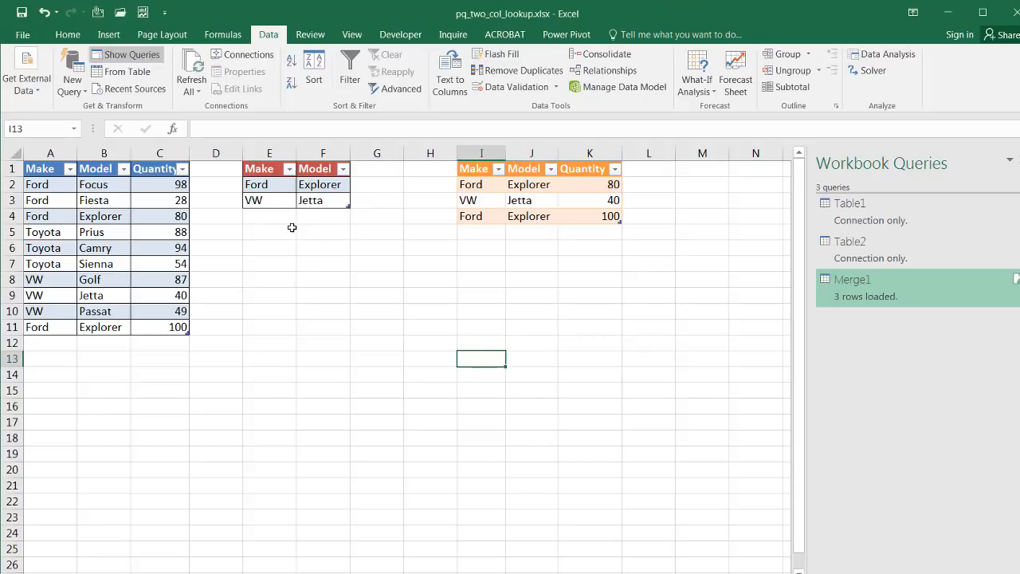
mouse_move(364, 255)
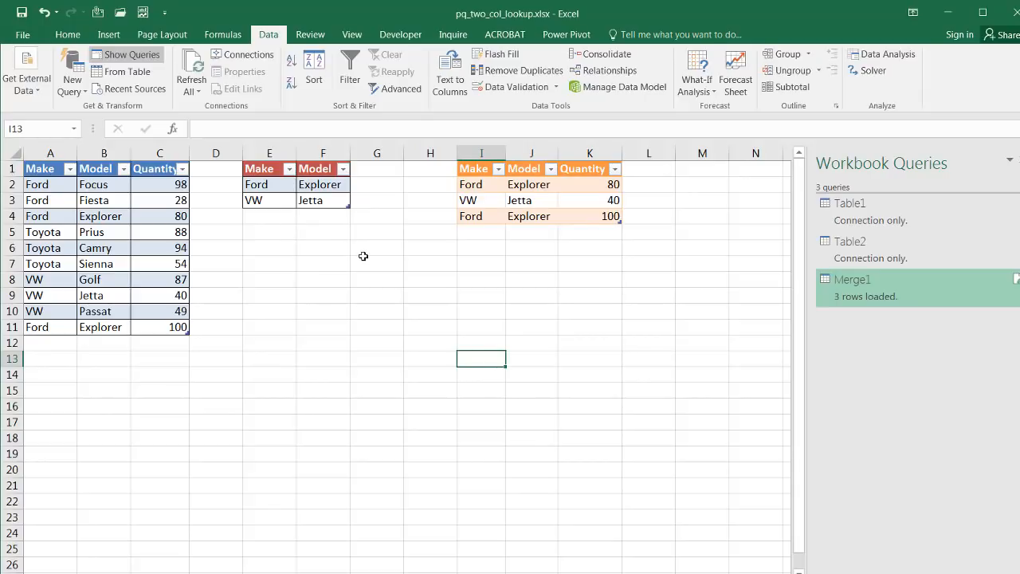
click(268, 153)
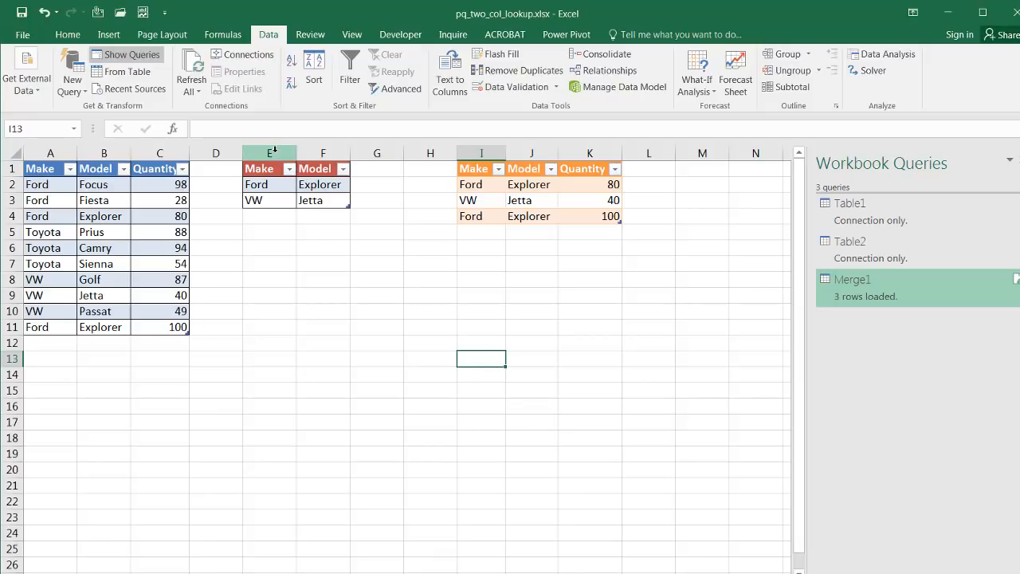
click(268, 153)
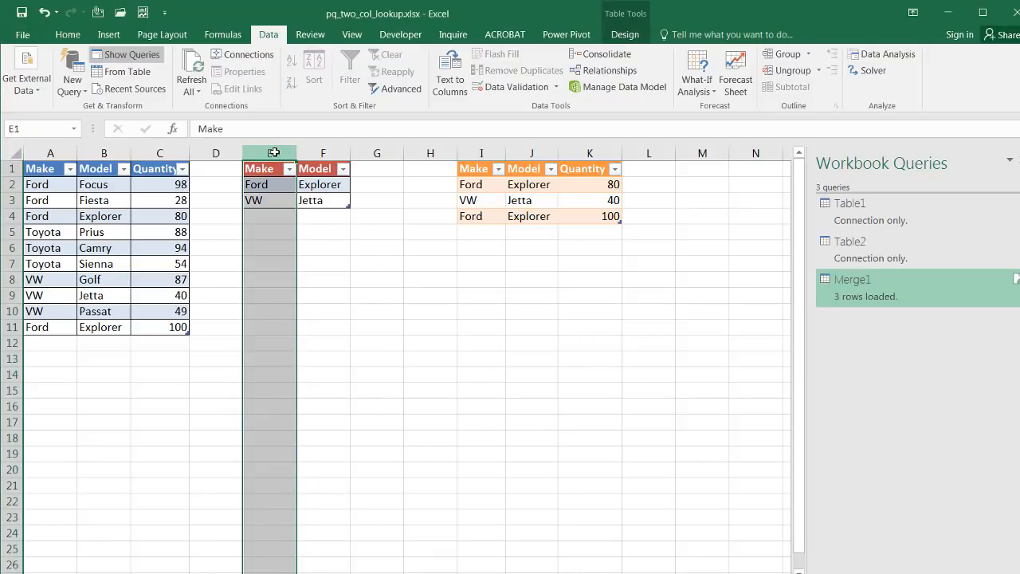
click(322, 263)
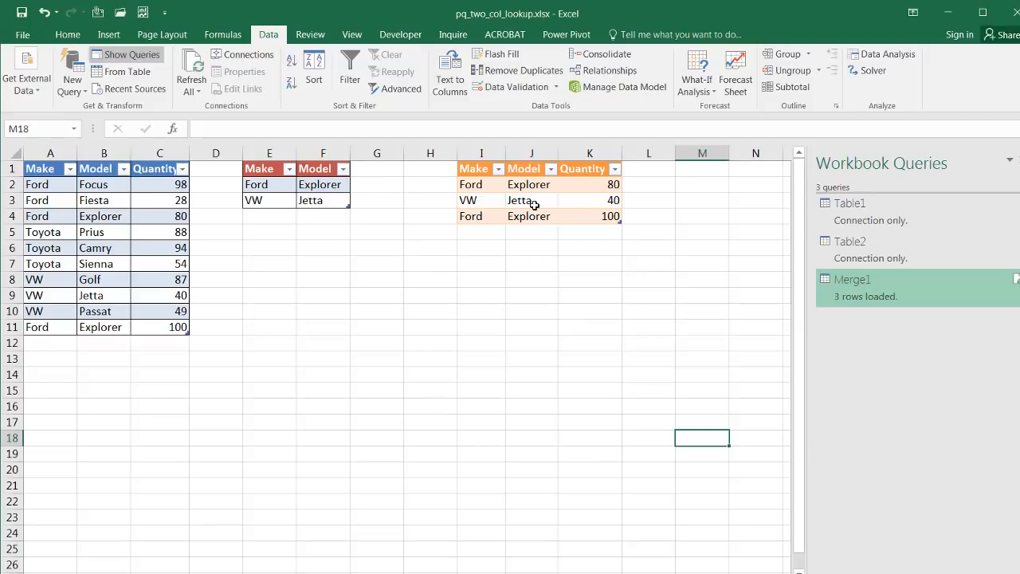
mouse_move(532, 201)
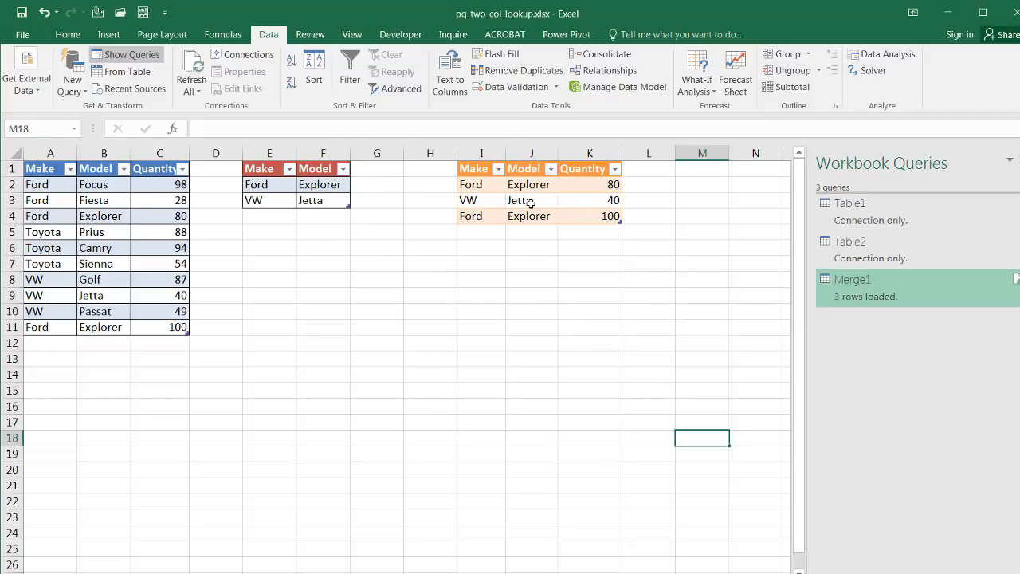
mouse_move(551, 221)
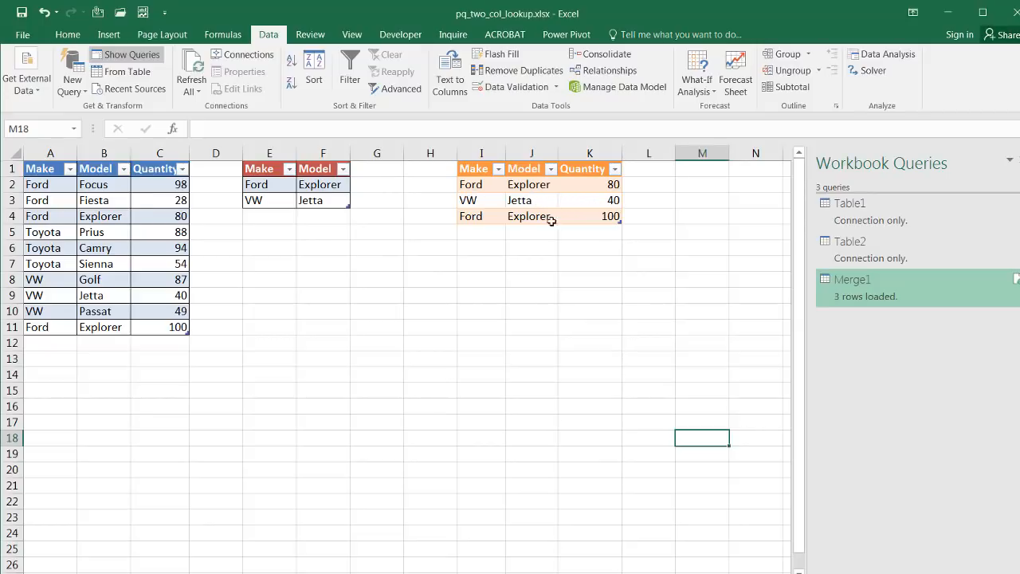
click(590, 279)
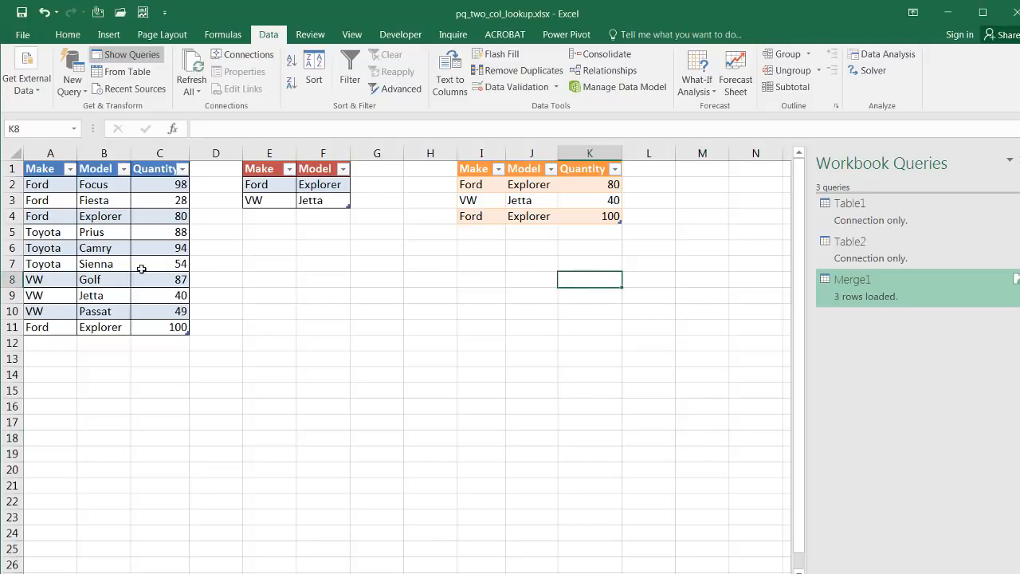
click(103, 279)
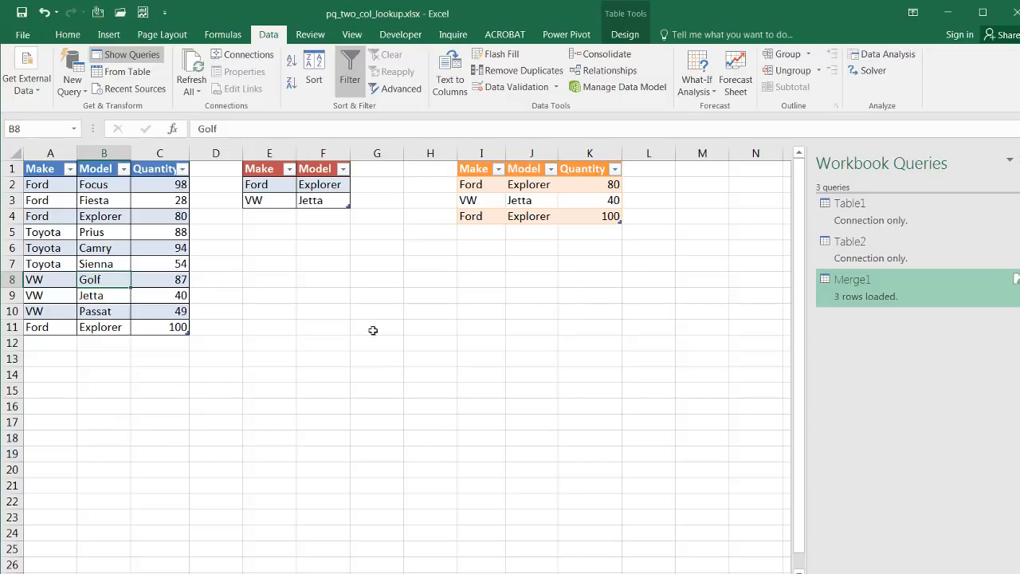
click(377, 343)
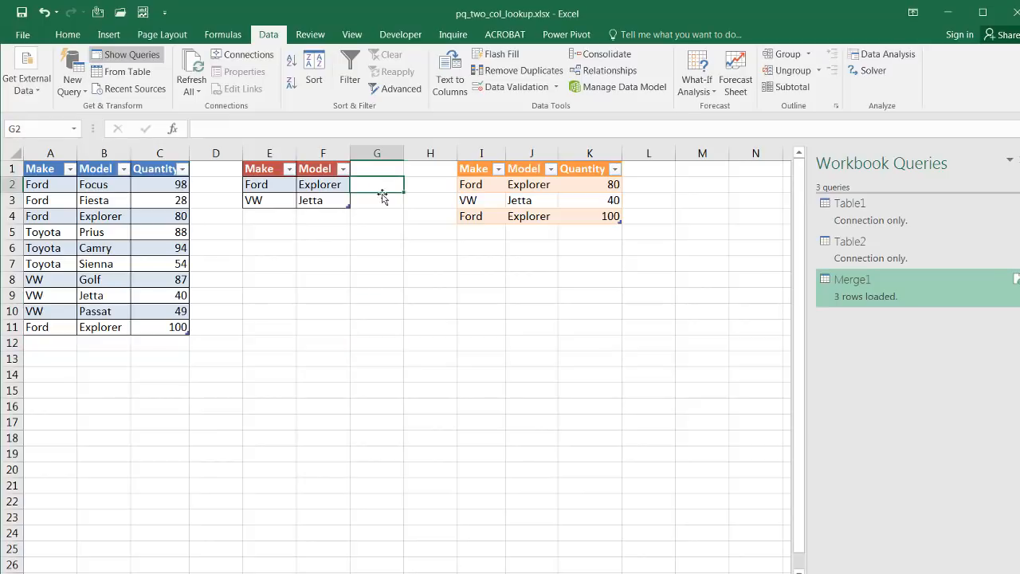
click(376, 201)
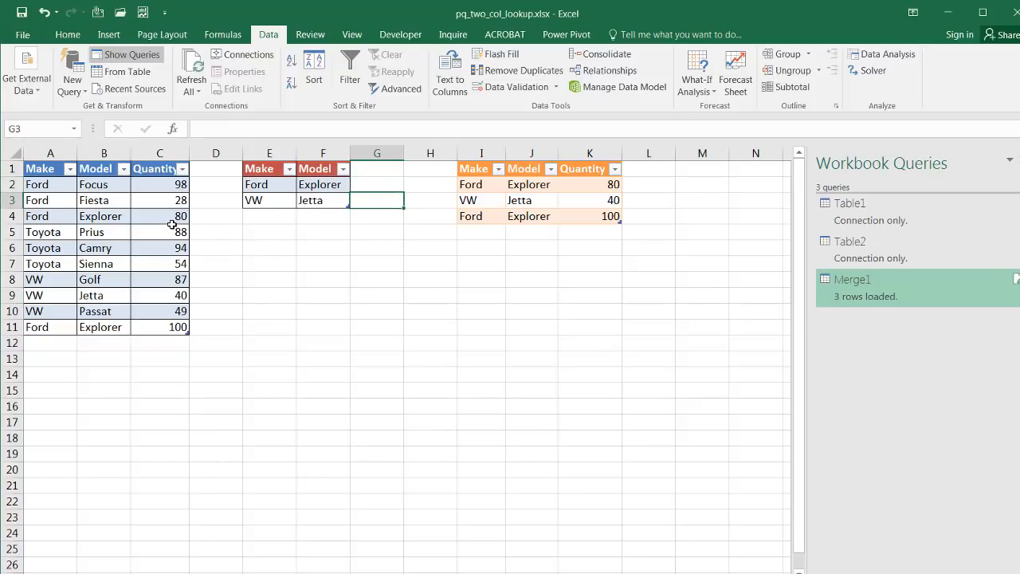
click(376, 169)
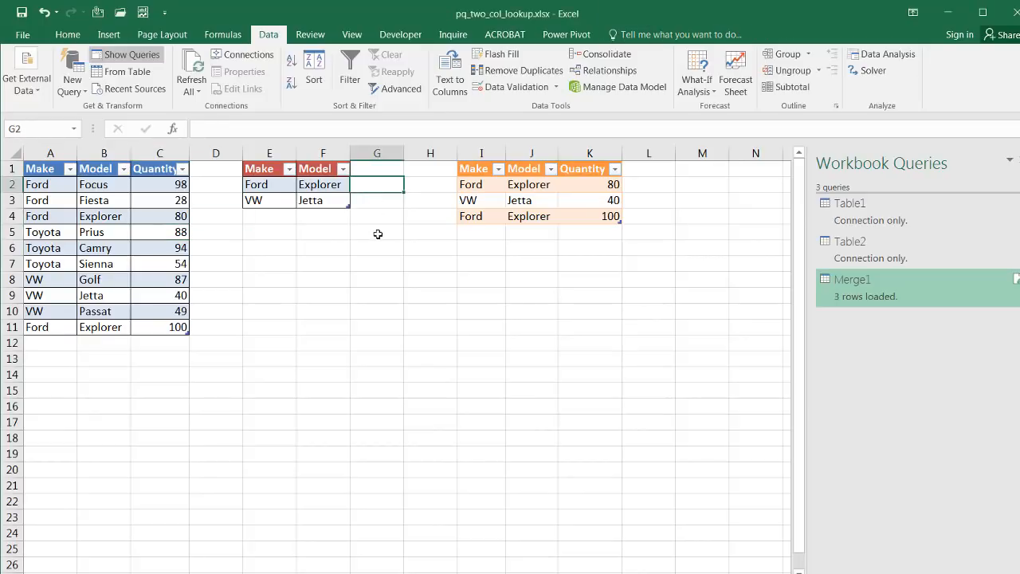
mouse_move(427, 247)
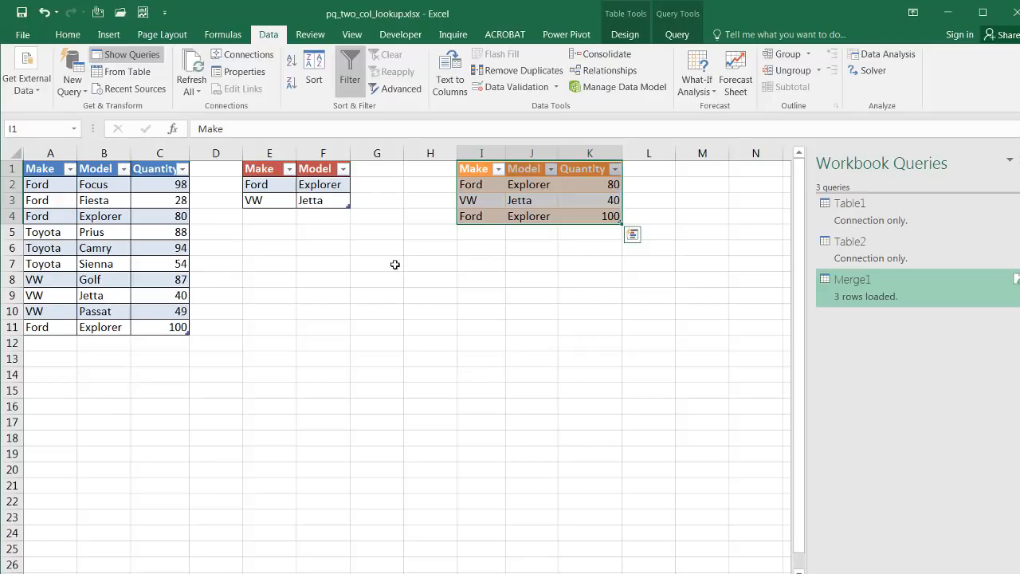
mouse_move(386, 194)
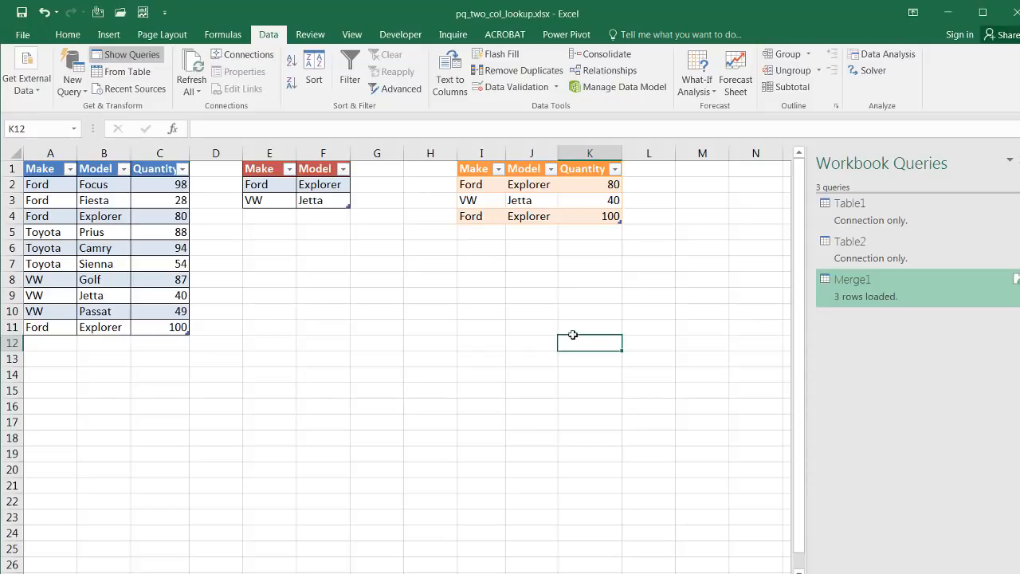
mouse_move(271, 247)
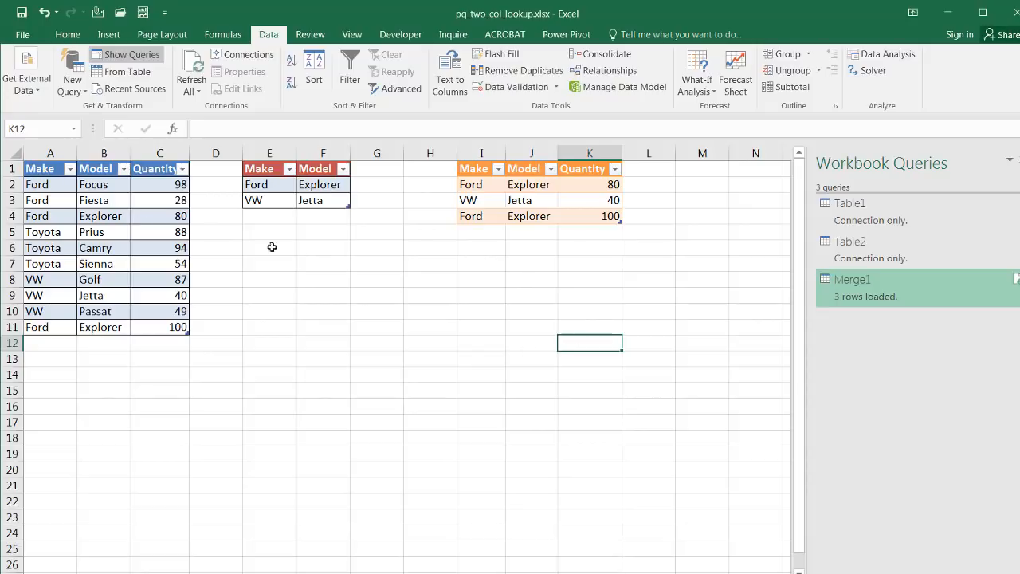
mouse_move(456, 322)
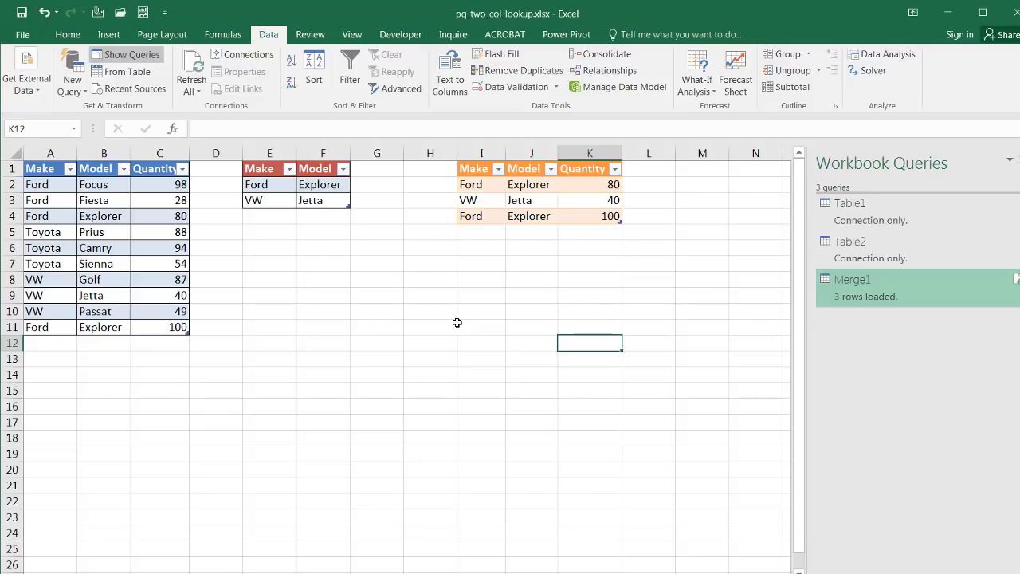